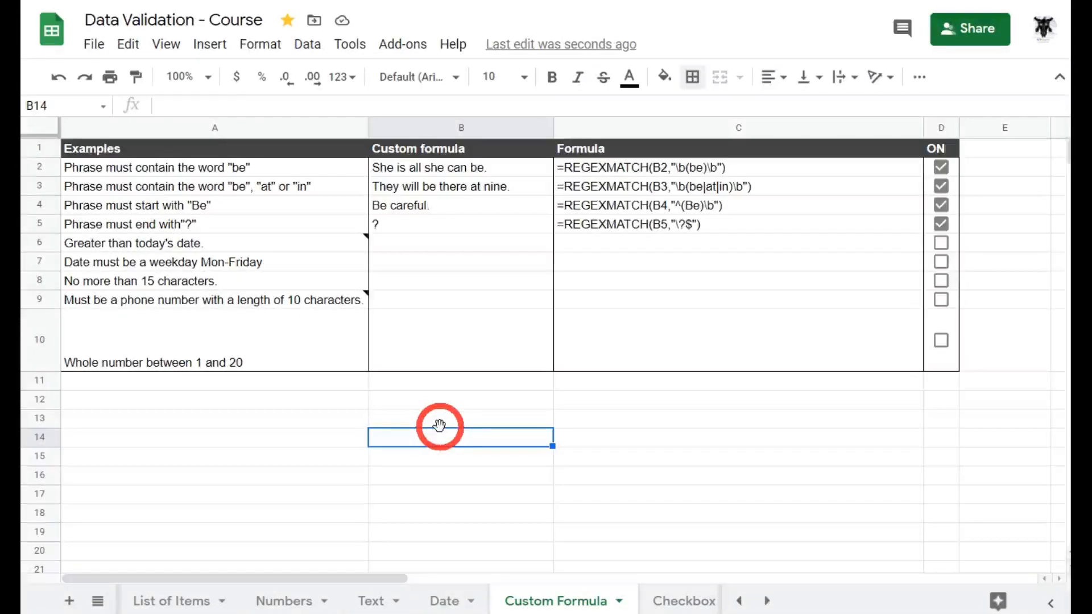
mouse_move(537, 371)
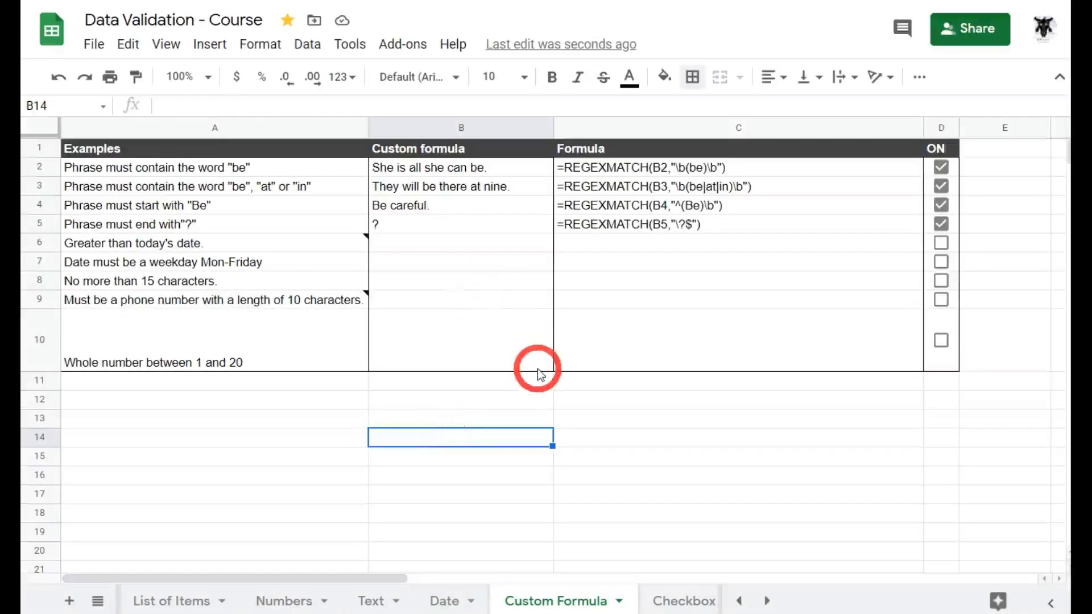
mouse_move(660, 232)
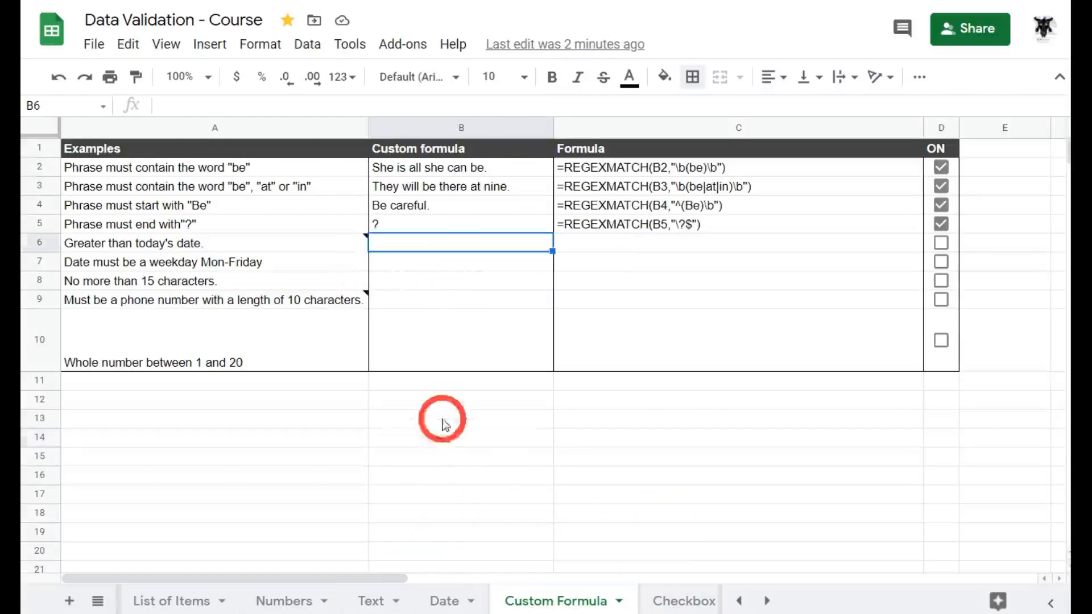
mouse_move(611, 515)
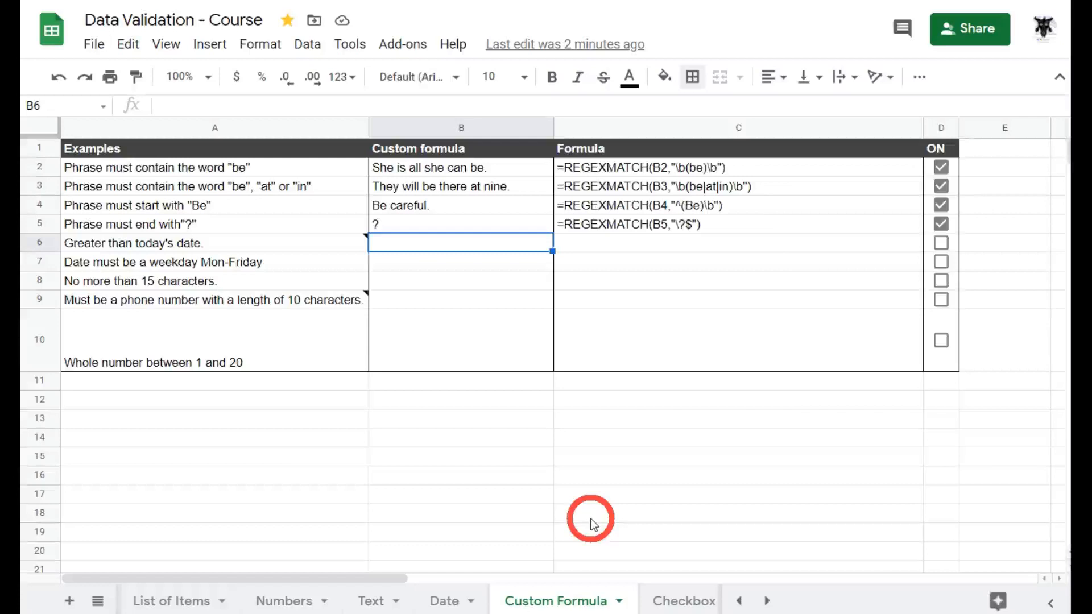
mouse_move(492, 558)
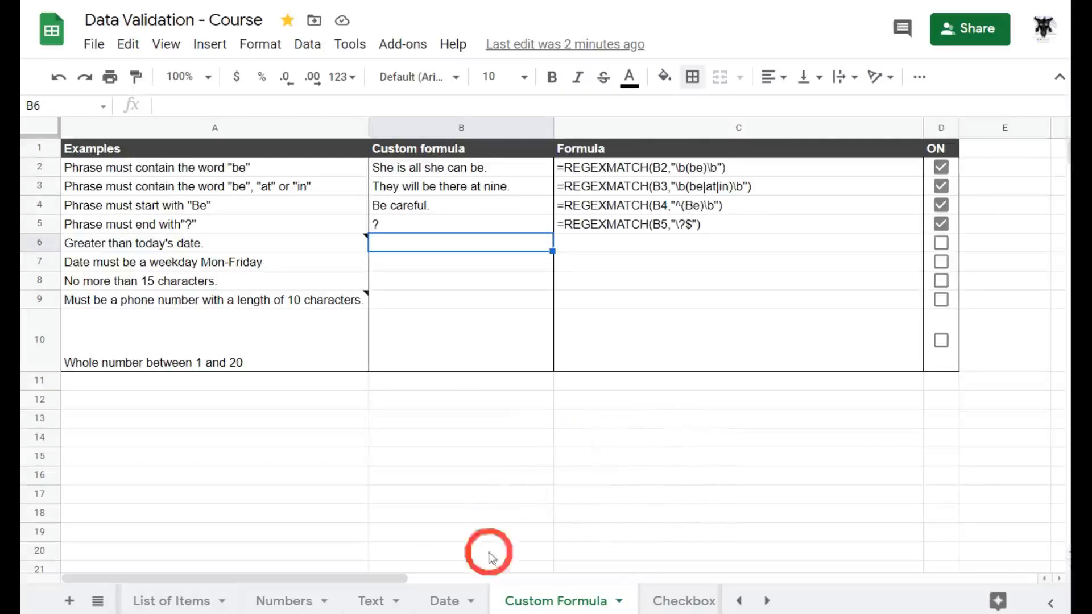
Enter 23 Jan 2021 in B6 and dismiss its rejection under the greater-than-today rule
left_click(443, 601)
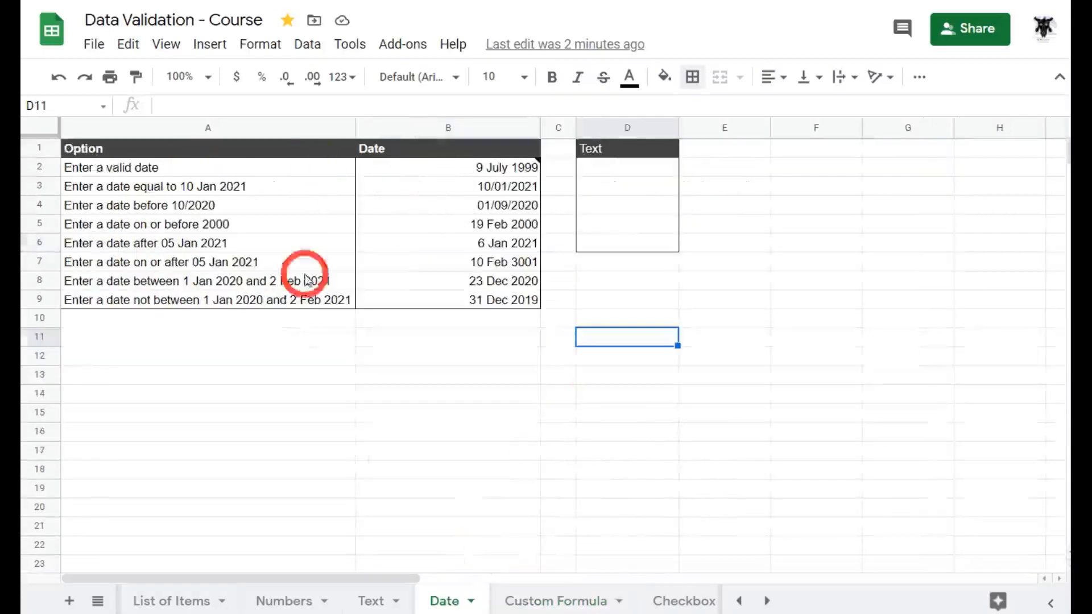
left_click(552, 600)
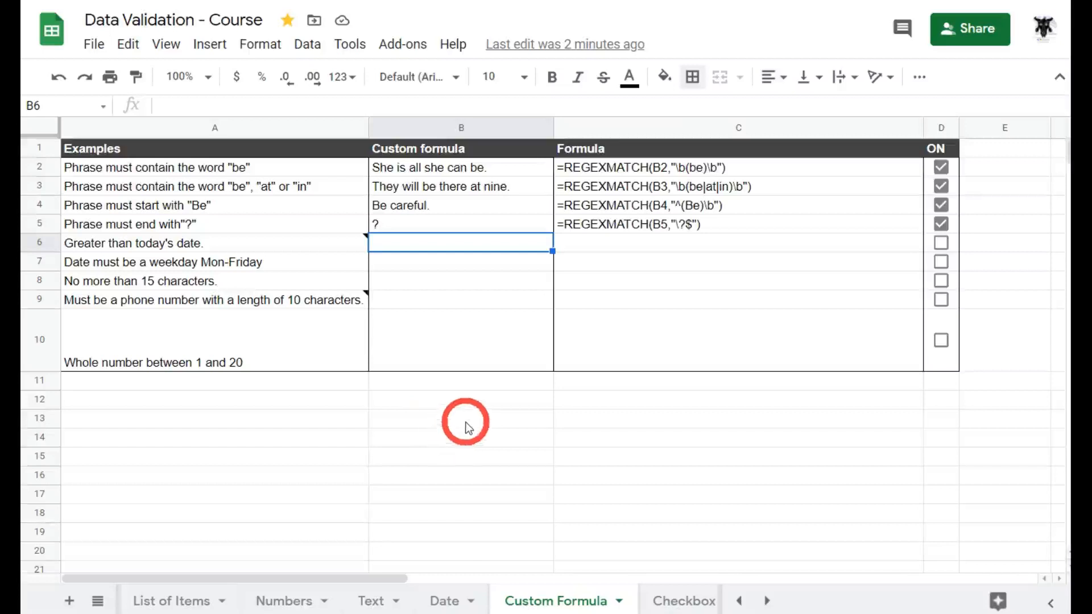
mouse_move(522, 357)
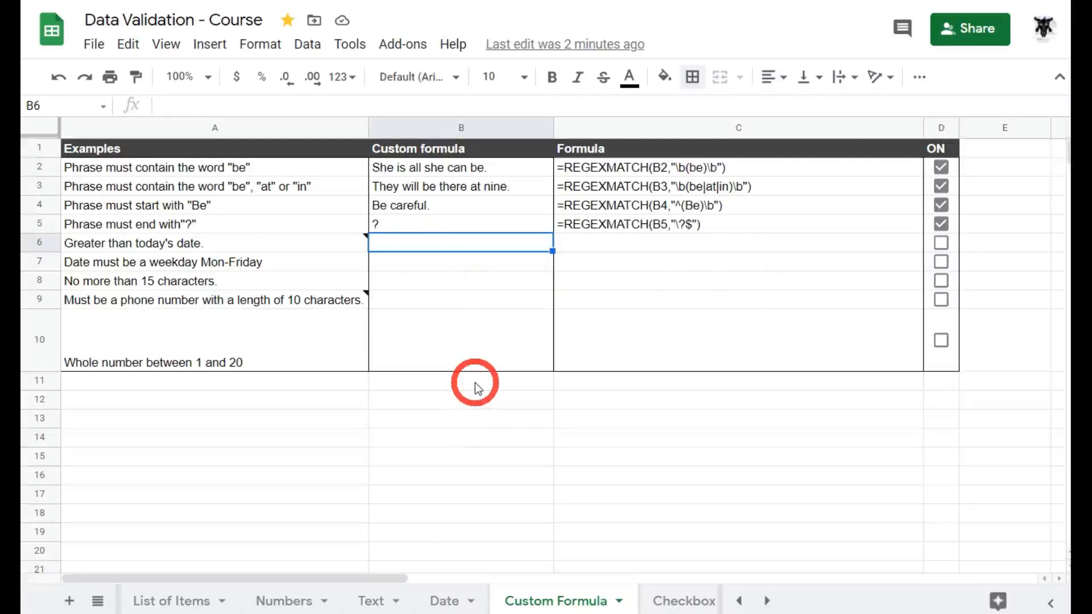
type("23")
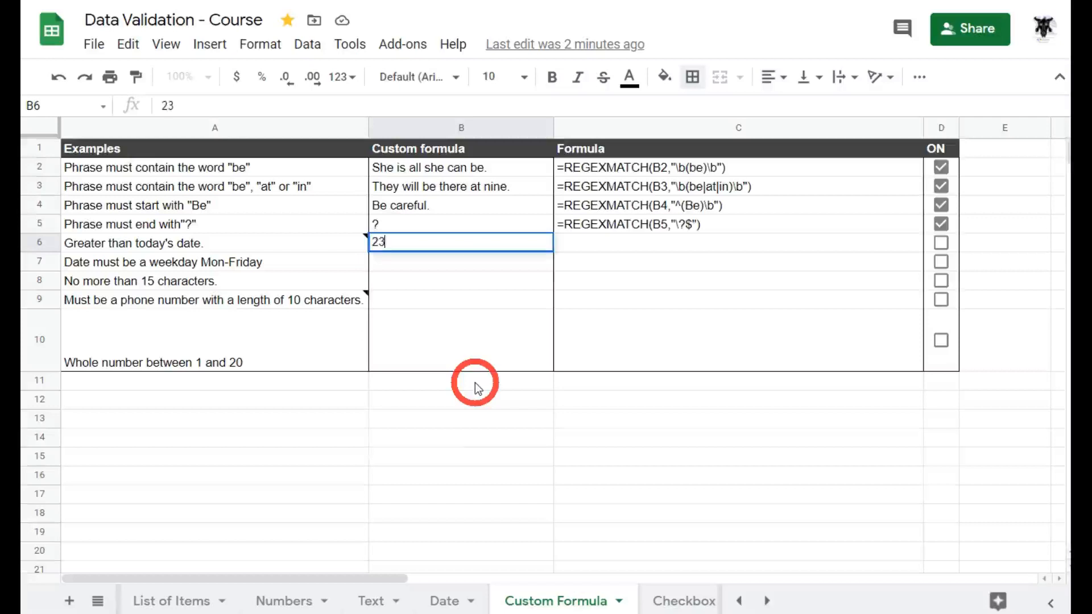
type("Jan")
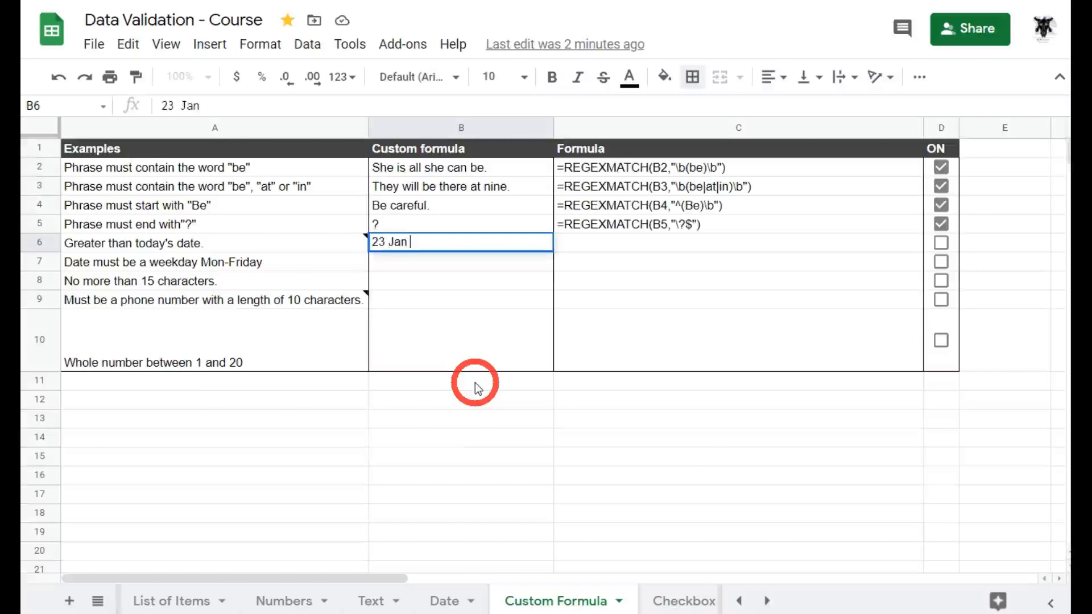
type("2")
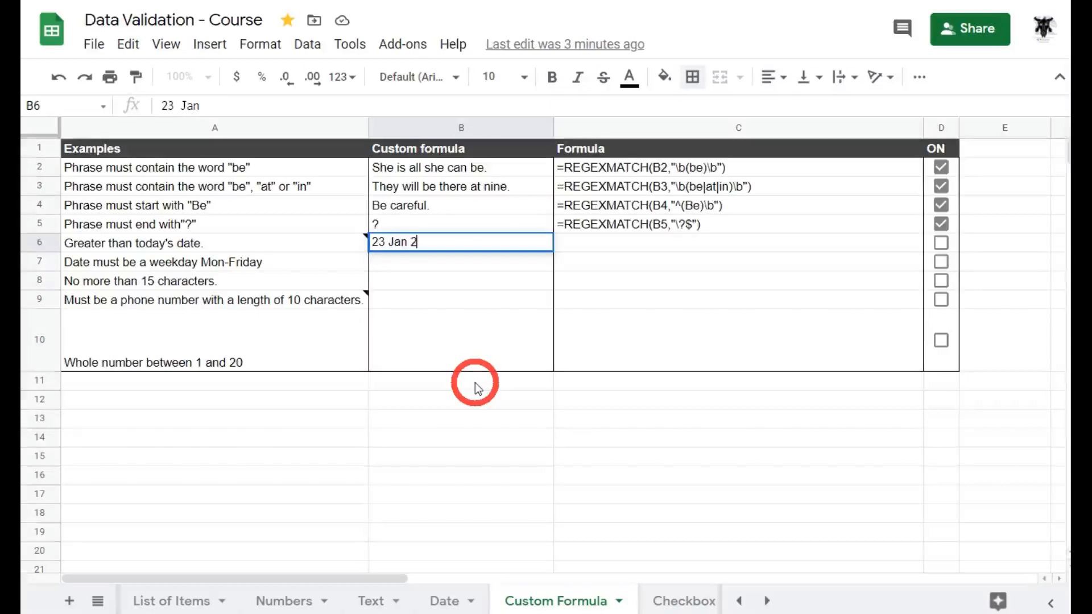
key("Enter")
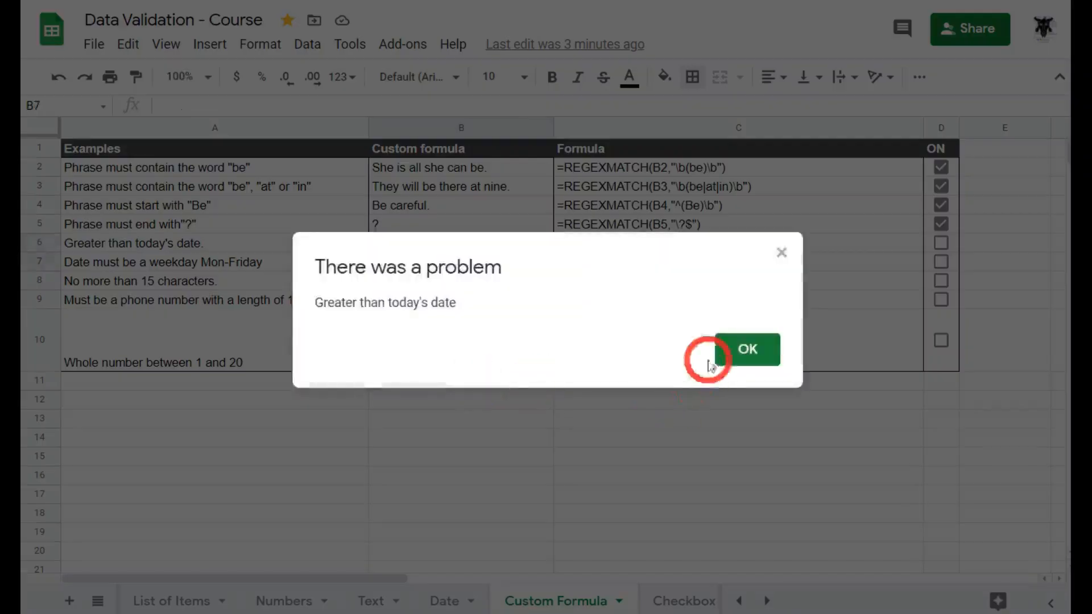
left_click(748, 349)
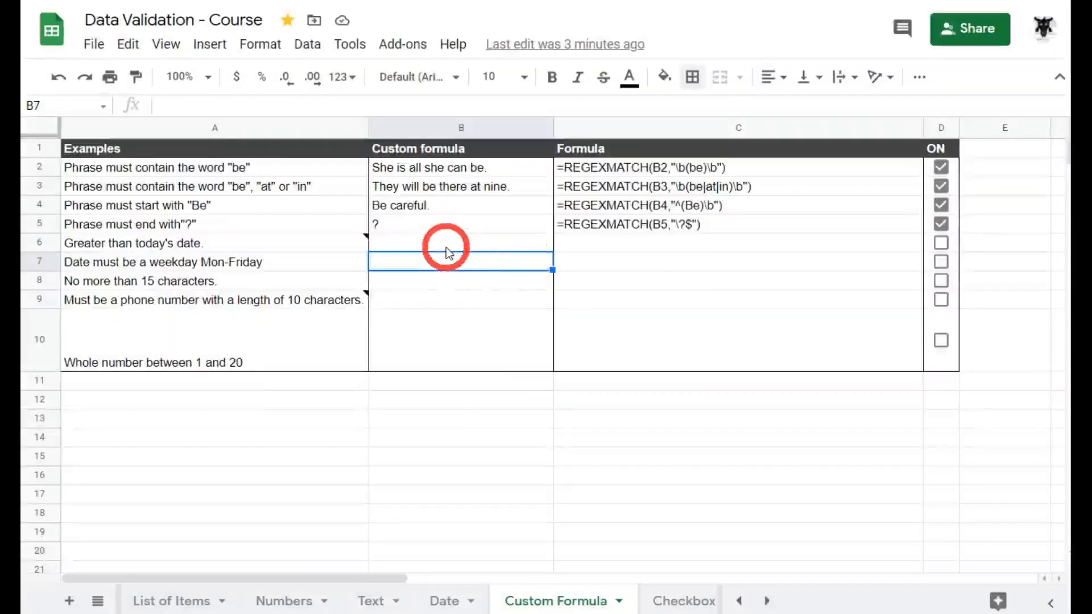
Enter 3 Dec in B6 so the future date 03/12/2022 is accepted
type("24/01/2021")
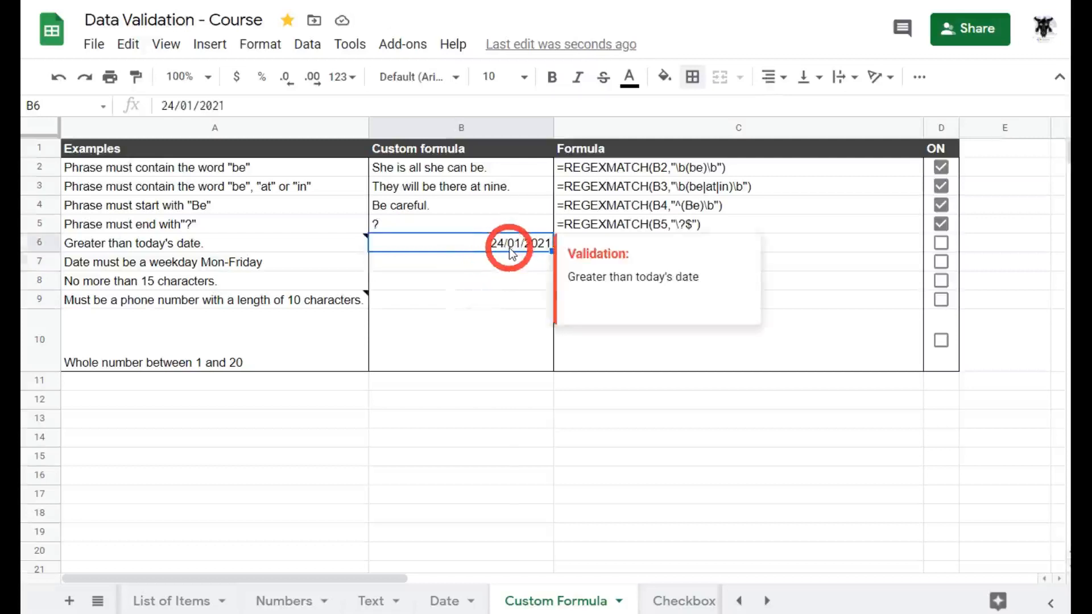
type("3 Dec")
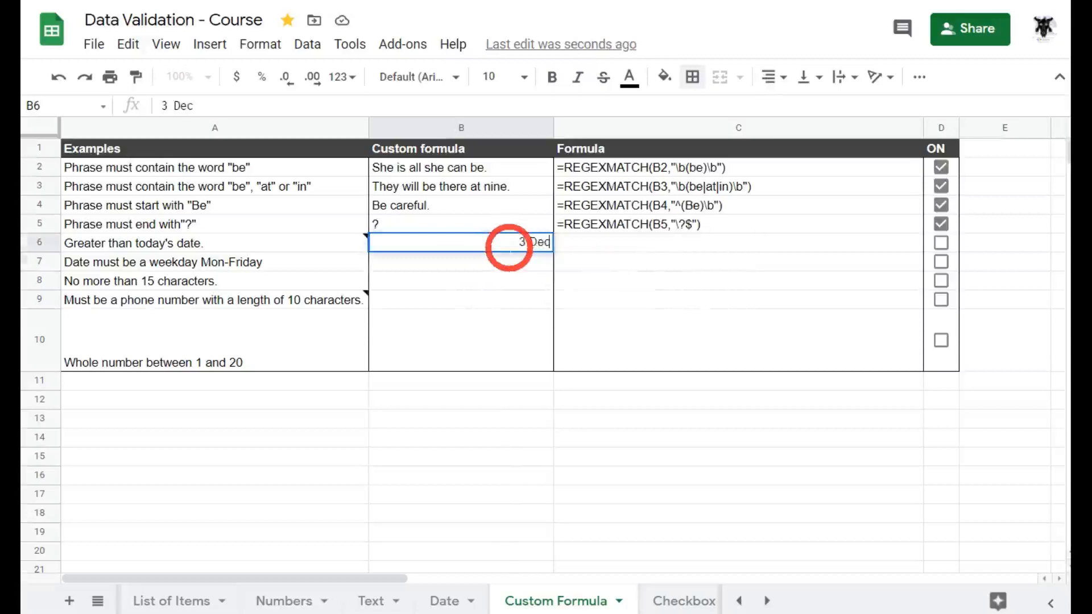
key("Enter")
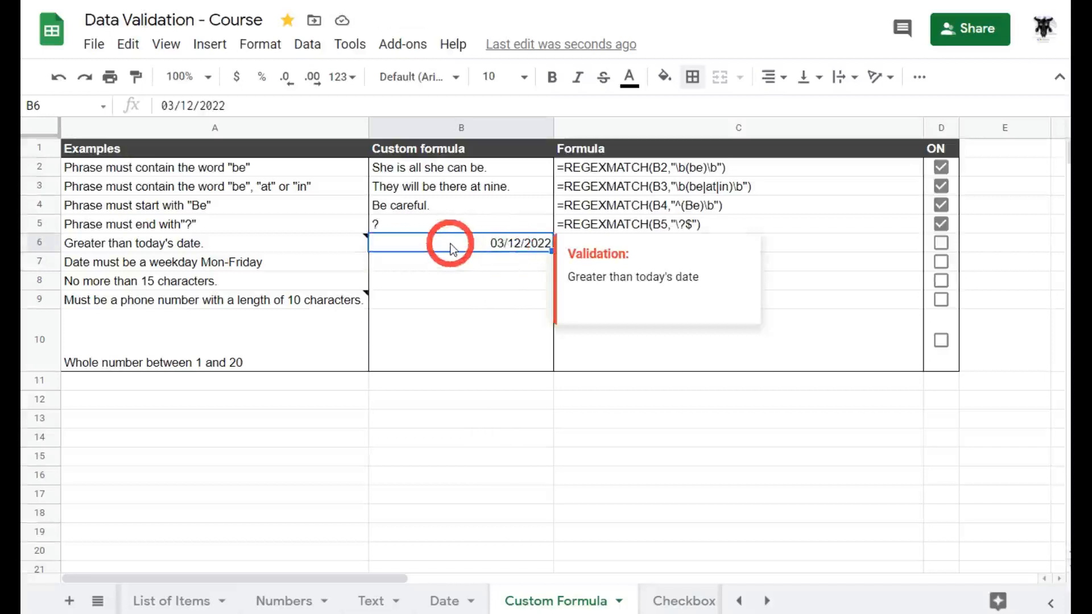
Review B6's =B6>TODAY() validation rule without changes and tick row 6's ON checkbox
right_click(451, 246)
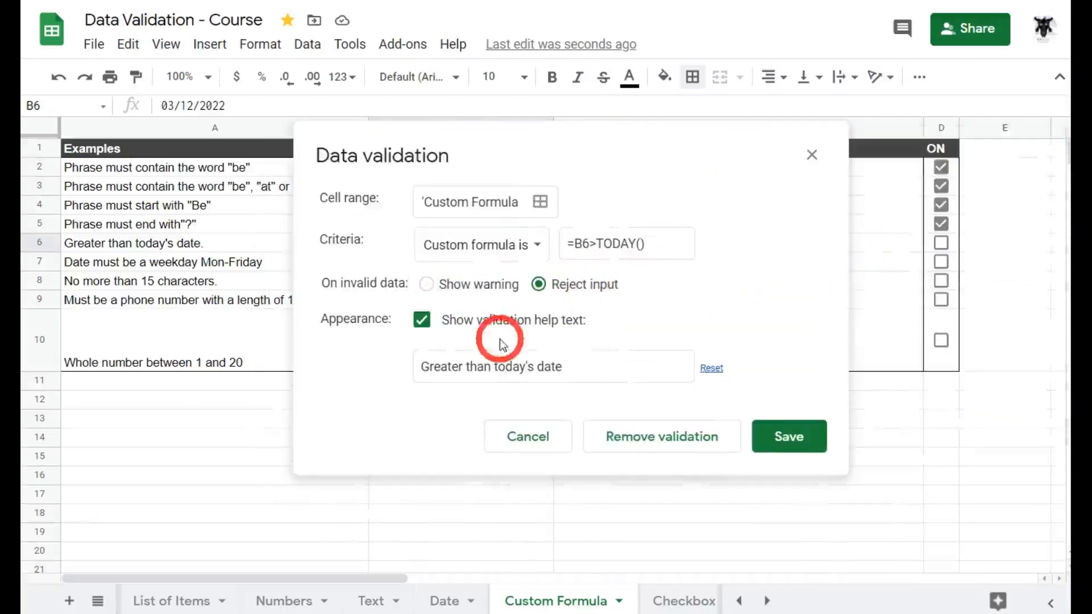
mouse_move(593, 429)
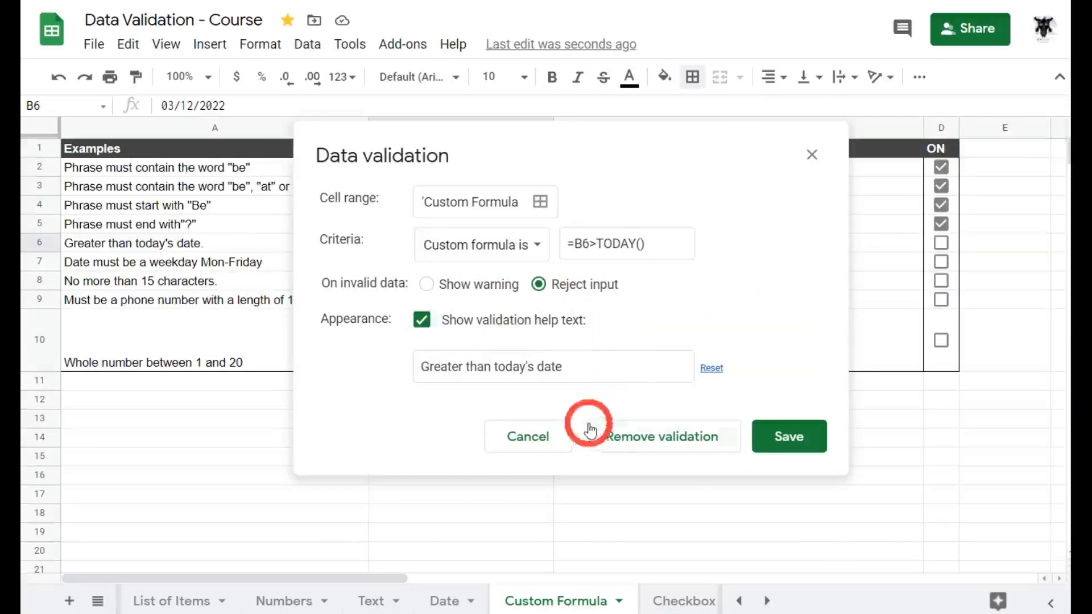
left_click(790, 437)
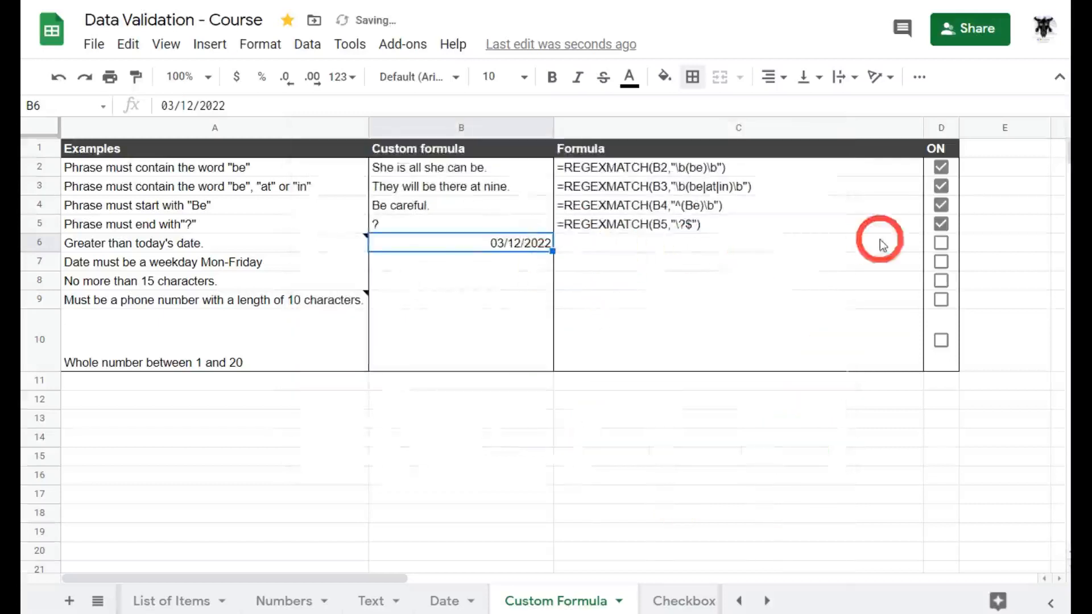
left_click(940, 242)
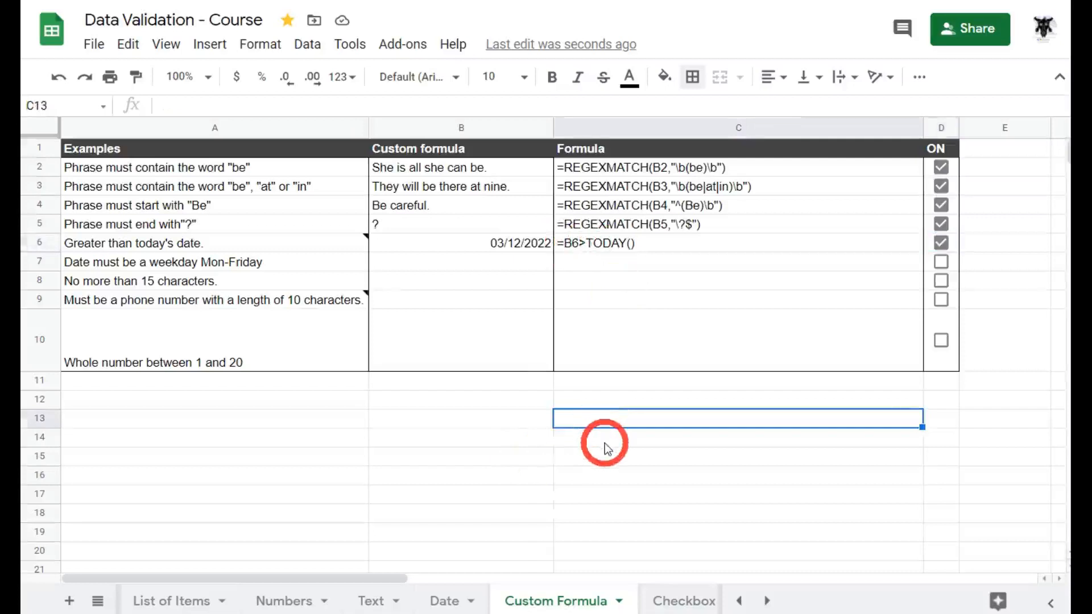
type("=TODA")
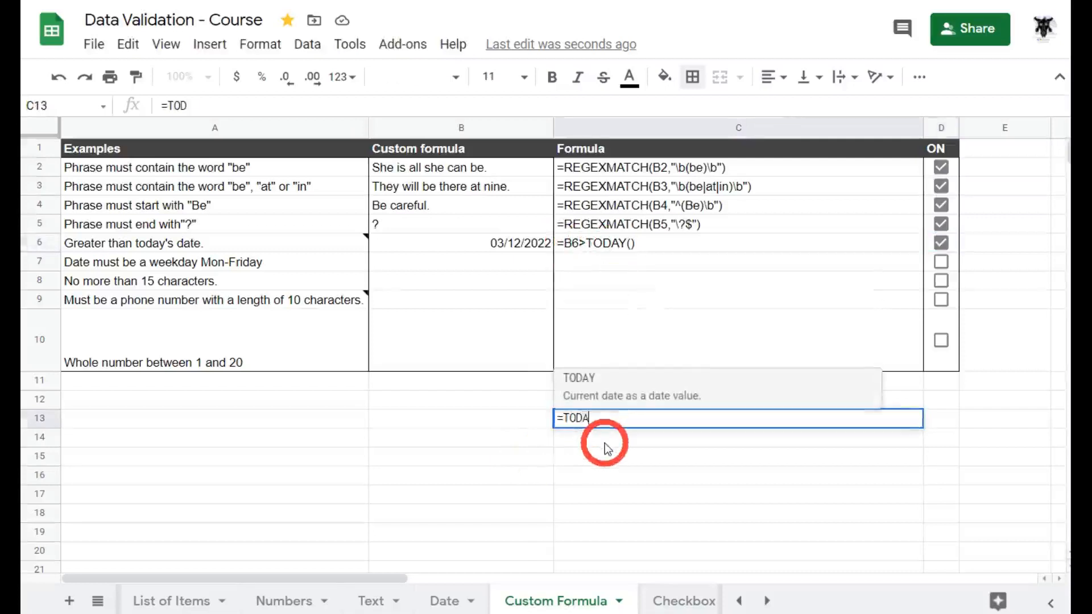
key("Enter")
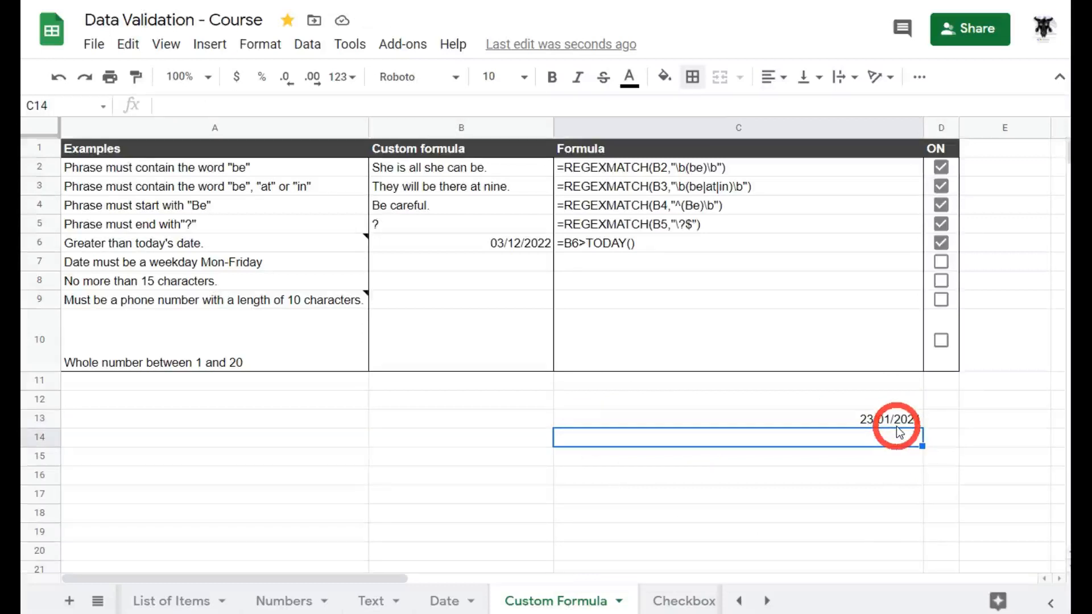
left_click(732, 466)
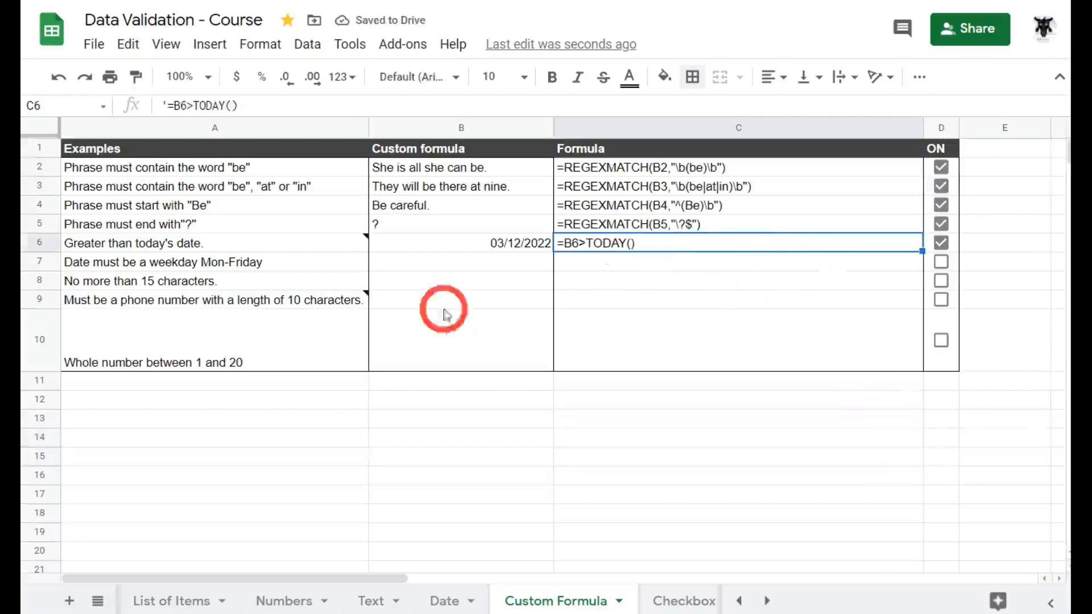
left_click(460, 242)
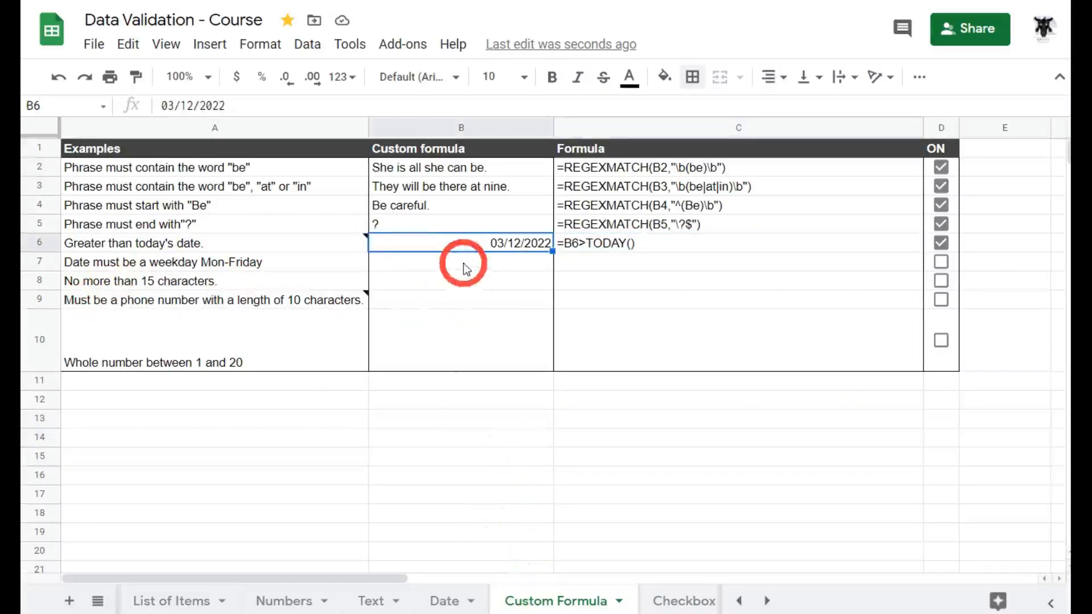
Enter an impossible January 2021 date in B7 and dismiss the weekday rule's rejection
left_click(460, 270)
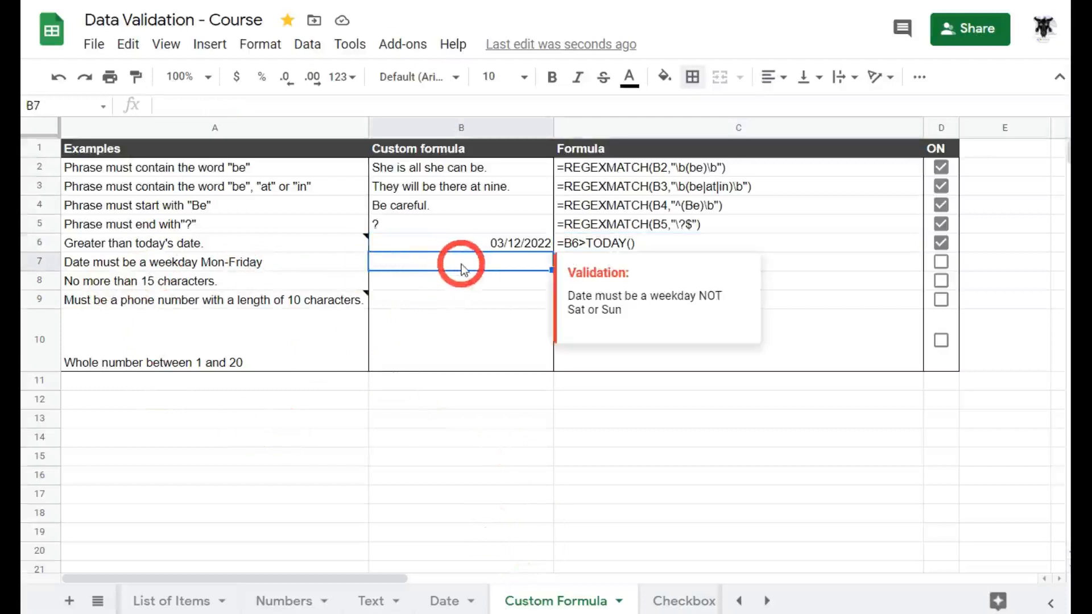
mouse_move(470, 270)
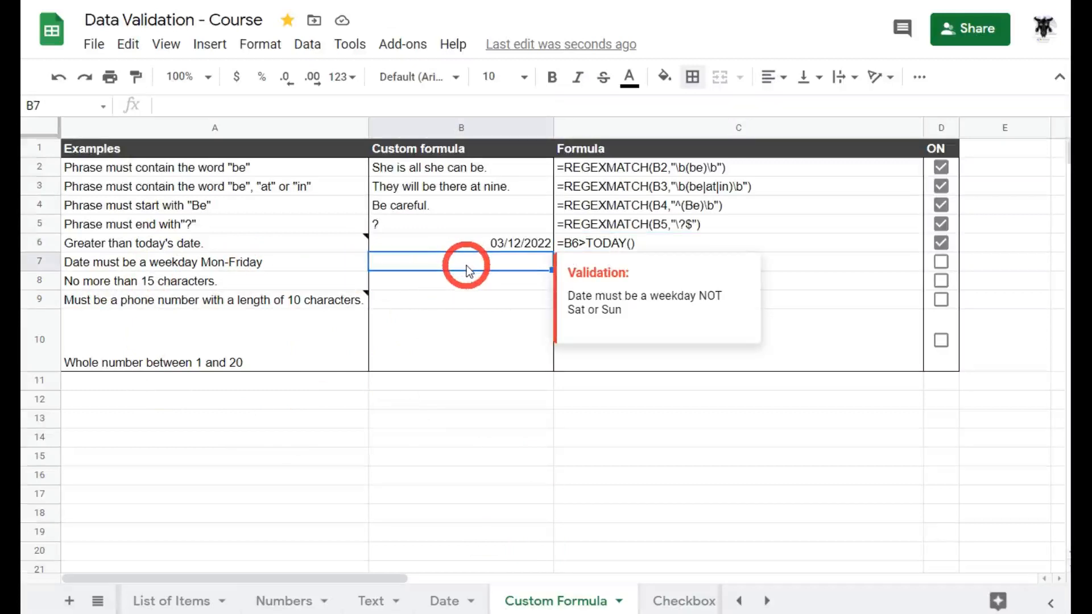
mouse_move(566, 455)
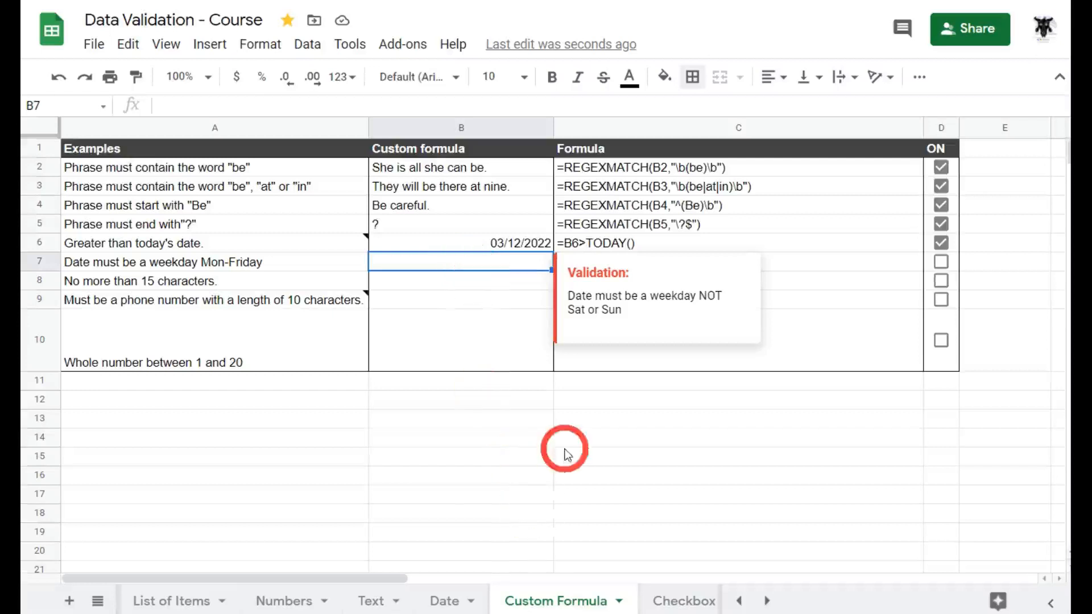
mouse_move(492, 301)
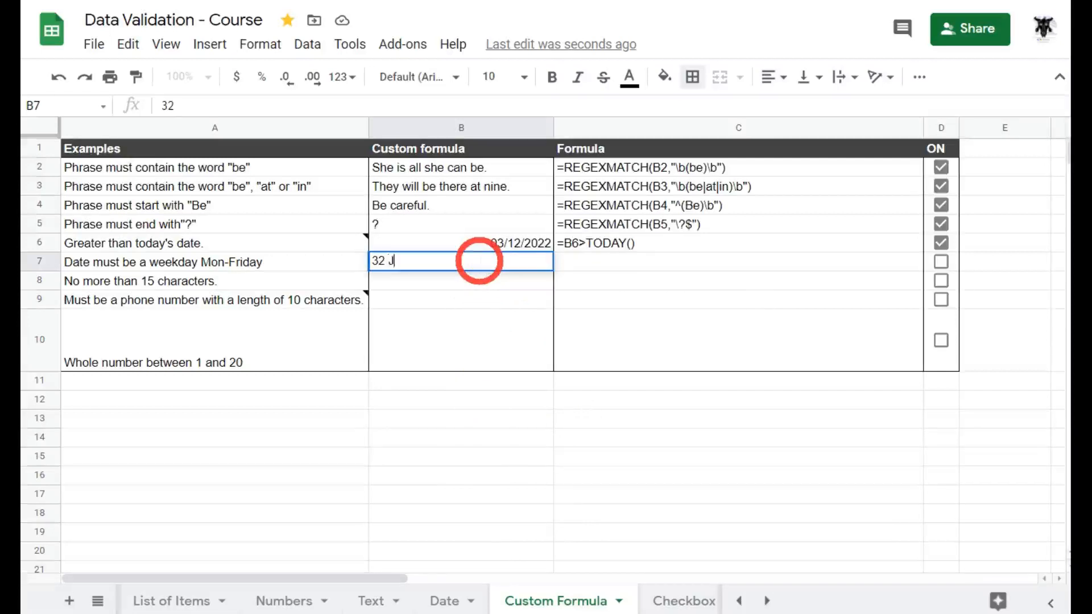
type("an 2021")
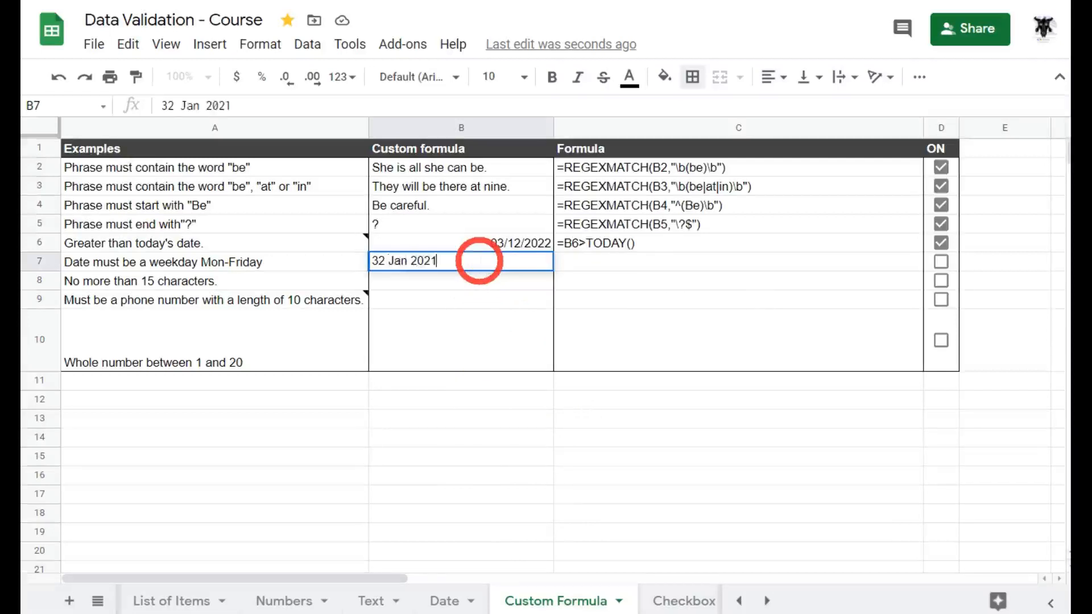
key("Enter")
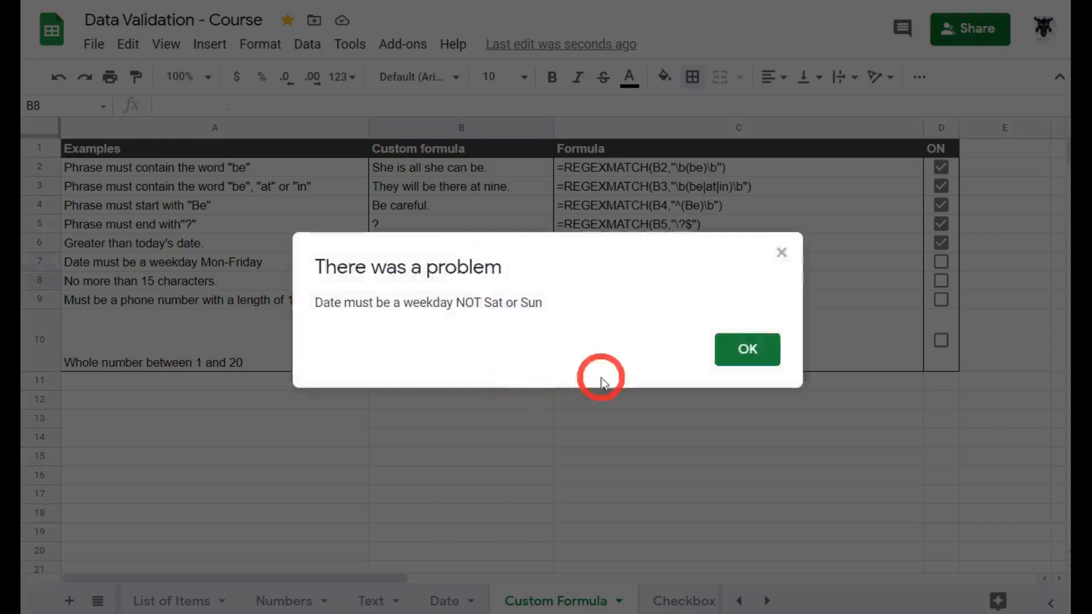
mouse_move(637, 392)
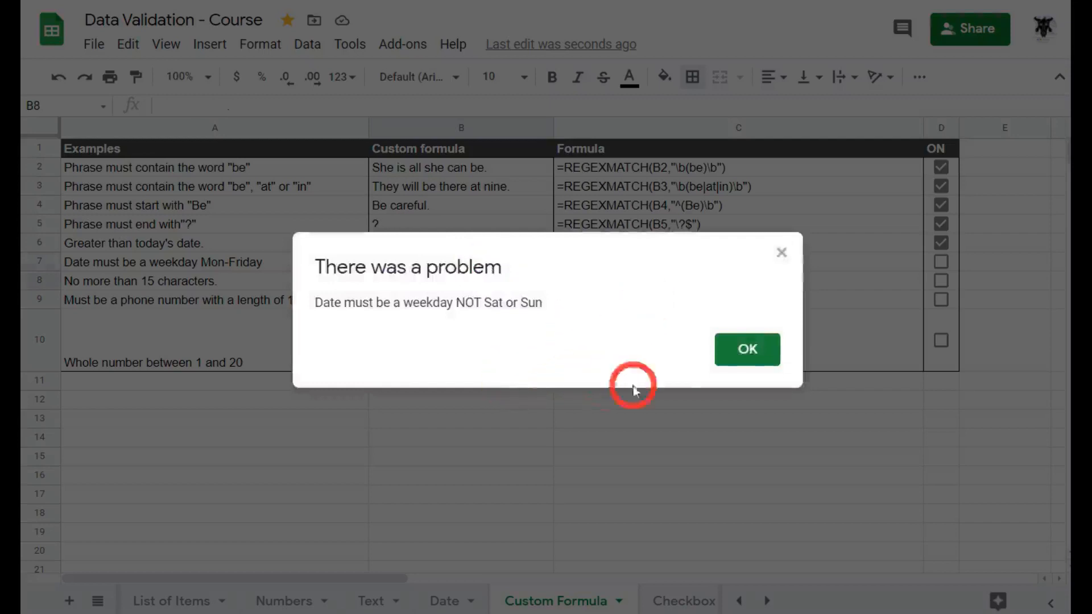
left_click(746, 349)
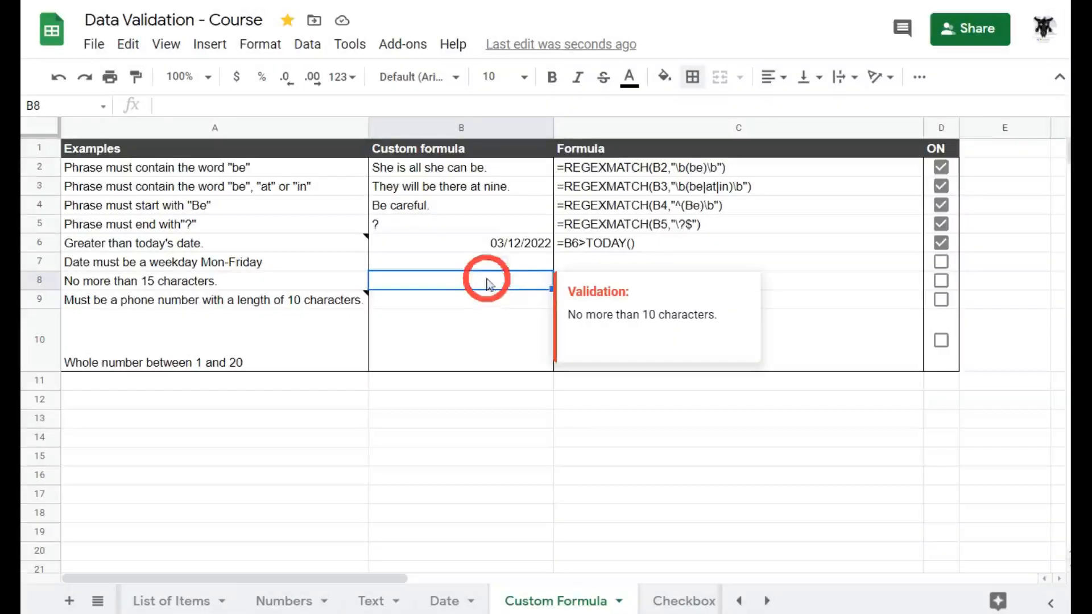
left_click(459, 261)
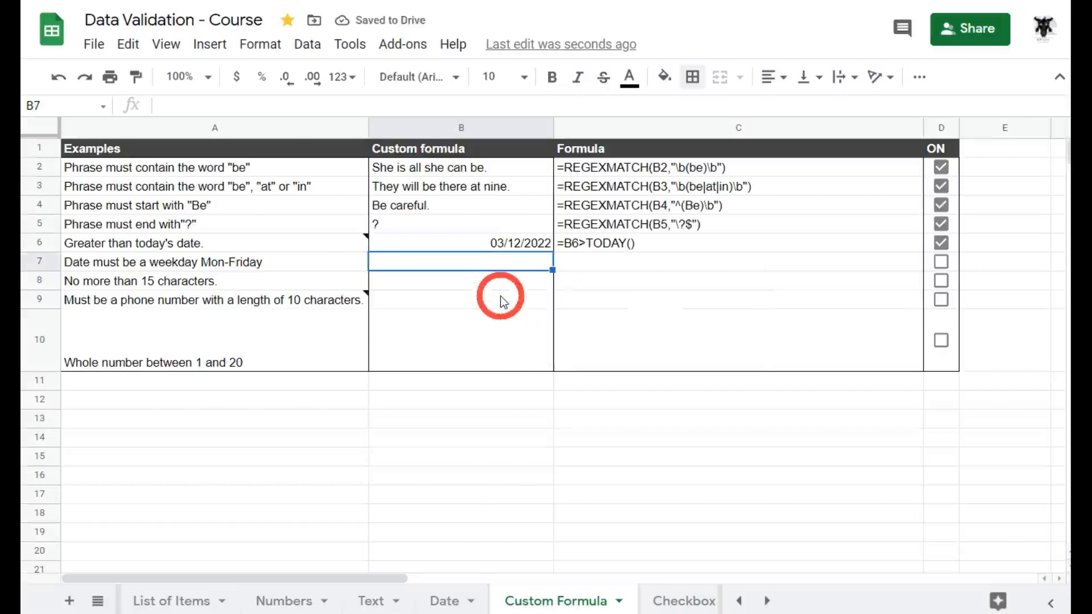
Enter the weekend date 24/01 in B7, dismiss its rejection, and keep 25/01/2021
type("2")
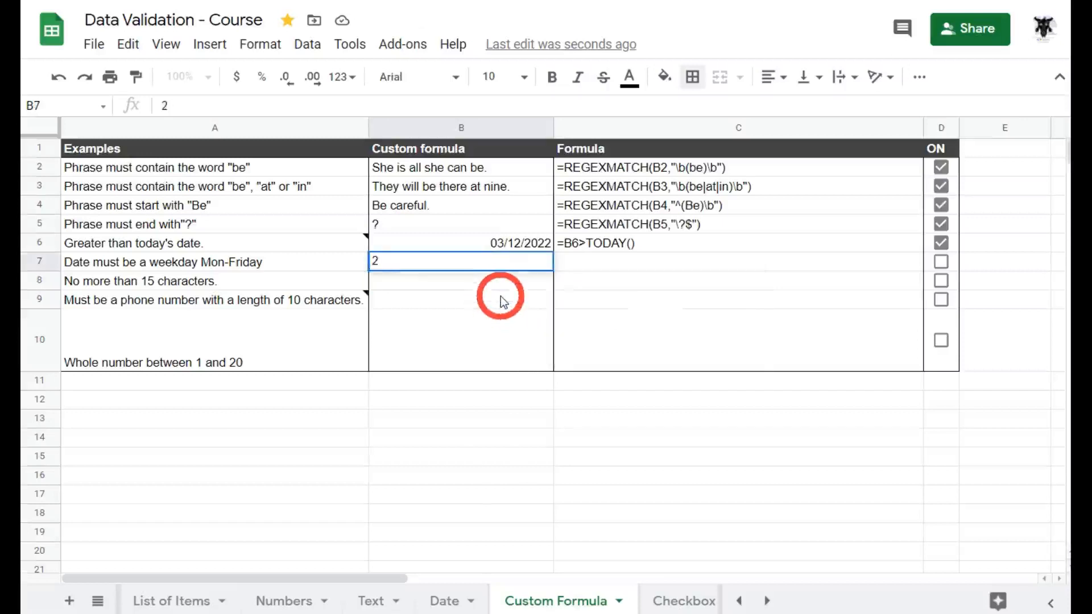
type("24/01")
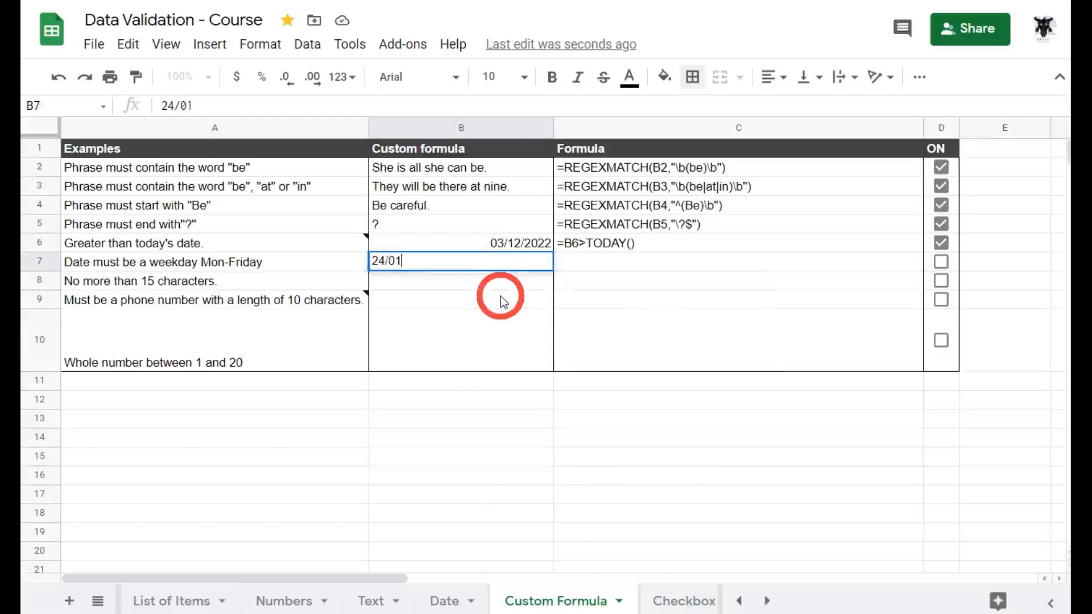
key("Enter")
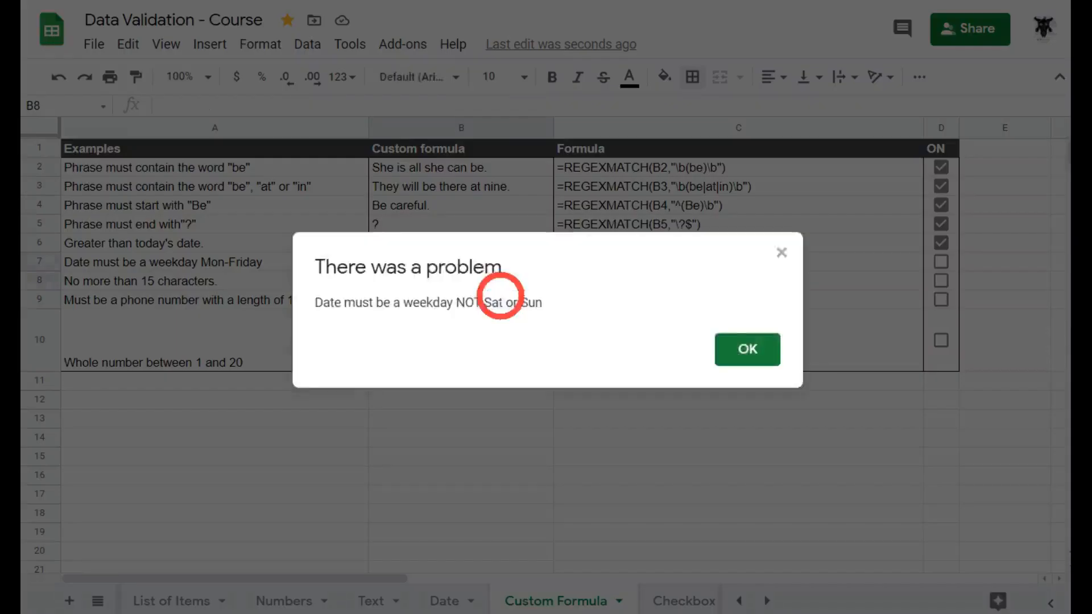
left_click(748, 350)
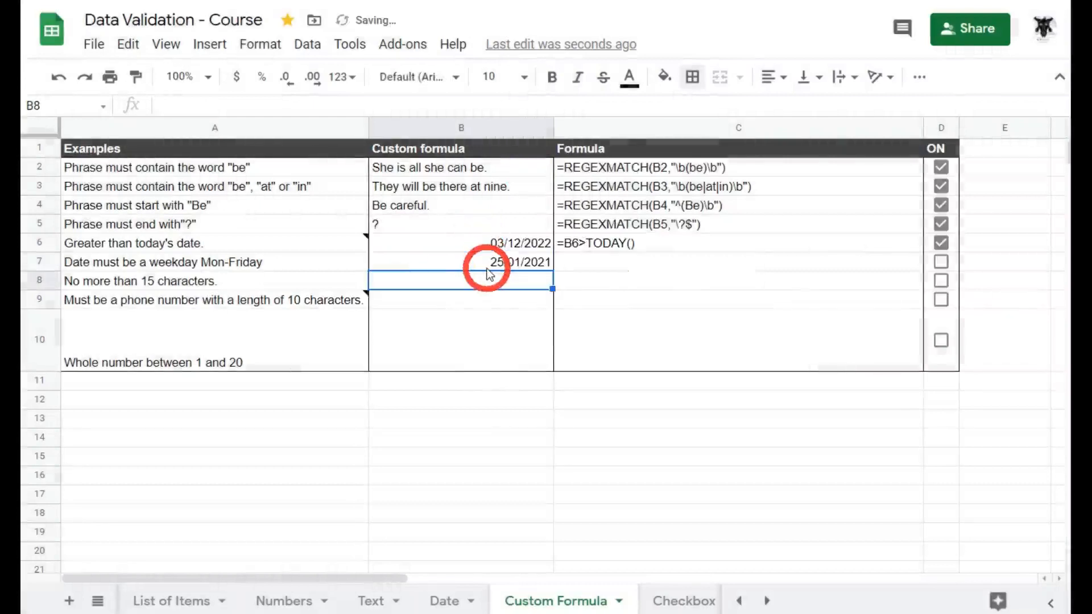
left_click(485, 262)
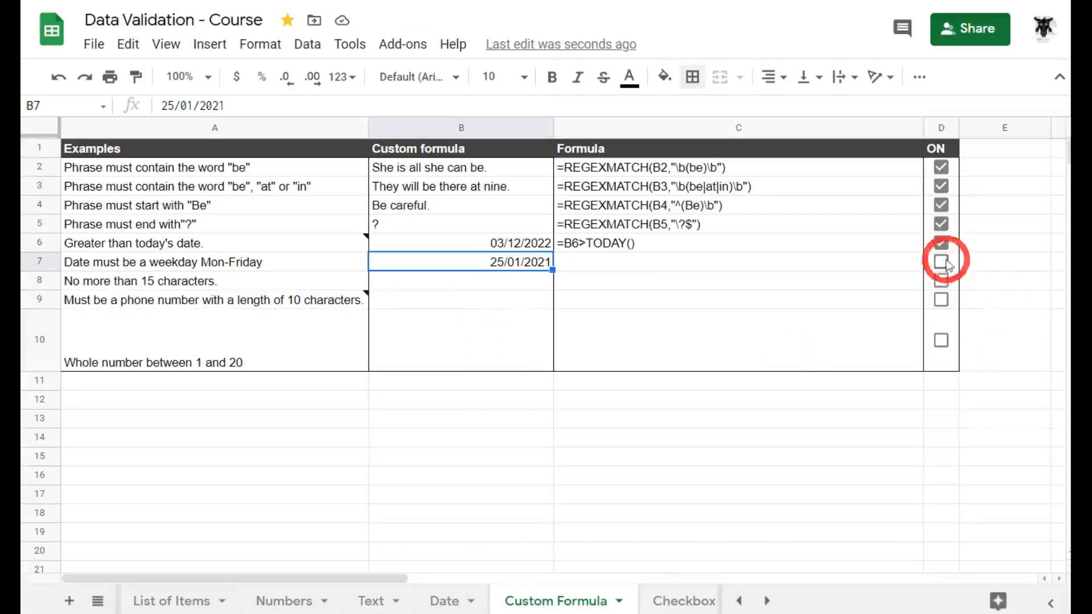
Tick the ON checkbox in D7 to reveal the AND(WEEKDAY…) formula in C7
left_click(940, 262)
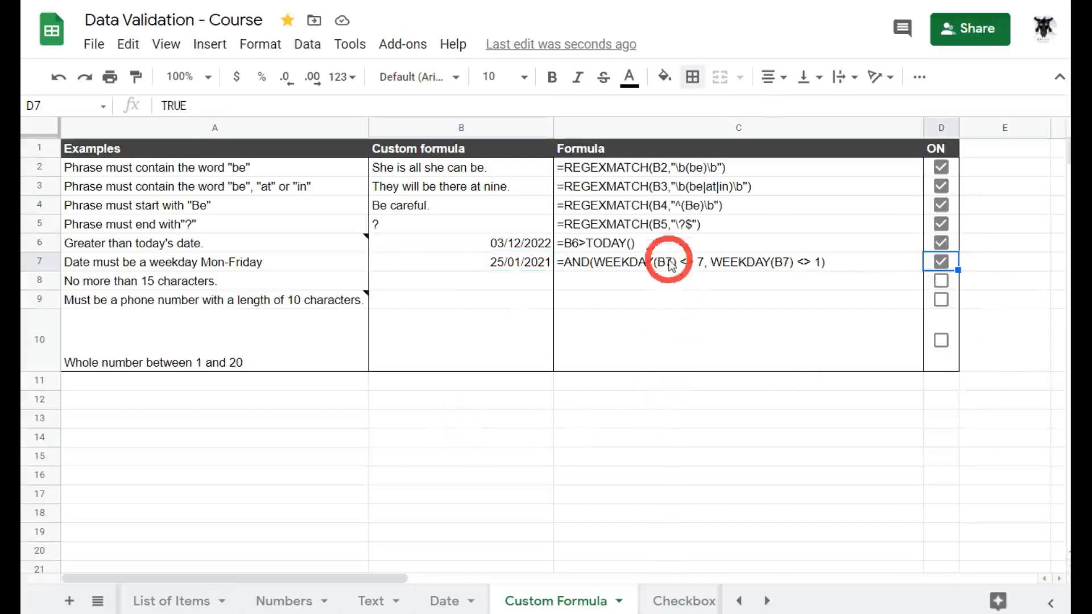
mouse_move(671, 274)
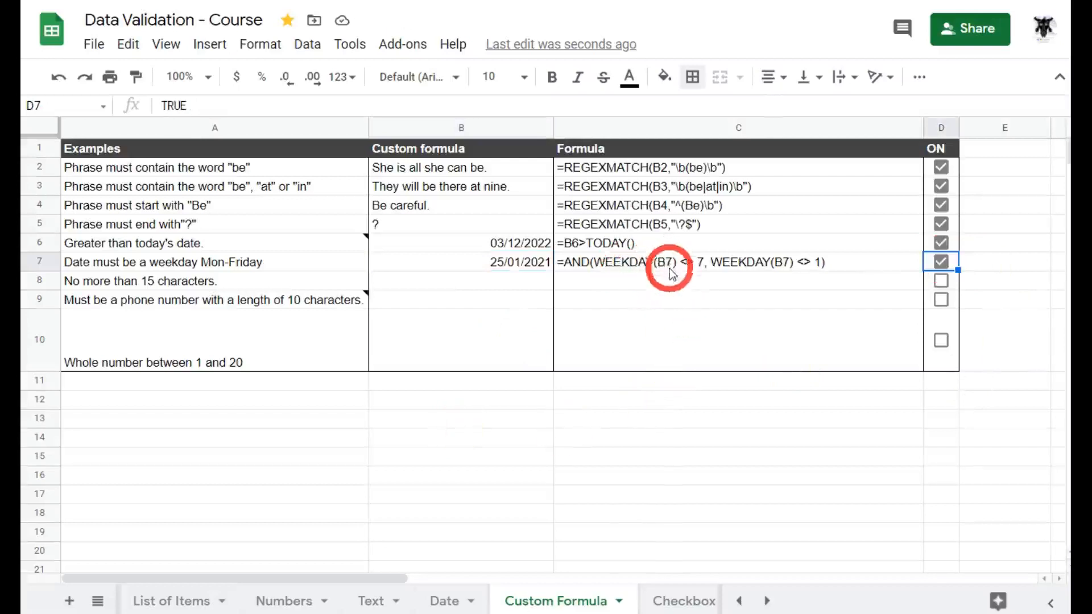
mouse_move(669, 308)
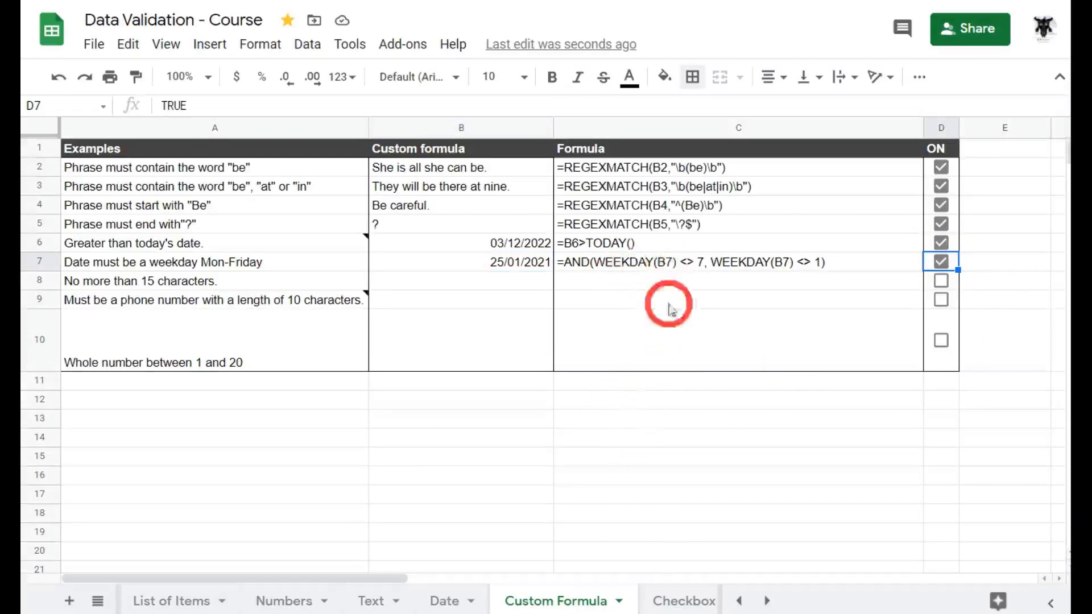
mouse_move(659, 414)
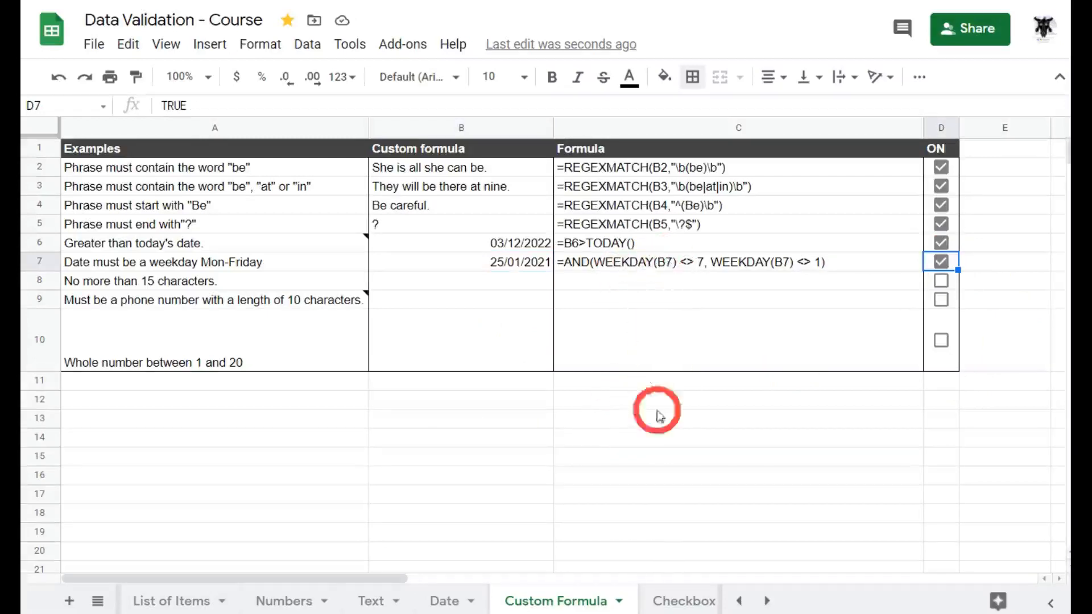
mouse_move(670, 439)
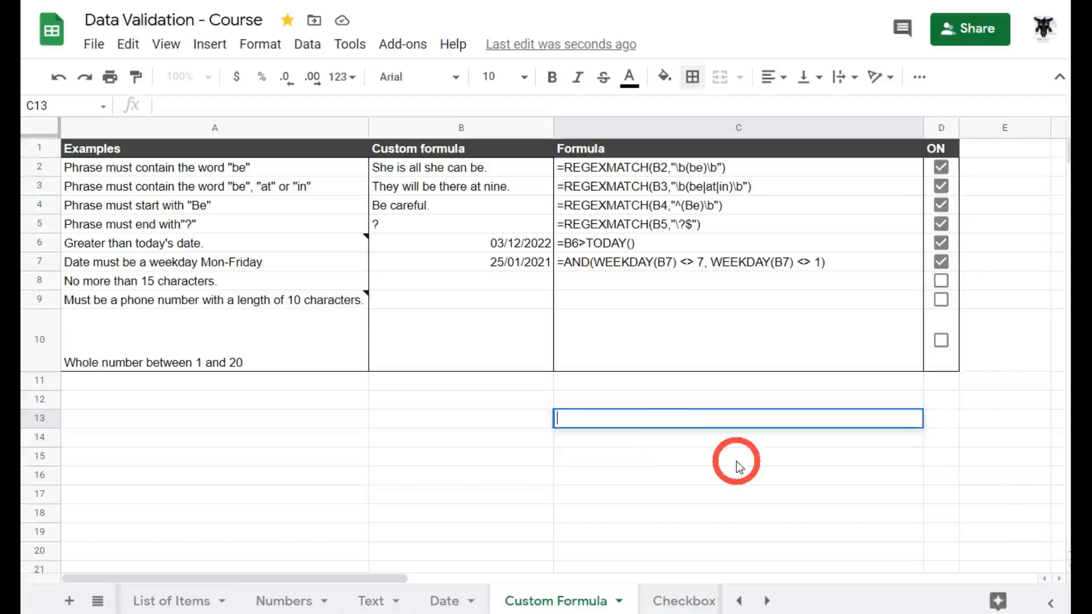
Enter =WEEKDAY("23/01/2021") in C13, returning 7 for the Saturday
type("=wee")
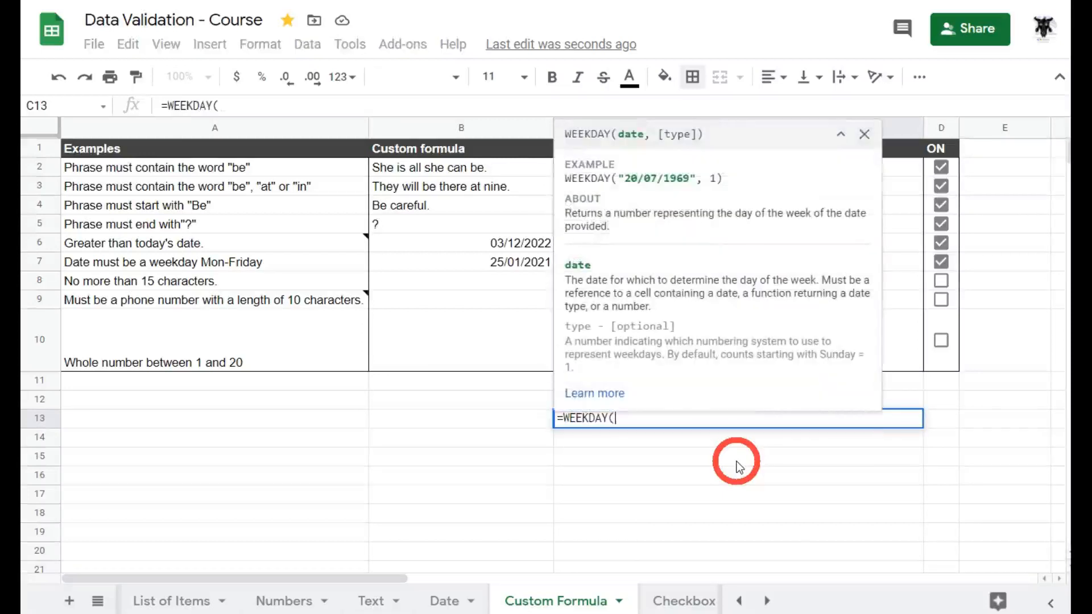
type("\"23")
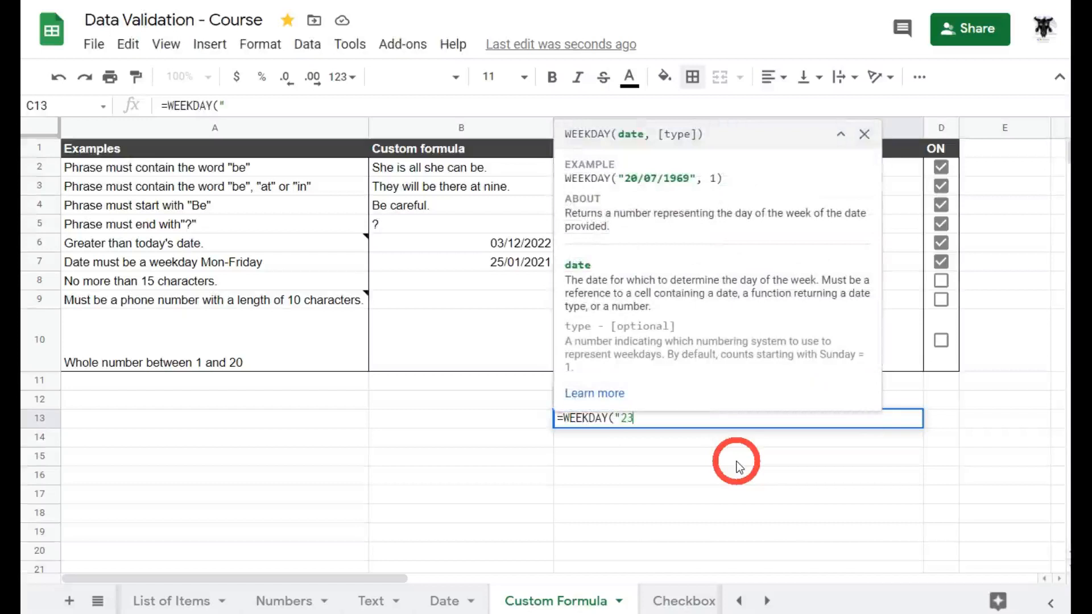
type("/")
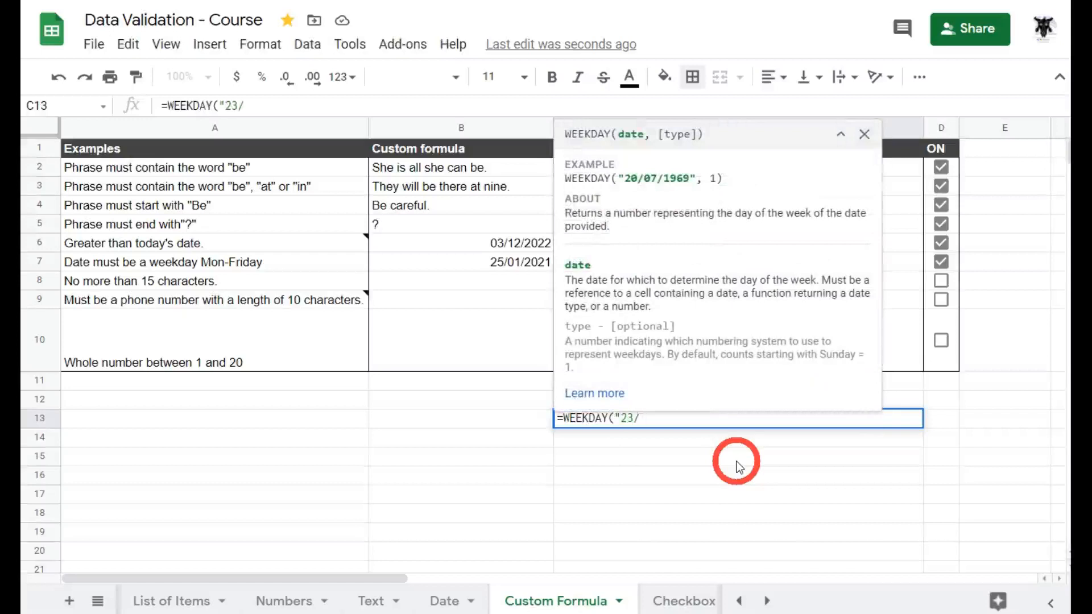
type("01/")
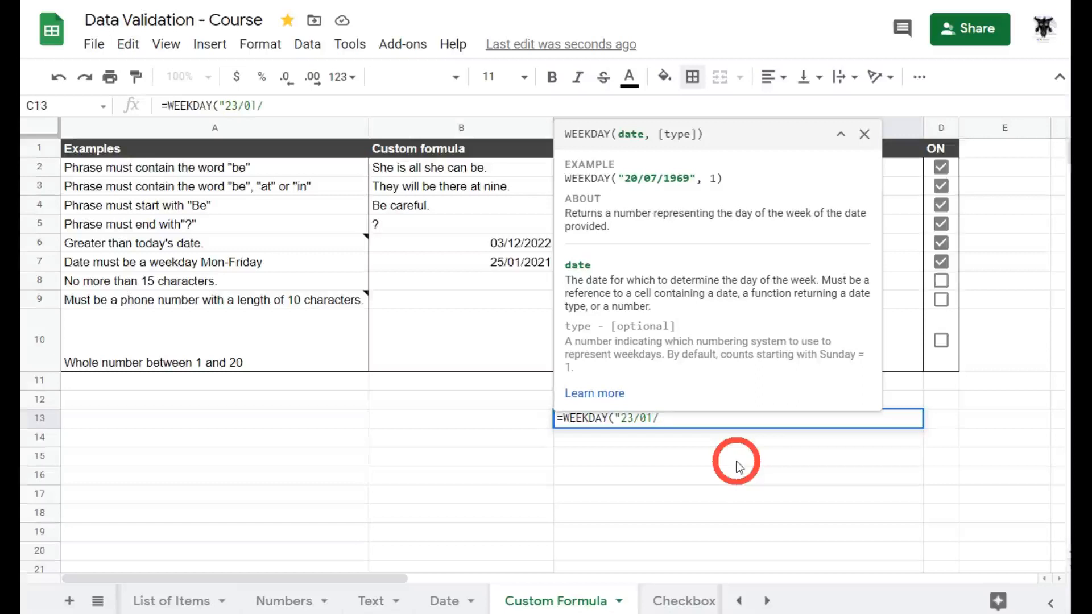
type("2021\")")
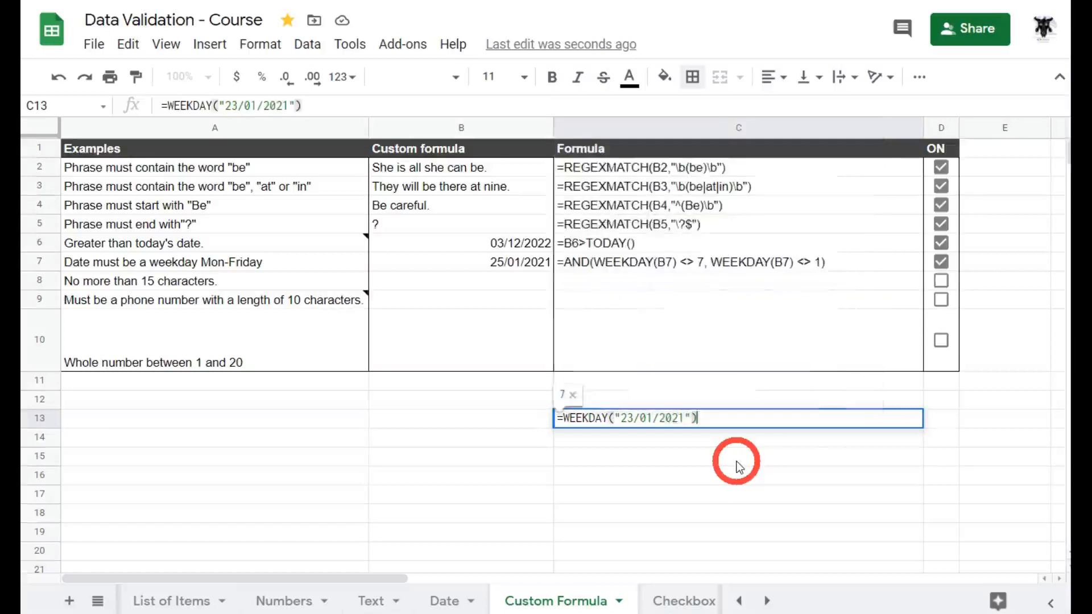
key("Enter")
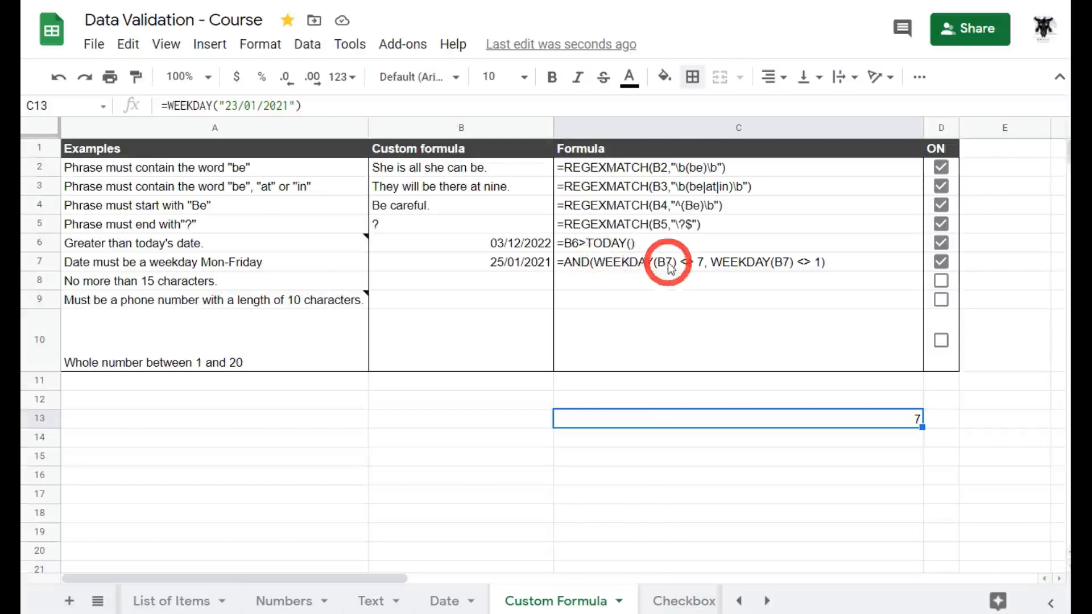
mouse_move(699, 265)
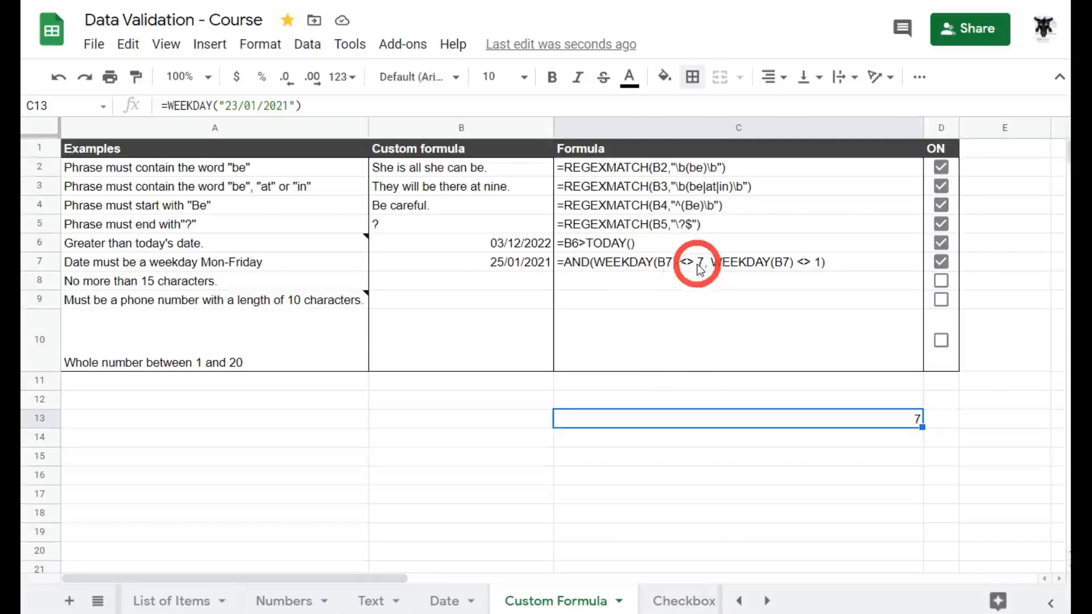
mouse_move(686, 264)
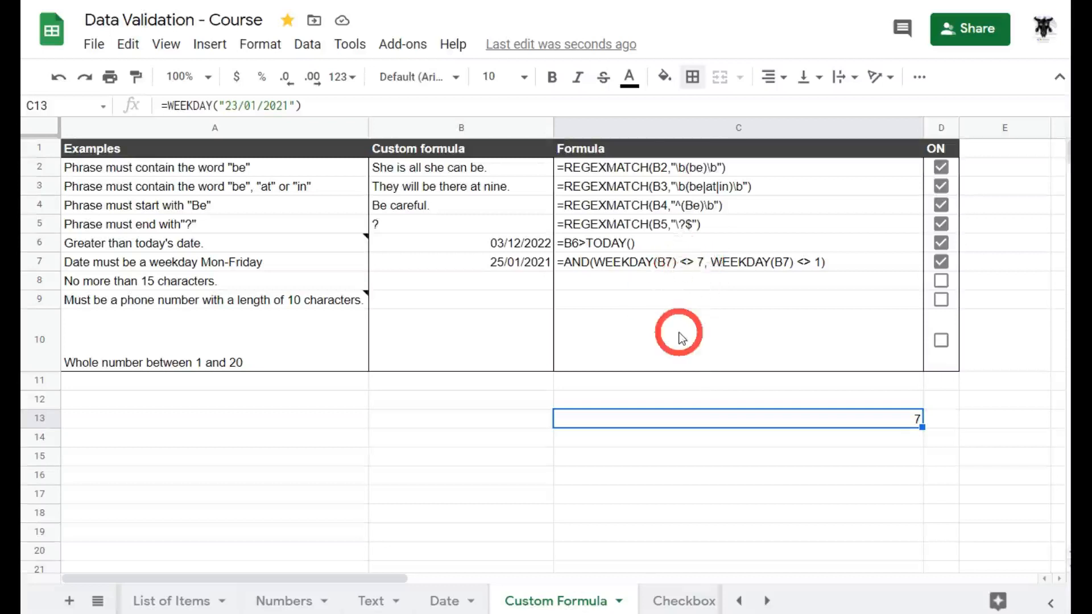
mouse_move(626, 265)
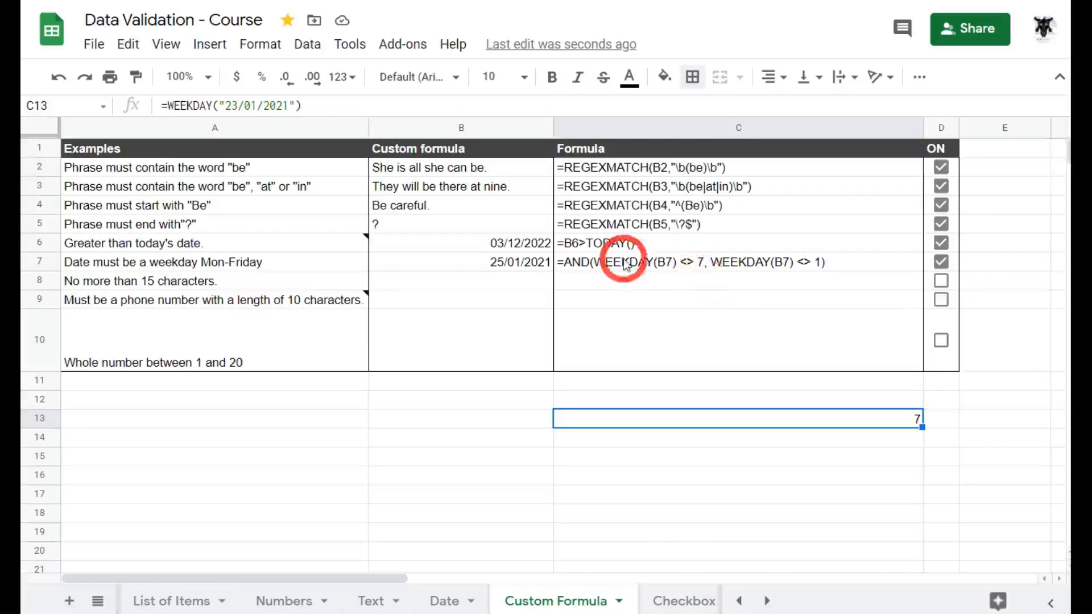
mouse_move(612, 282)
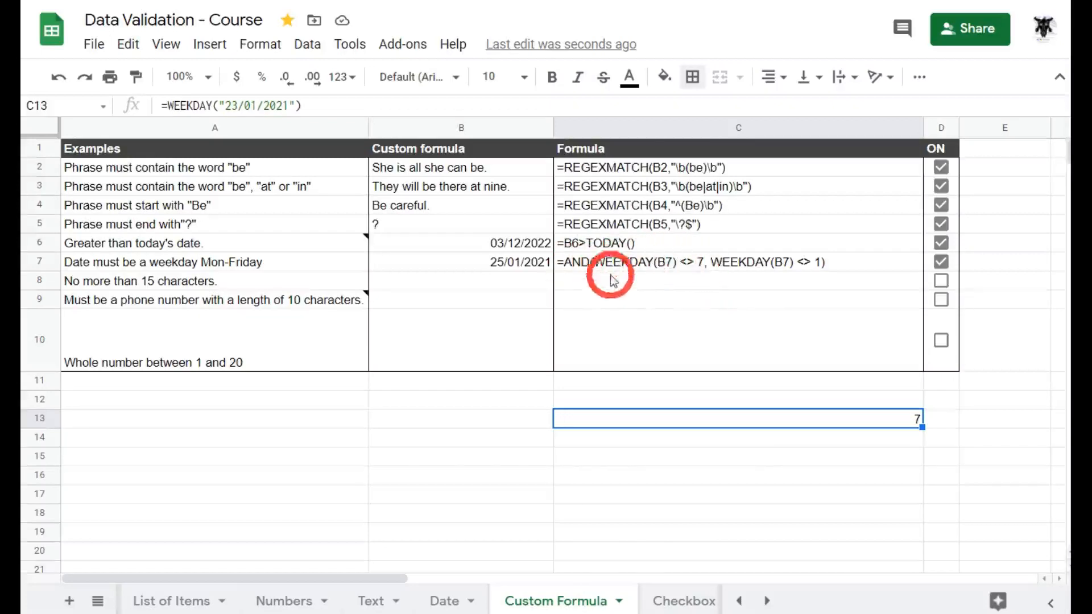
Select the weekday rule formula =AND(WEEKDAY(B7) <> 7, WEEKDAY(B7) <> 1) in C7
left_click(722, 262)
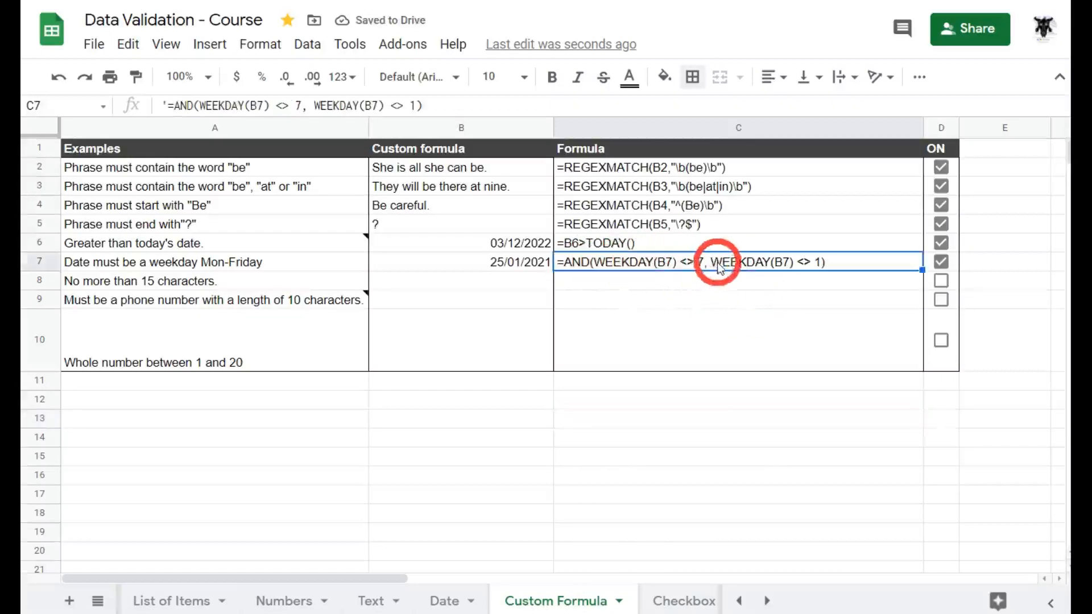
mouse_move(780, 269)
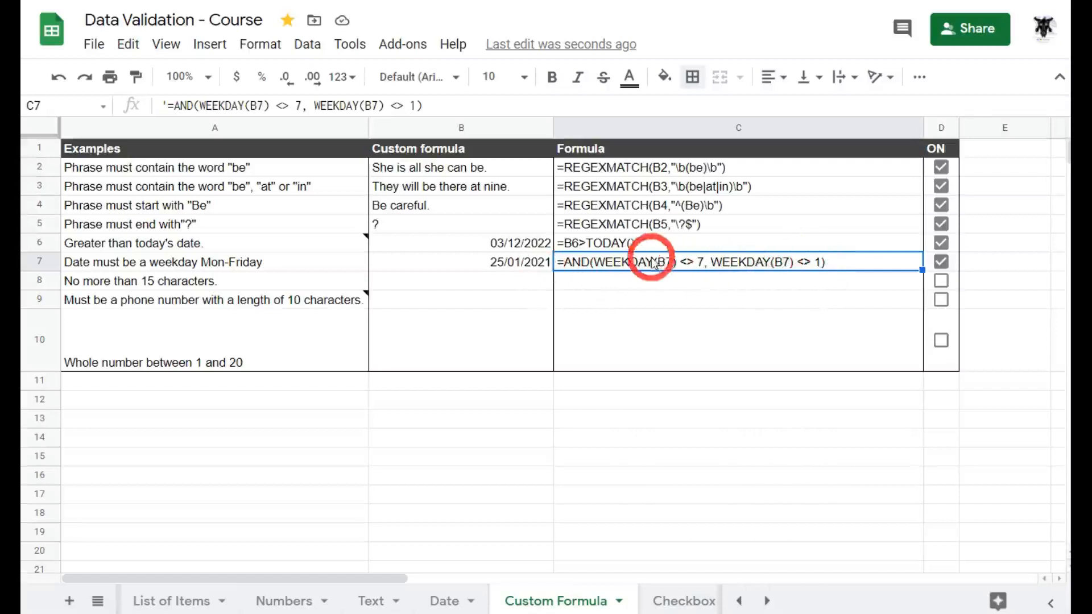
mouse_move(828, 269)
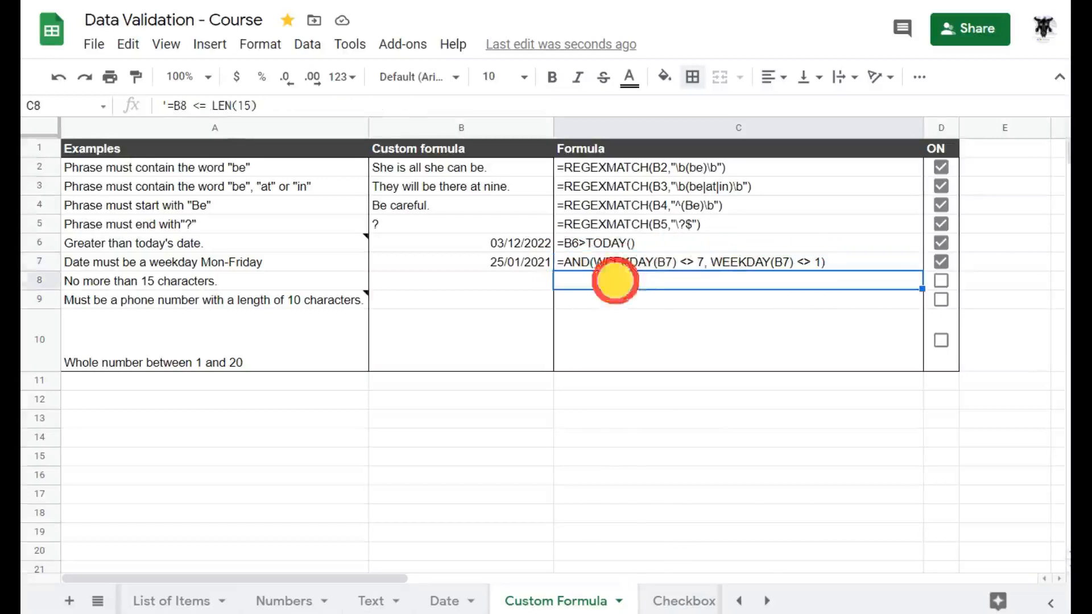
Enter the sample sentence 'This is cool.' in B8
left_click(459, 280)
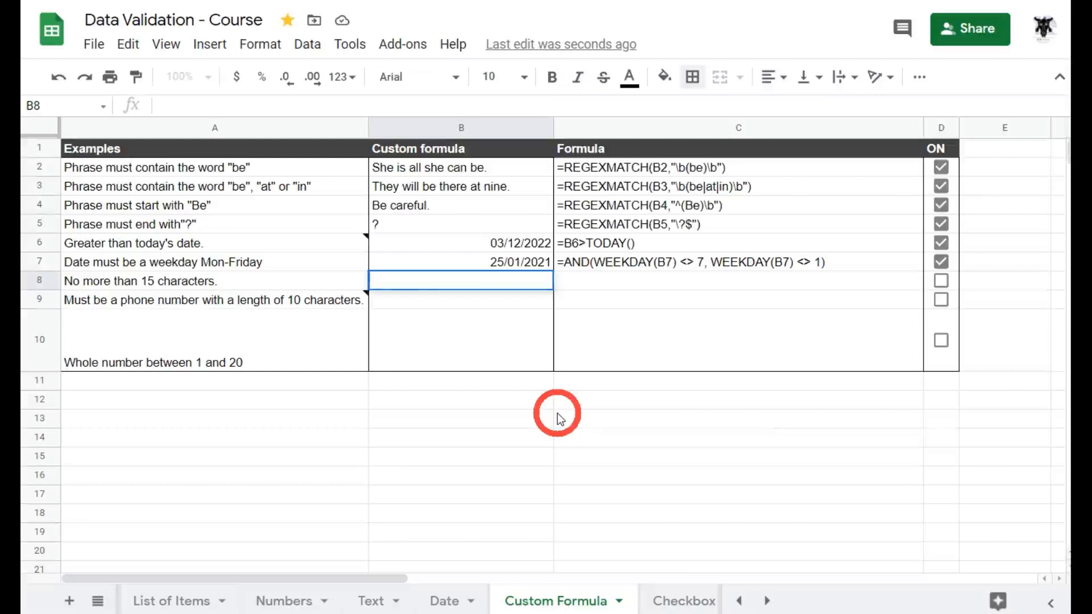
type("This is cool.")
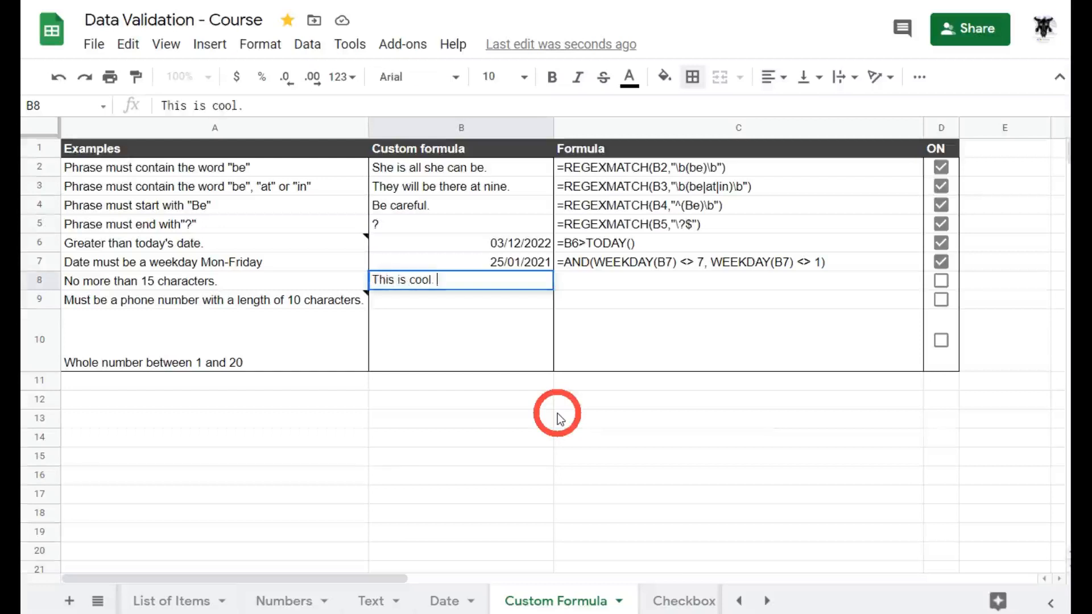
key("Enter")
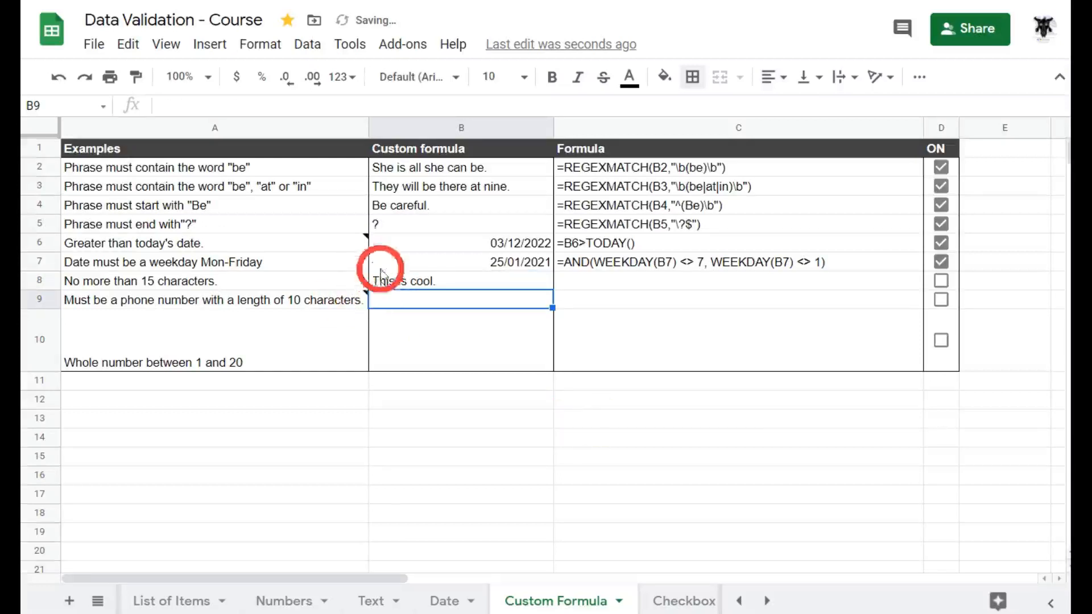
Lengthen B8 to 'This is cool. Isn't it' and dismiss the length-rule rejection
left_click(460, 281)
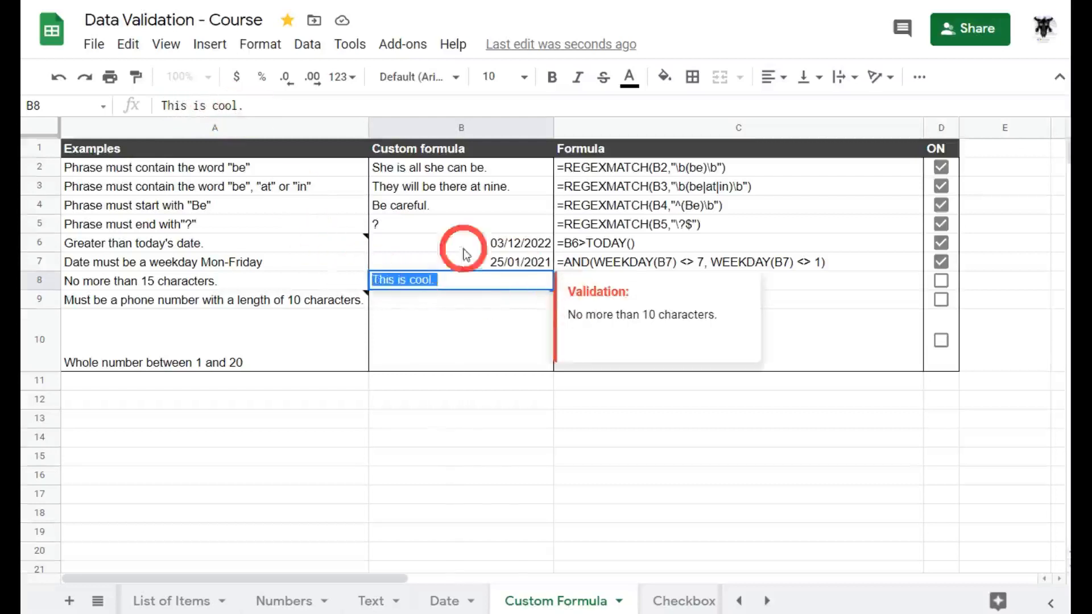
type("Isn't it")
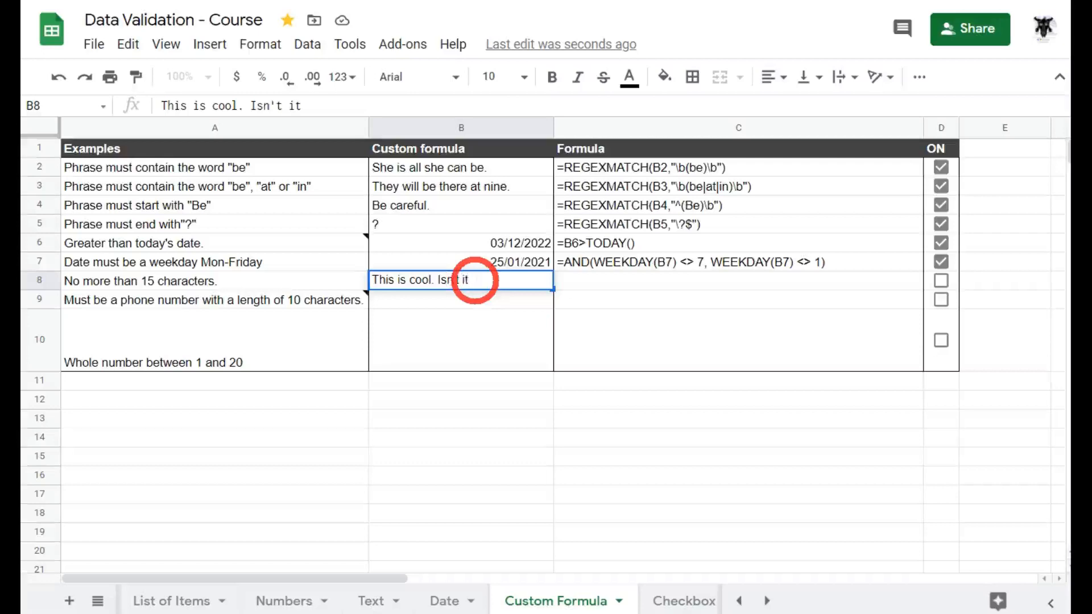
key("Enter")
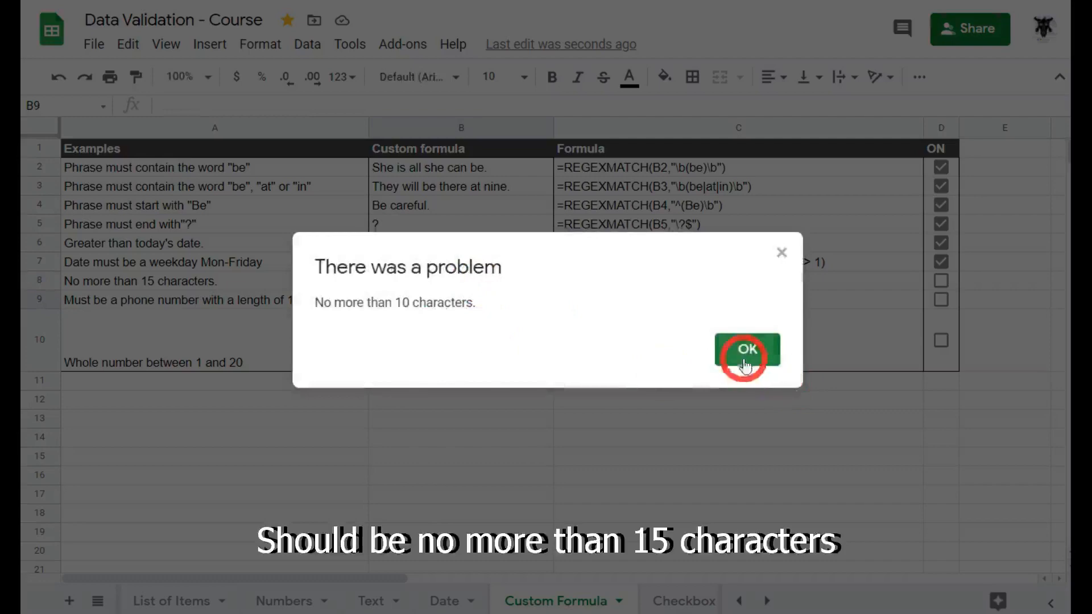
left_click(747, 349)
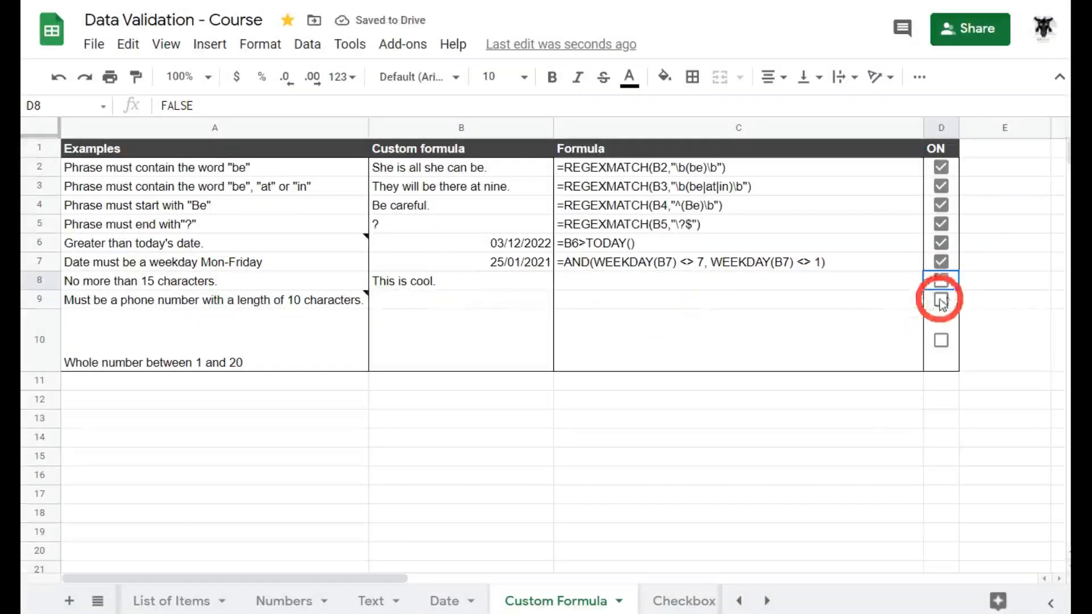
Tick row 8's ON box, save the =LEN(B8) <= 15 rule, and move to the phone example B9
left_click(939, 280)
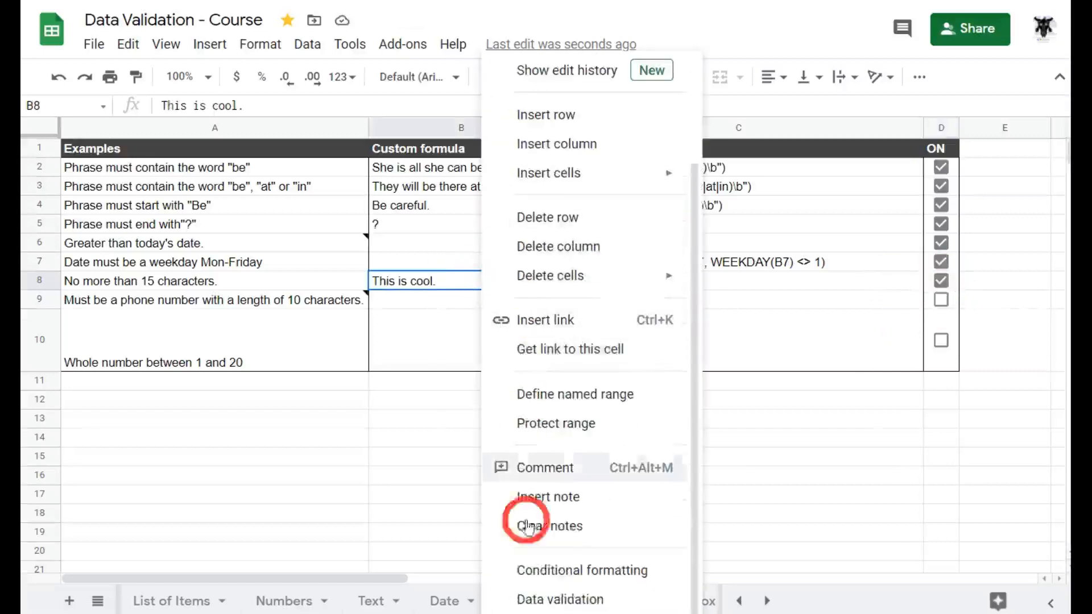
left_click(558, 599)
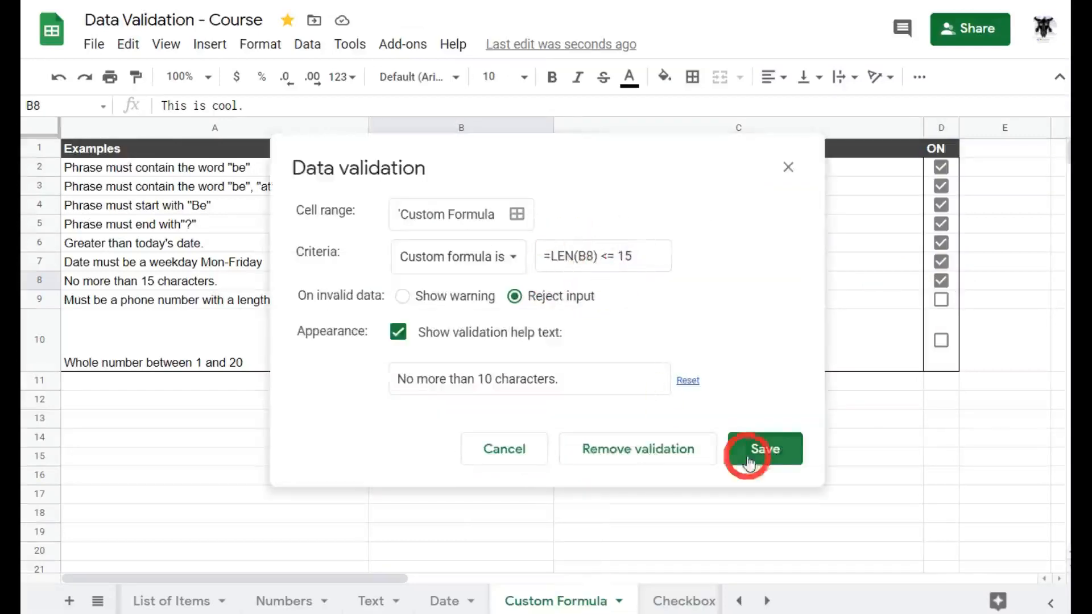
left_click(765, 449)
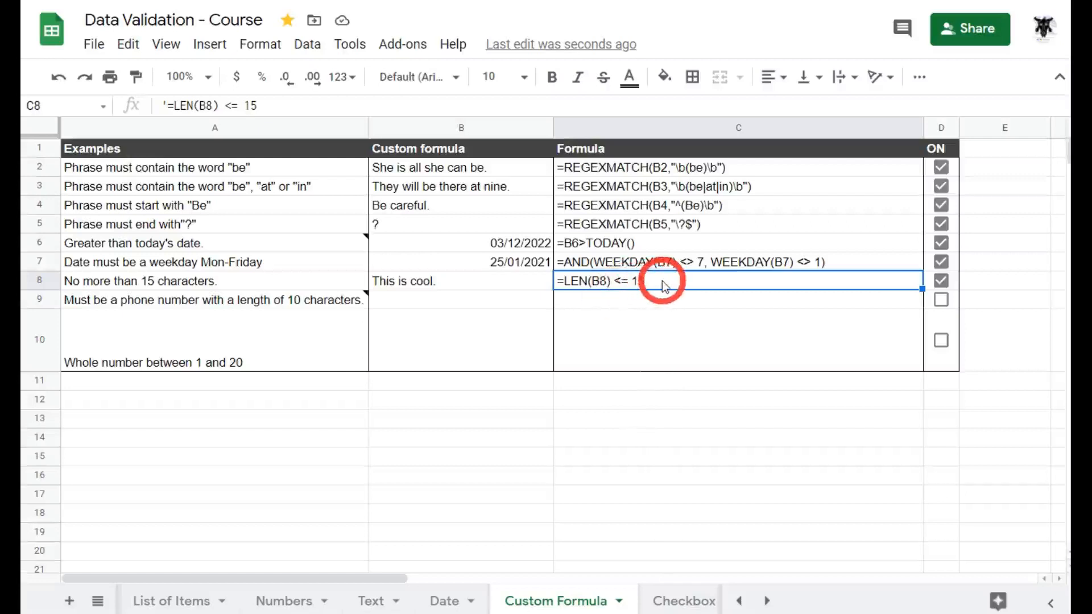
mouse_move(637, 305)
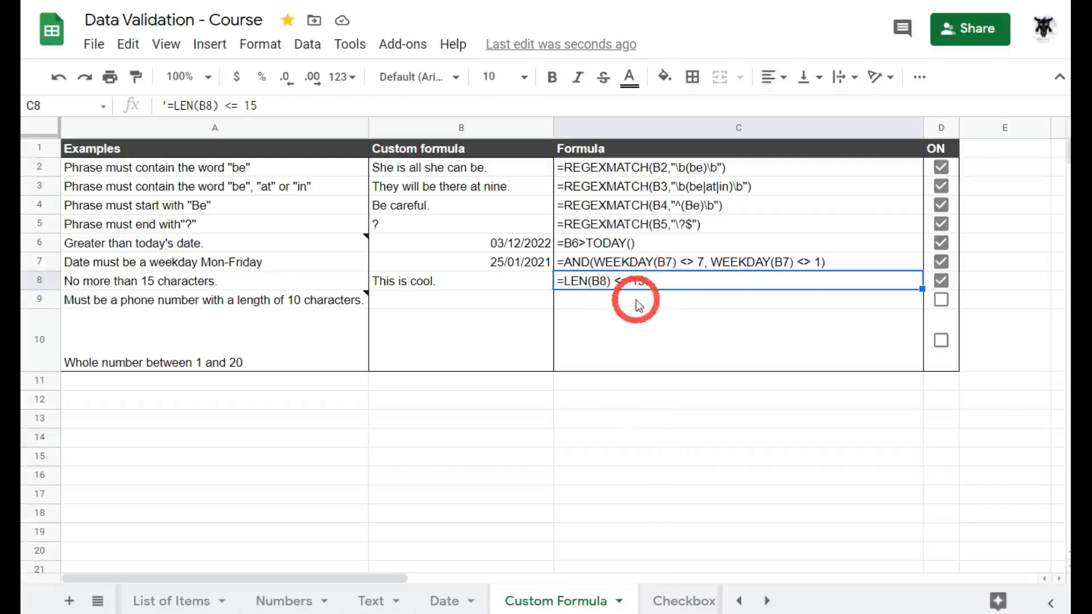
mouse_move(624, 290)
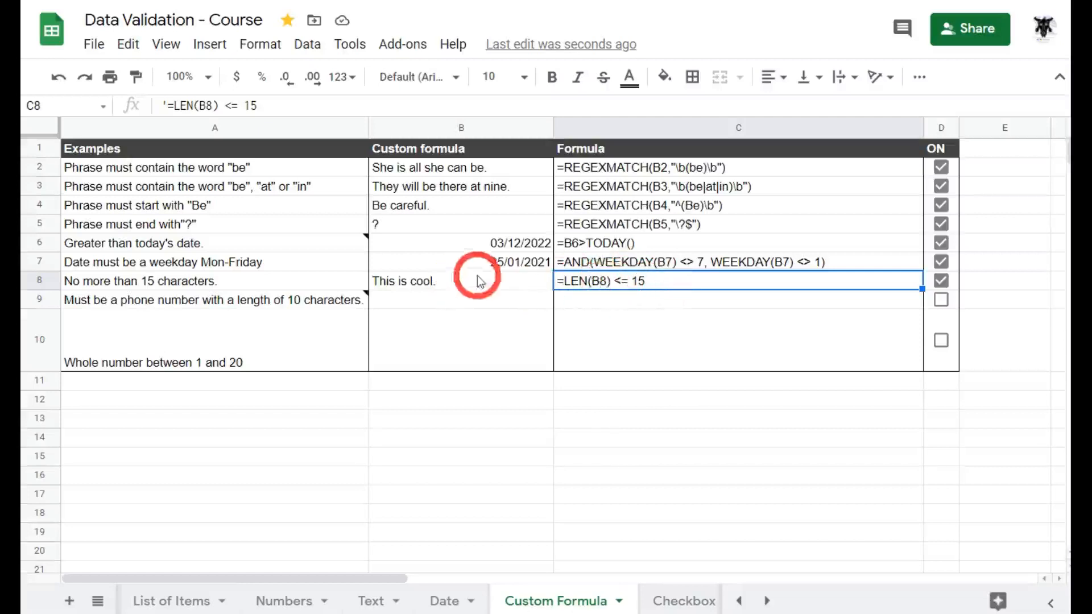
mouse_move(523, 318)
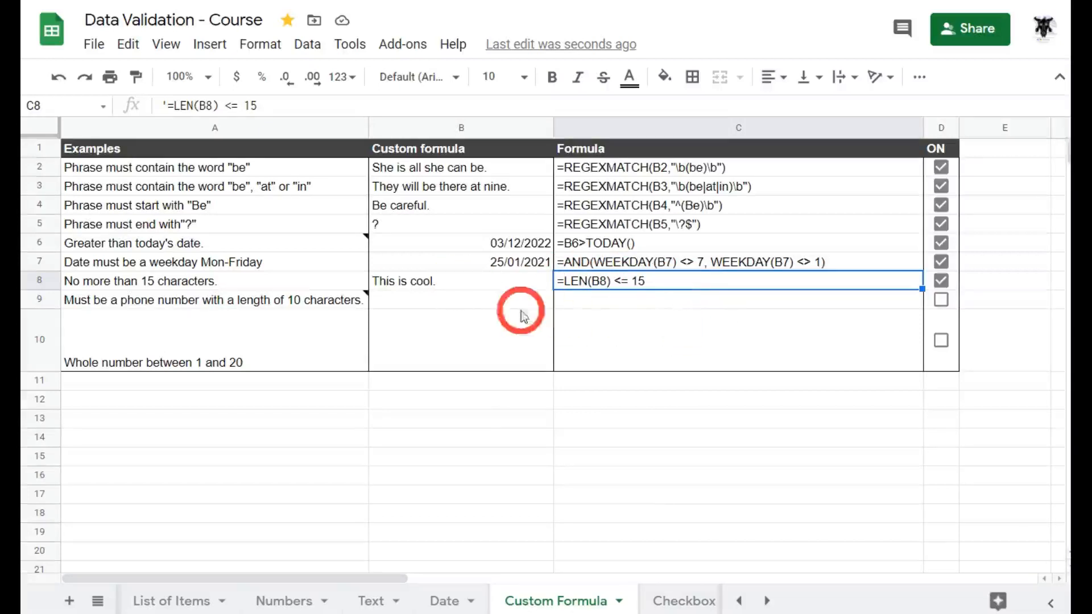
left_click(459, 281)
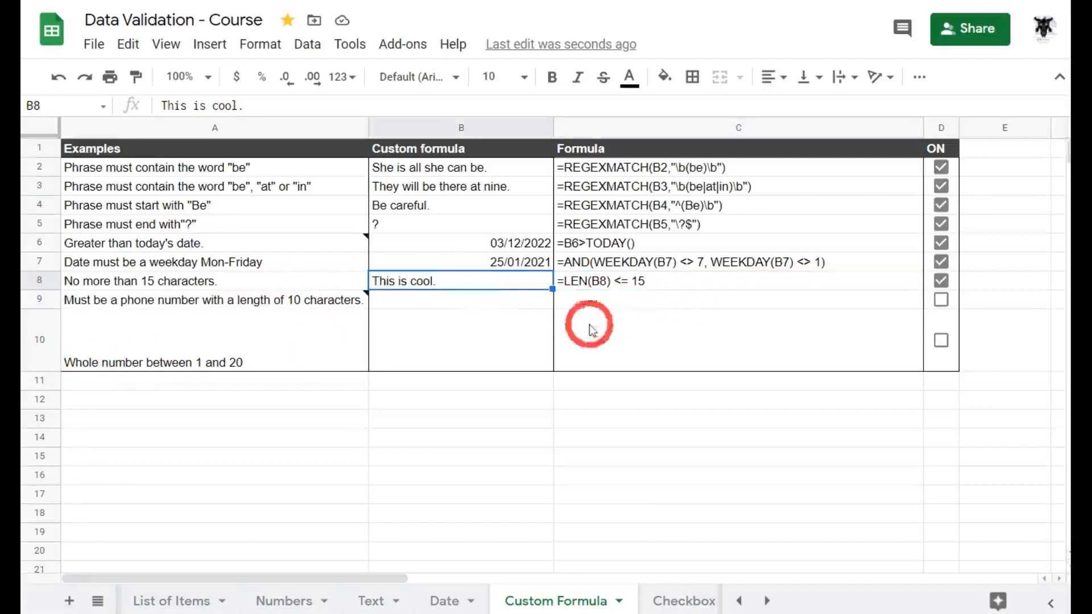
mouse_move(681, 307)
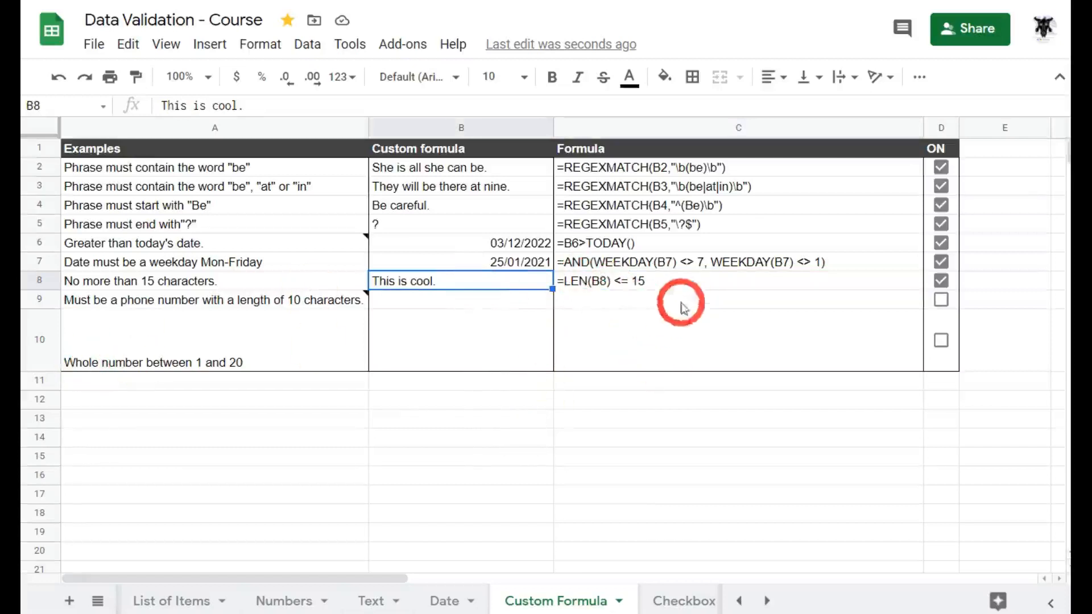
mouse_move(326, 403)
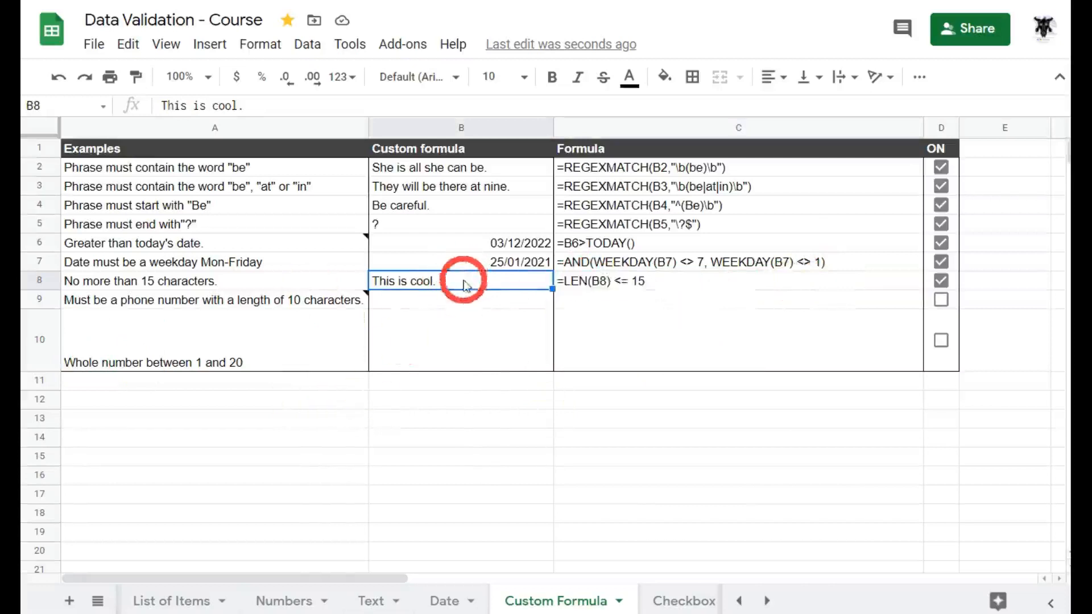
mouse_move(476, 306)
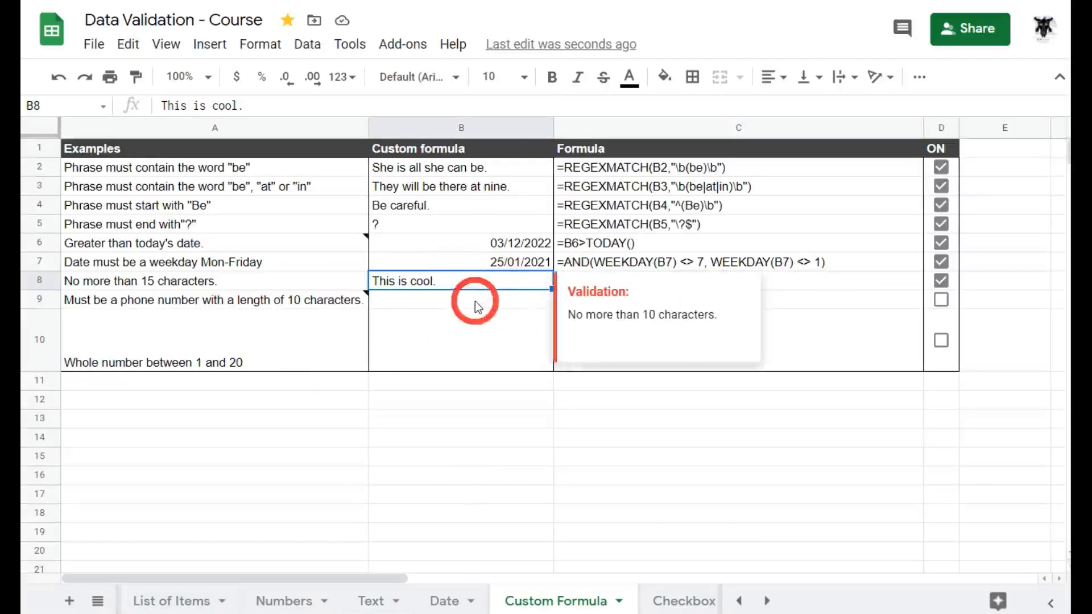
left_click(461, 317)
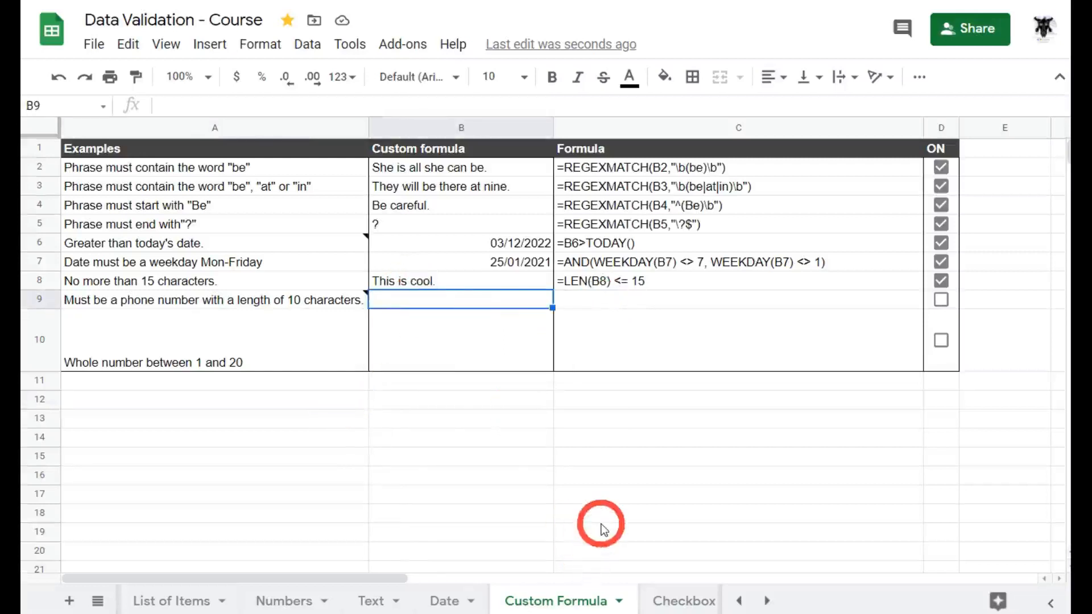
type("0123456789")
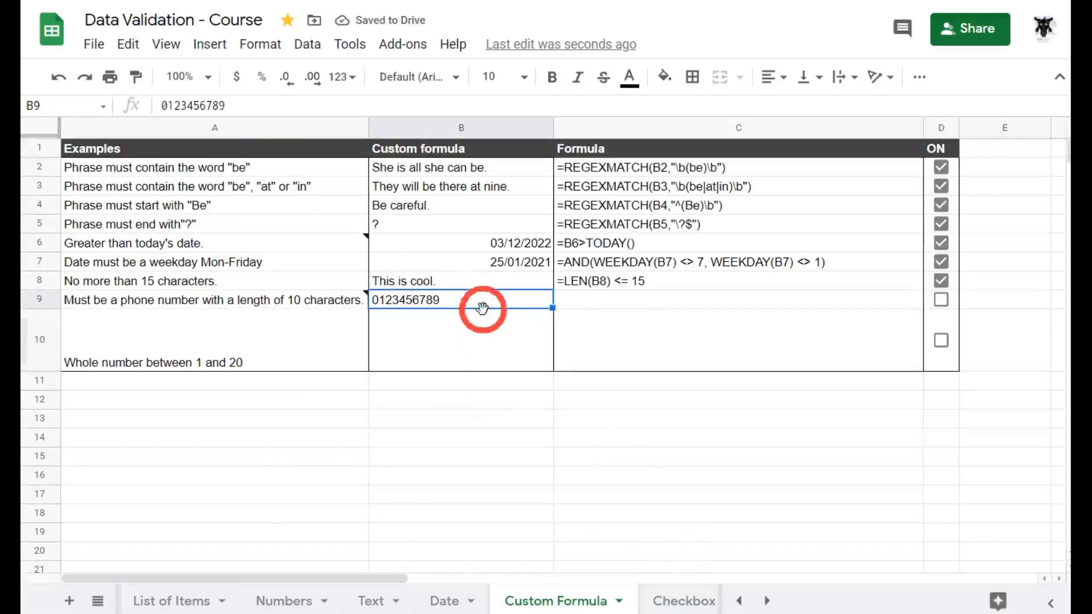
mouse_move(481, 324)
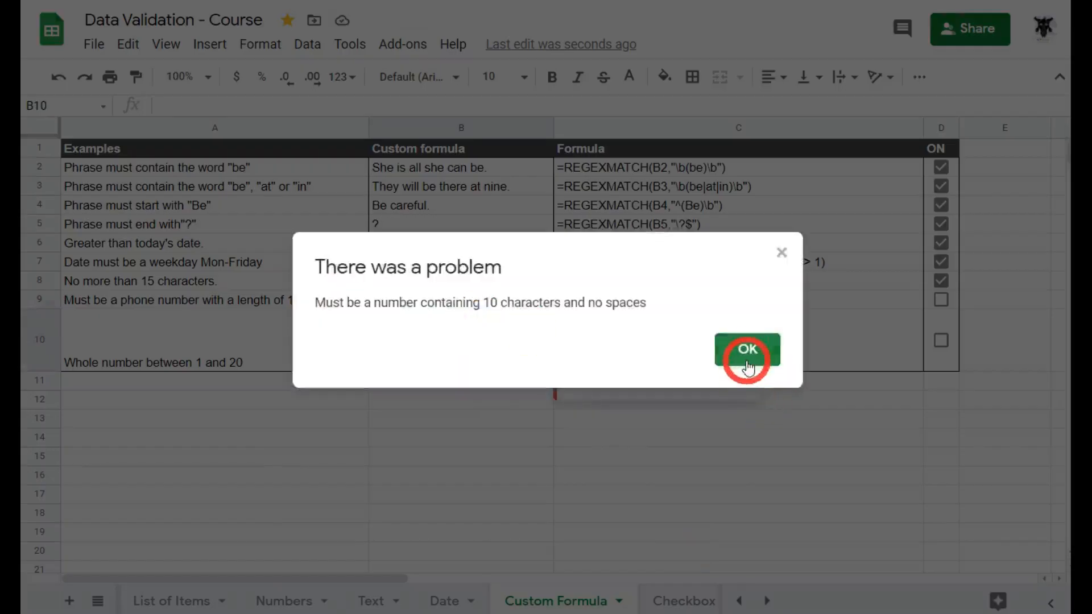
left_click(746, 350)
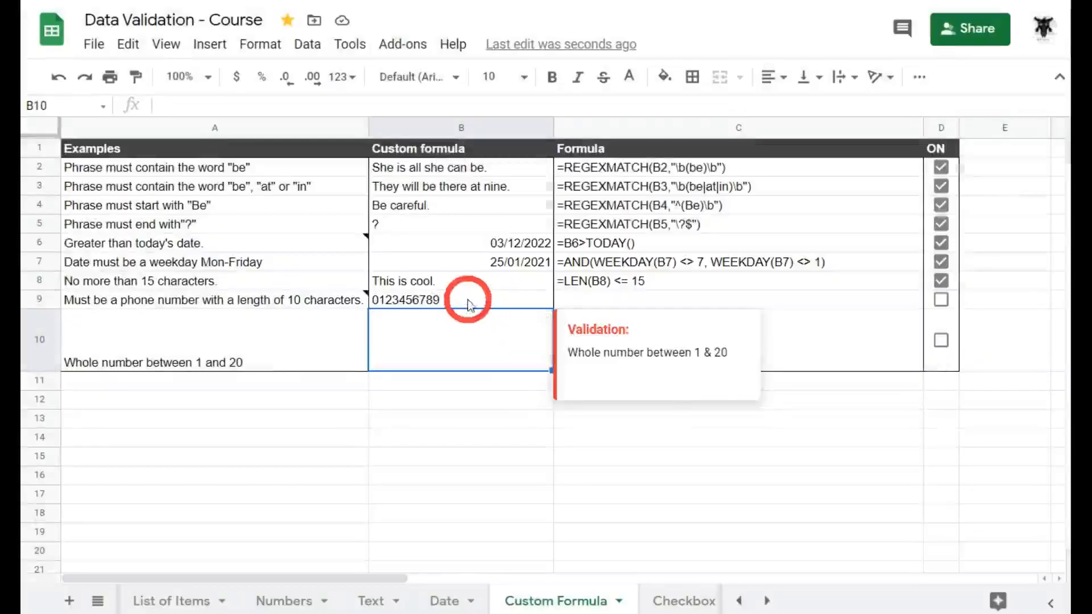
type("ab")
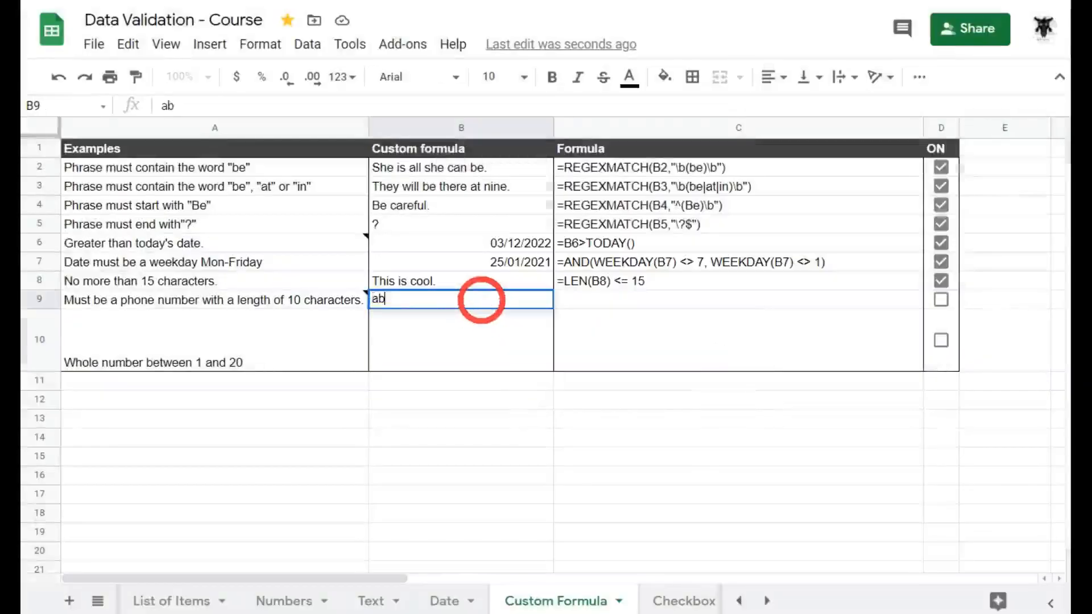
type("cdefg")
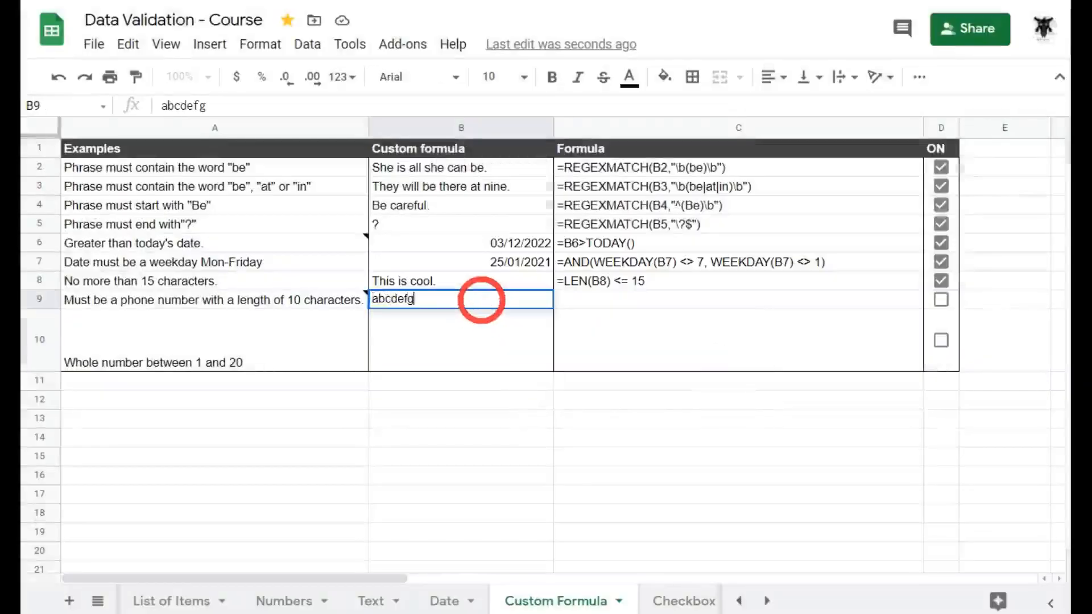
type("hij")
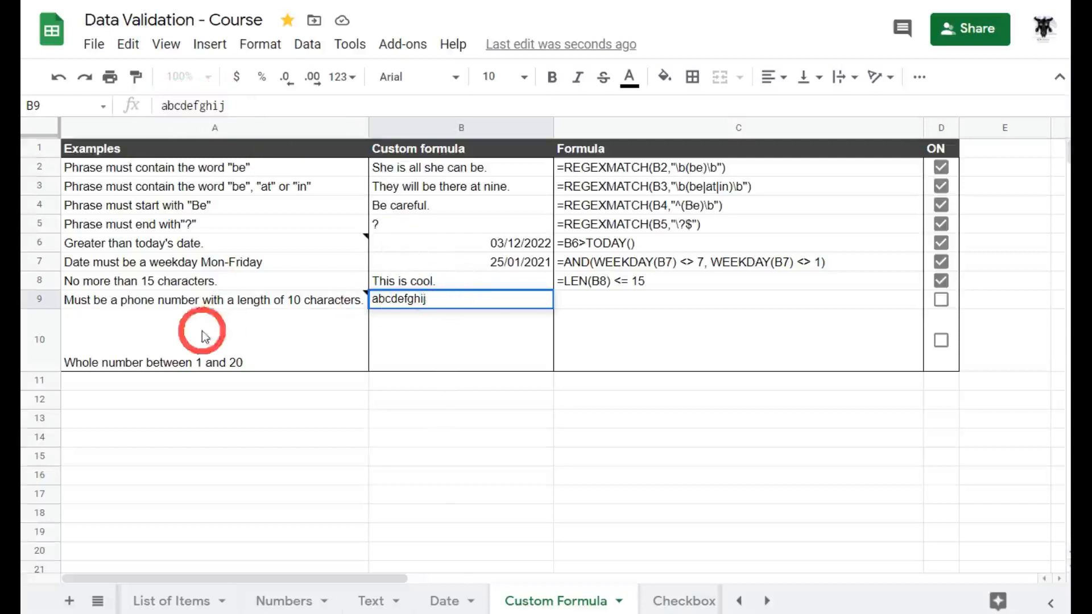
key("Enter")
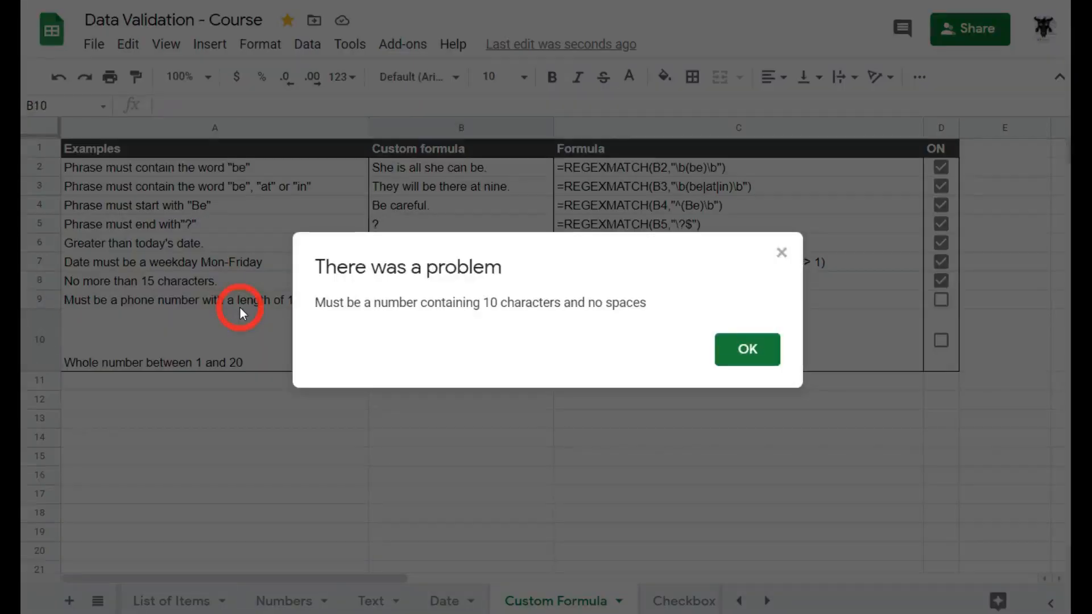
mouse_move(667, 358)
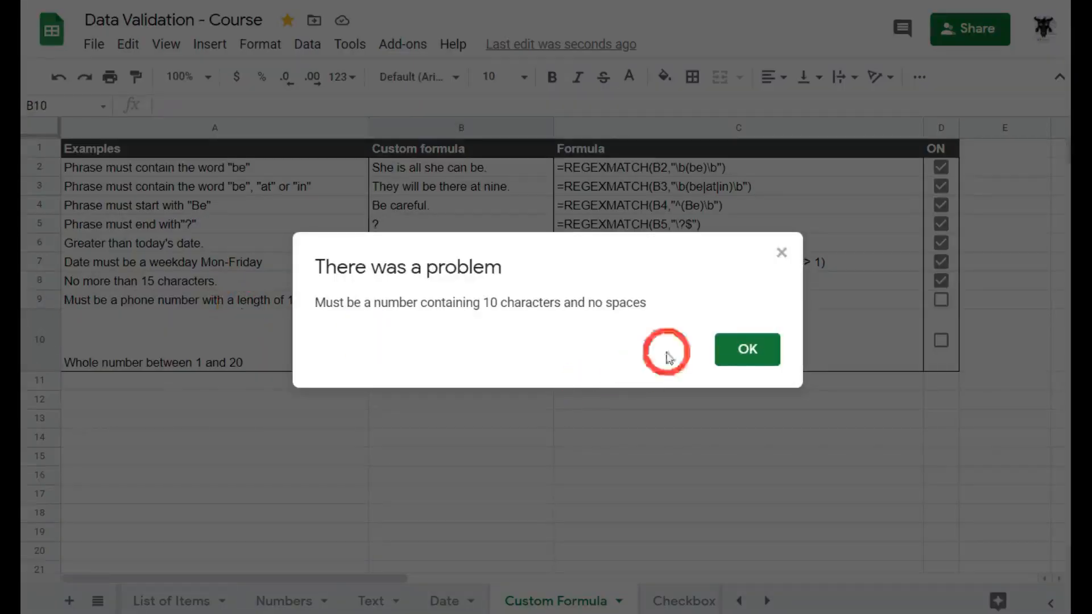
left_click(748, 350)
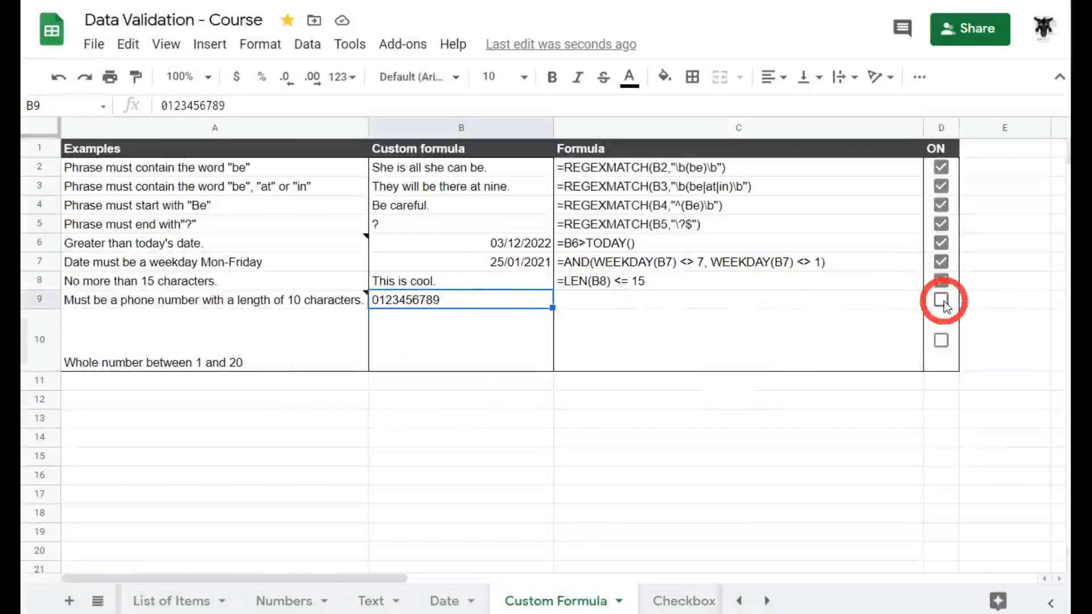
Tick D9 to reveal the AND(LEN(B9) = 10, NOT(REGEXMATCH…)) rule and review B9's validation note
left_click(941, 301)
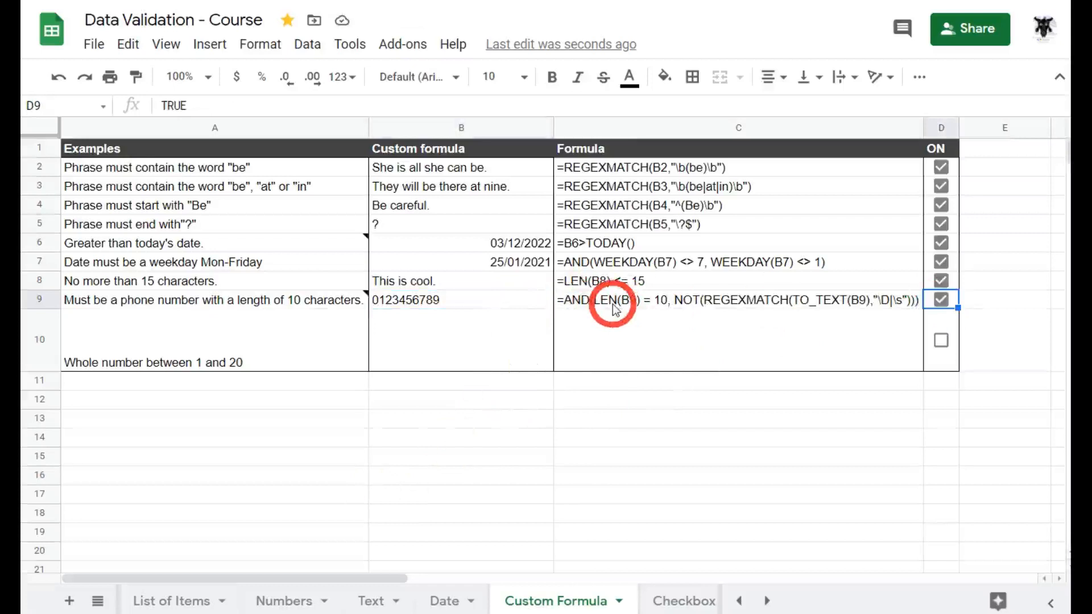
mouse_move(609, 311)
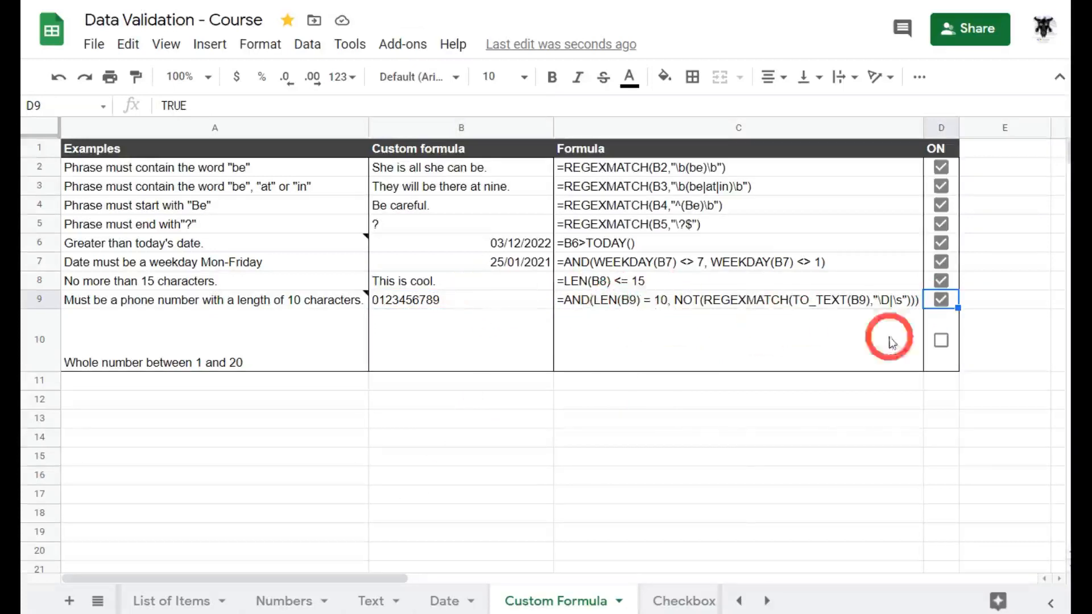
left_click(608, 300)
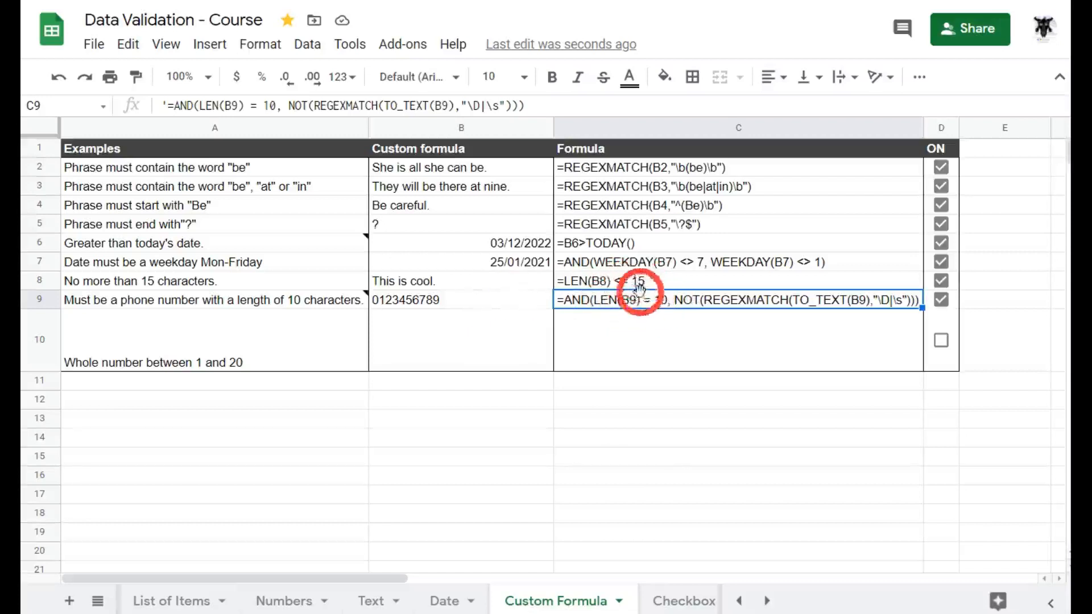
mouse_move(657, 306)
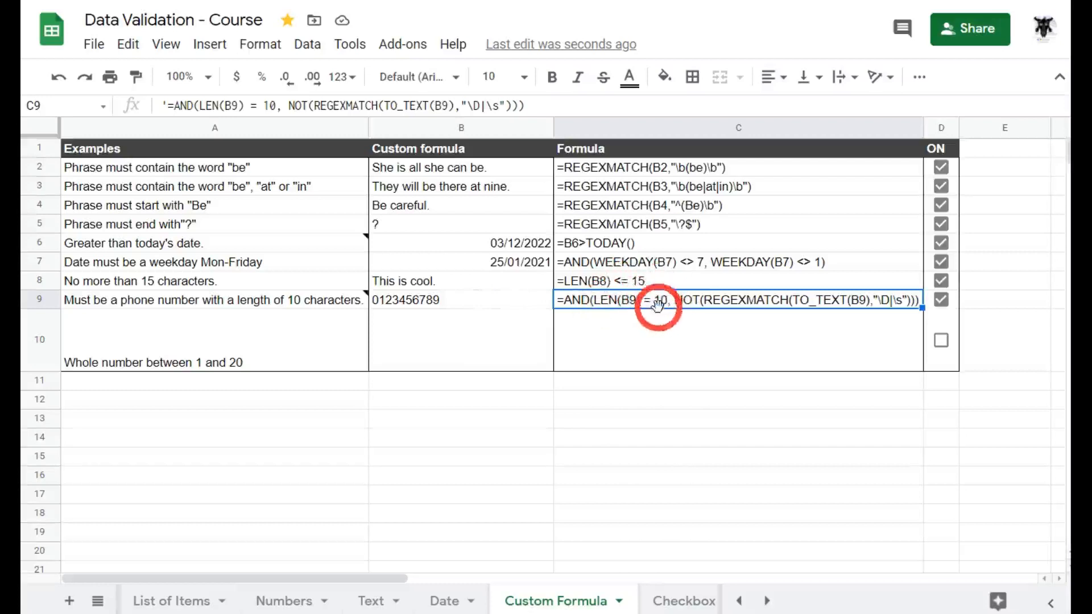
mouse_move(726, 306)
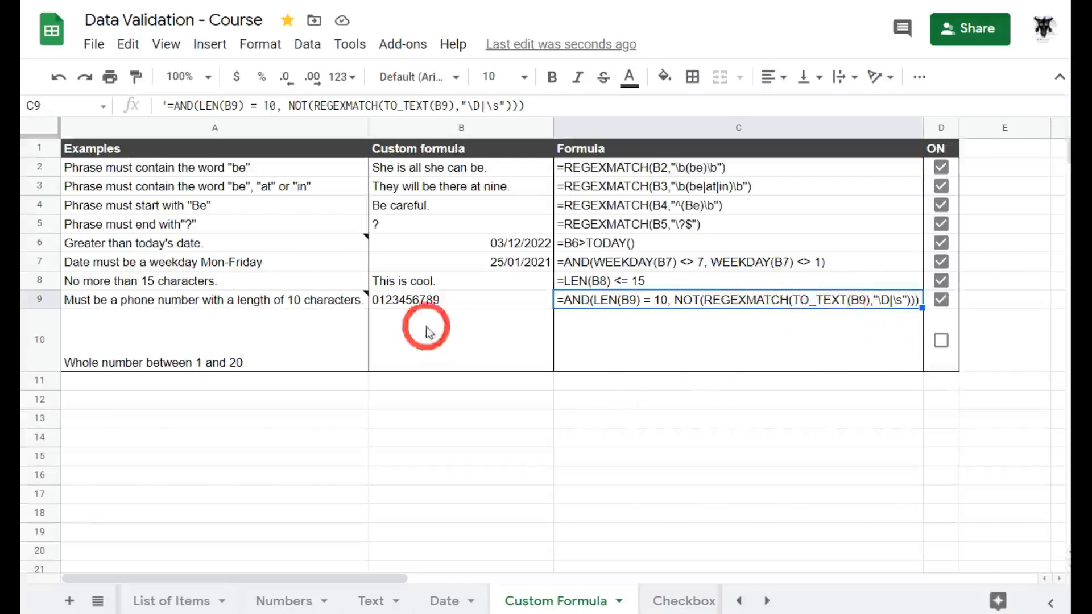
mouse_move(705, 307)
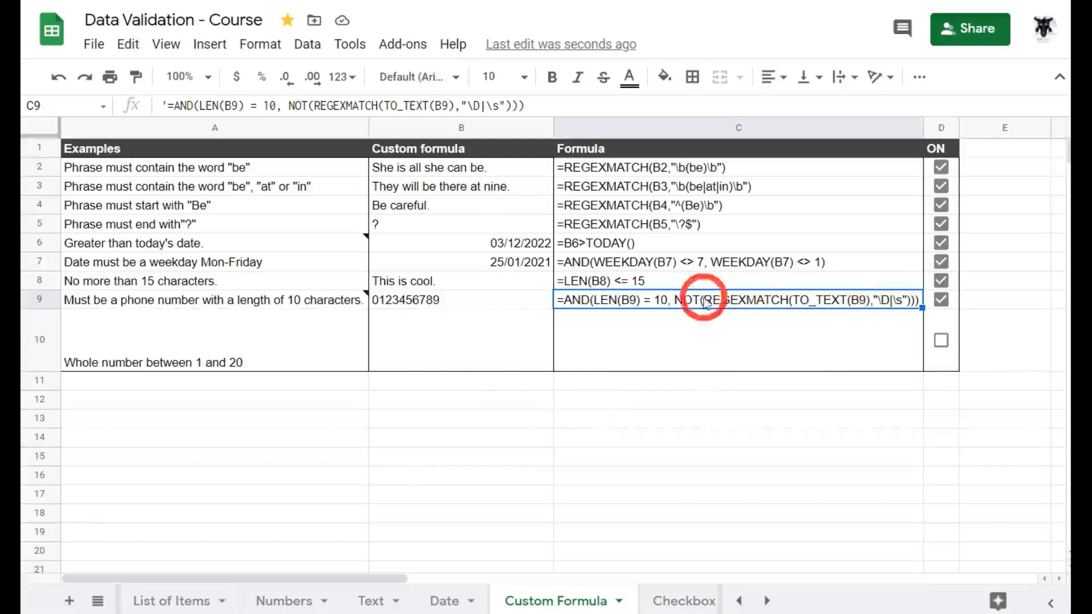
left_click(460, 304)
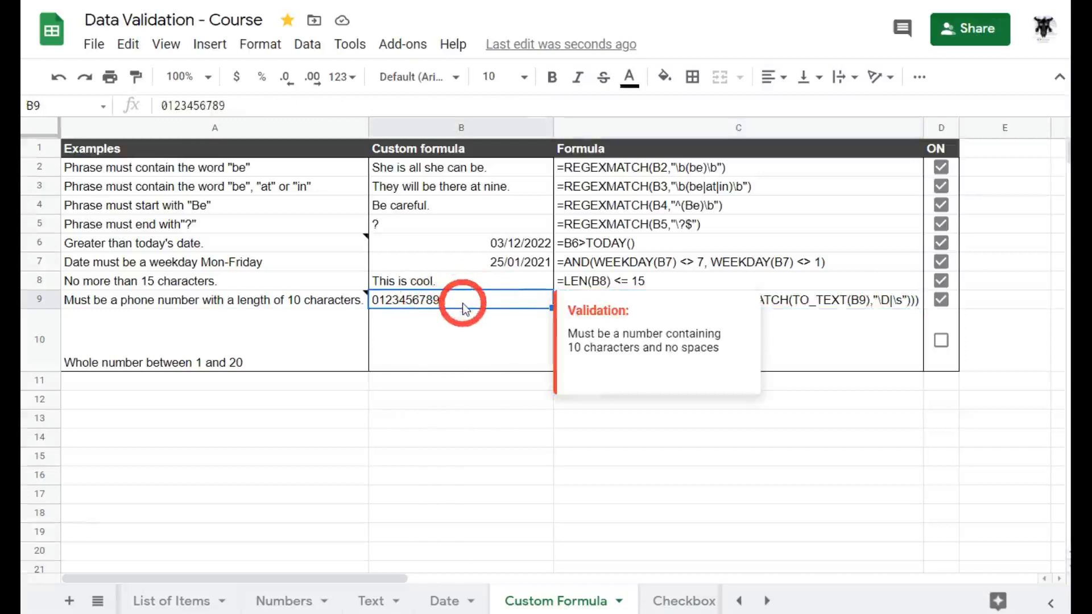
left_click(857, 301)
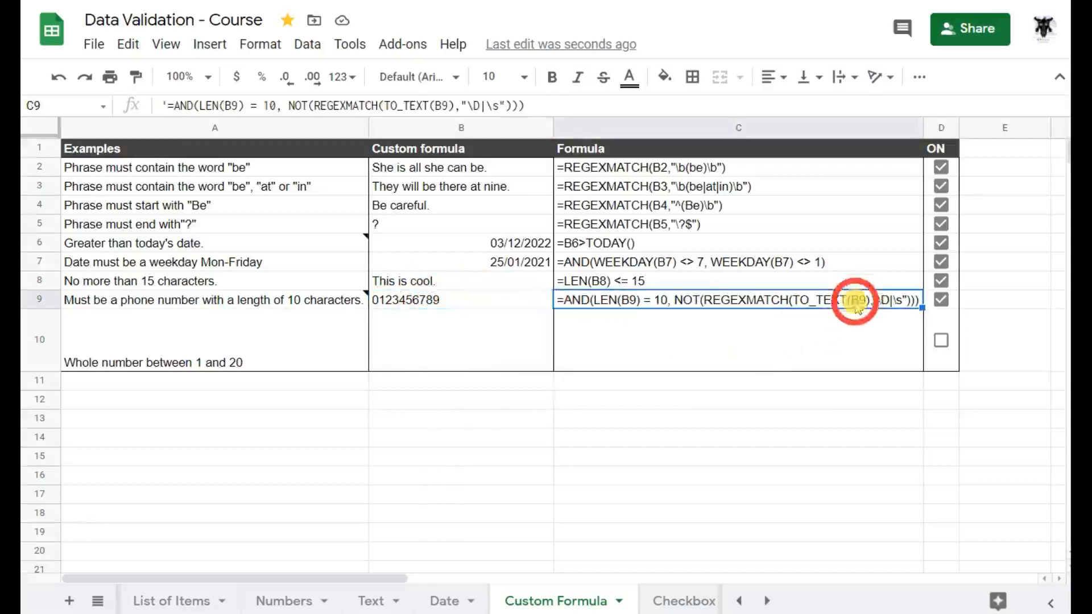
left_click(671, 413)
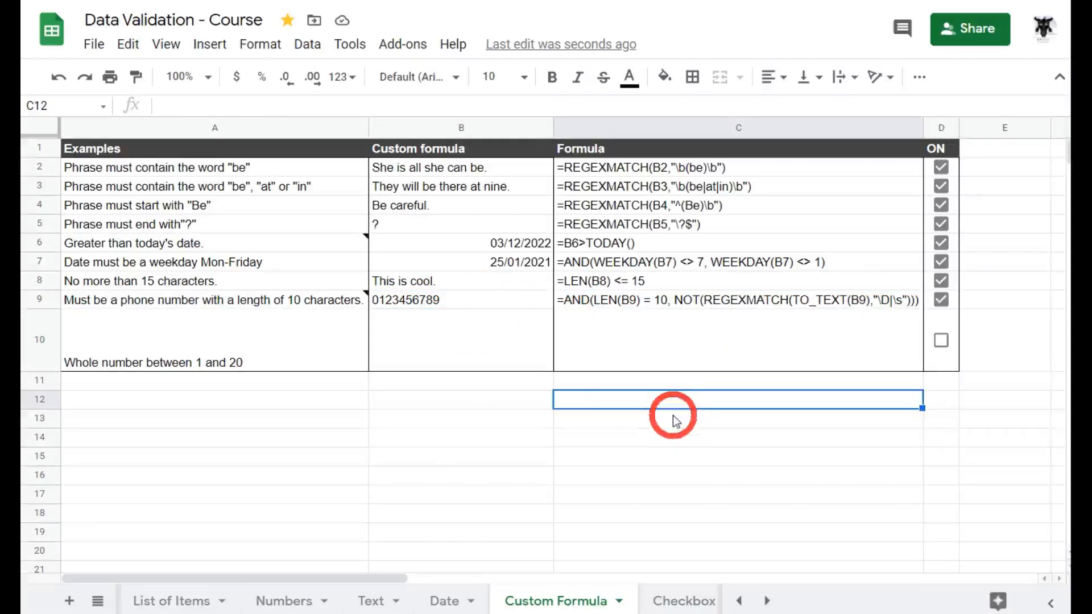
type("10")
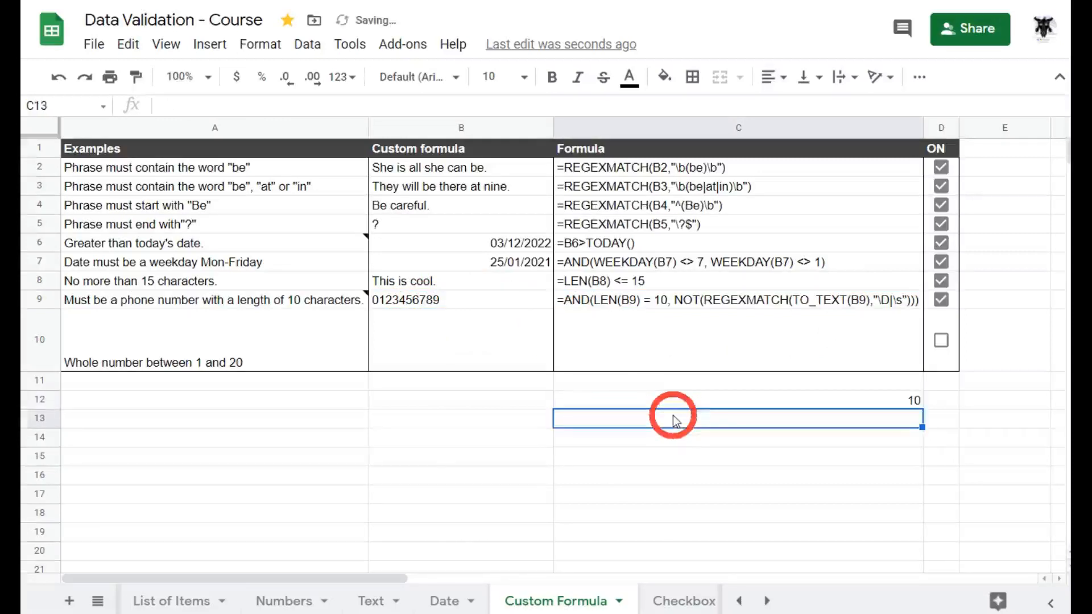
left_click(737, 401)
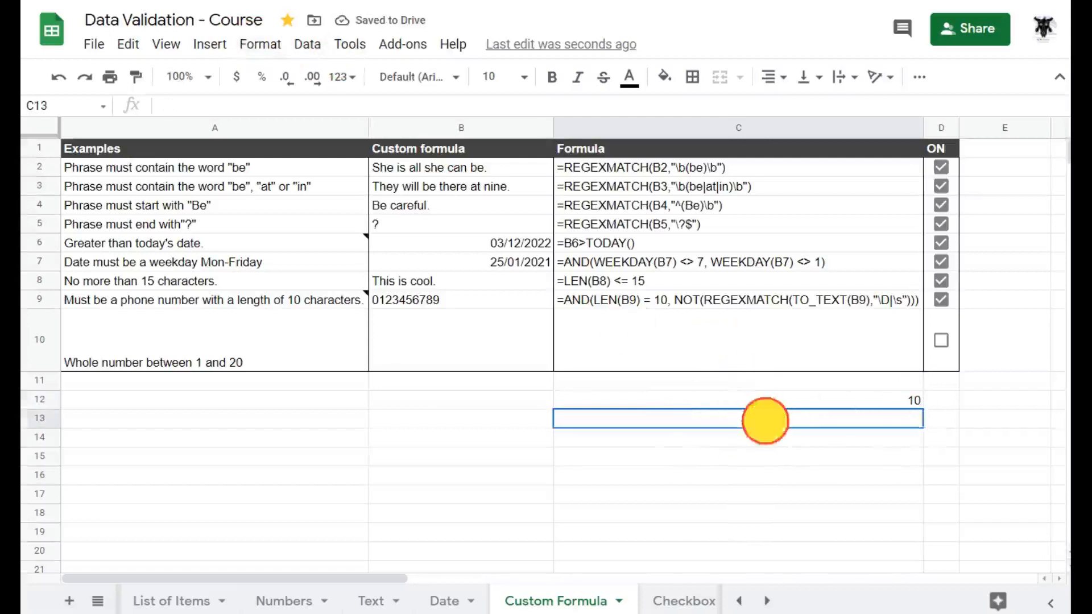
type("=")
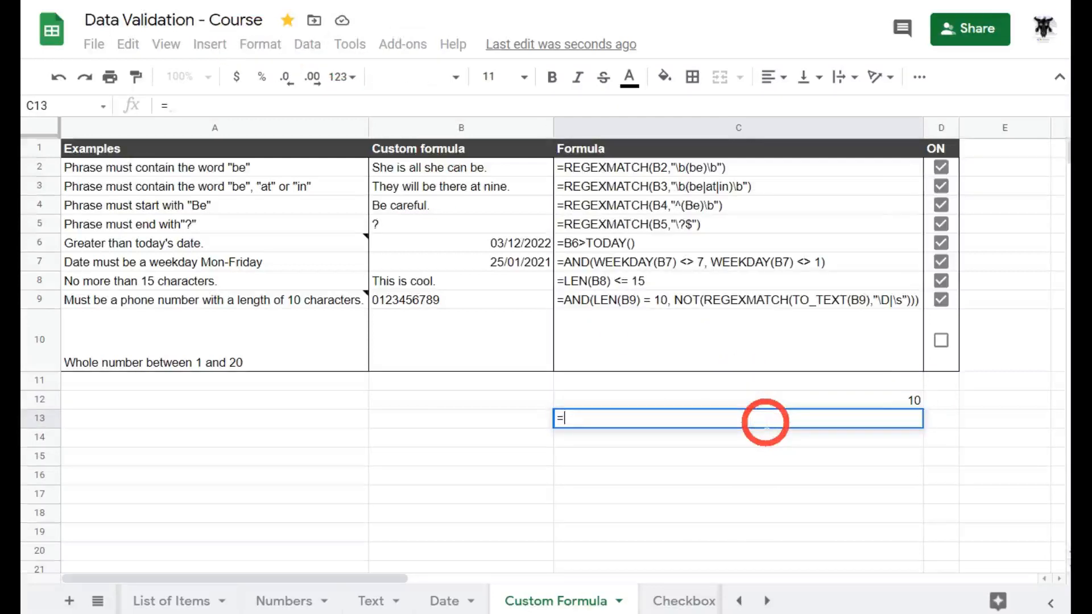
type("TYPE(")
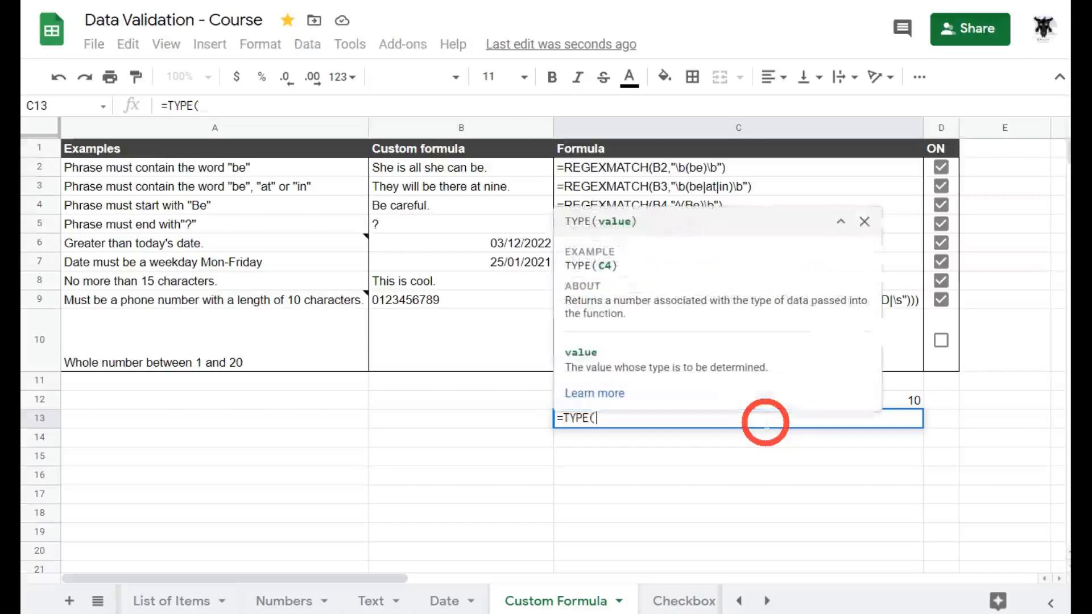
left_click(912, 401)
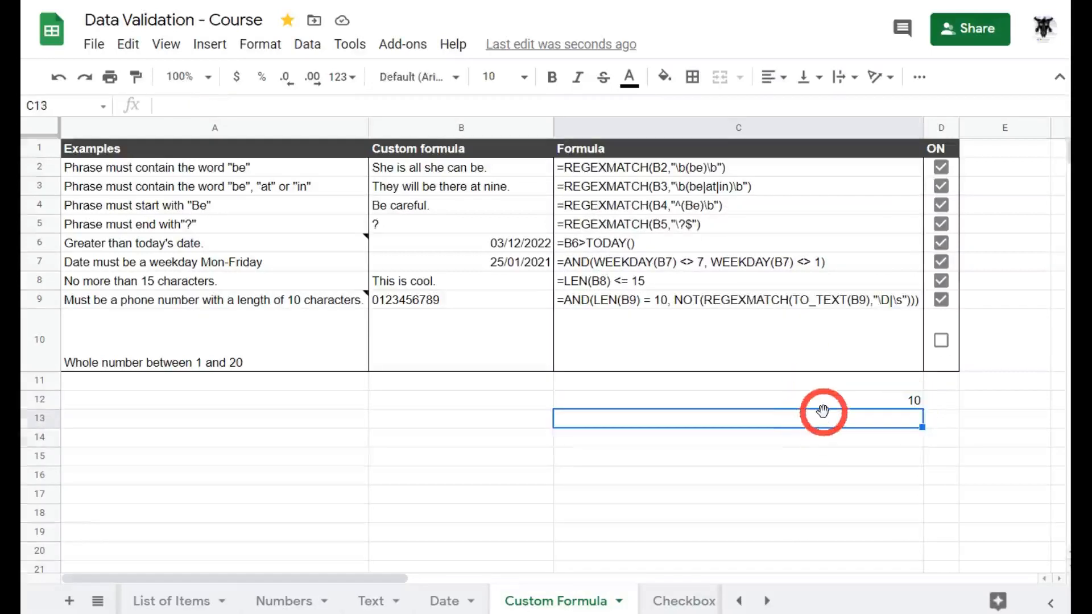
type("=TO_TEX")
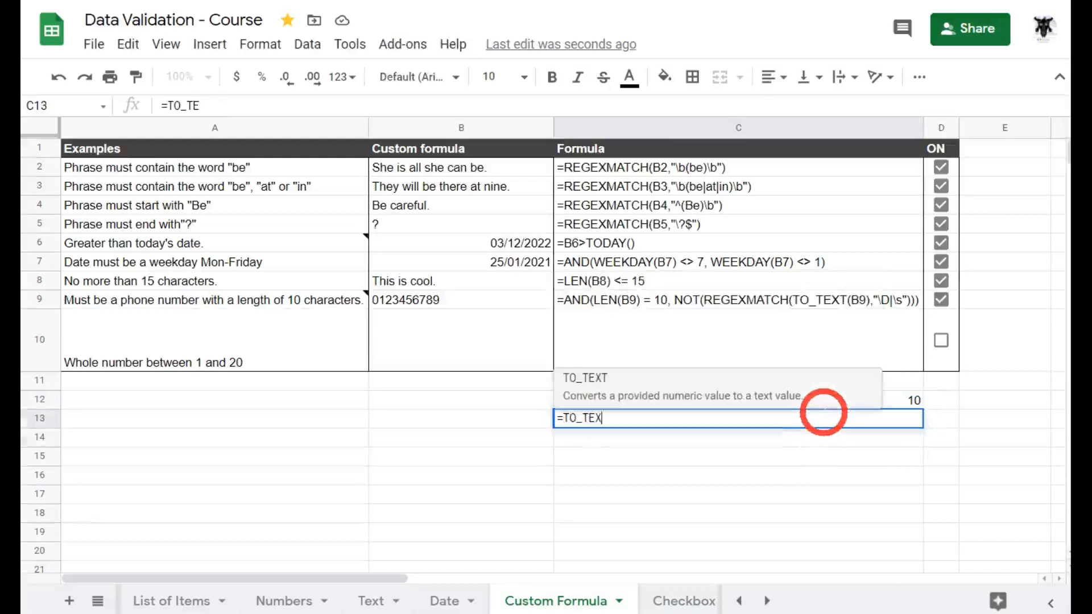
type("T(")
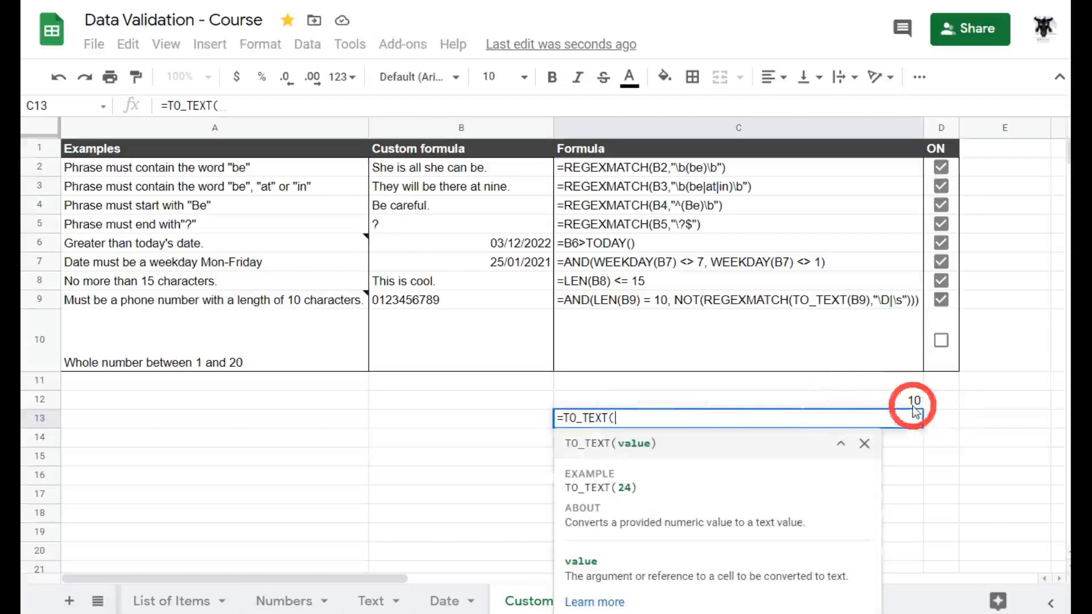
key("Enter")
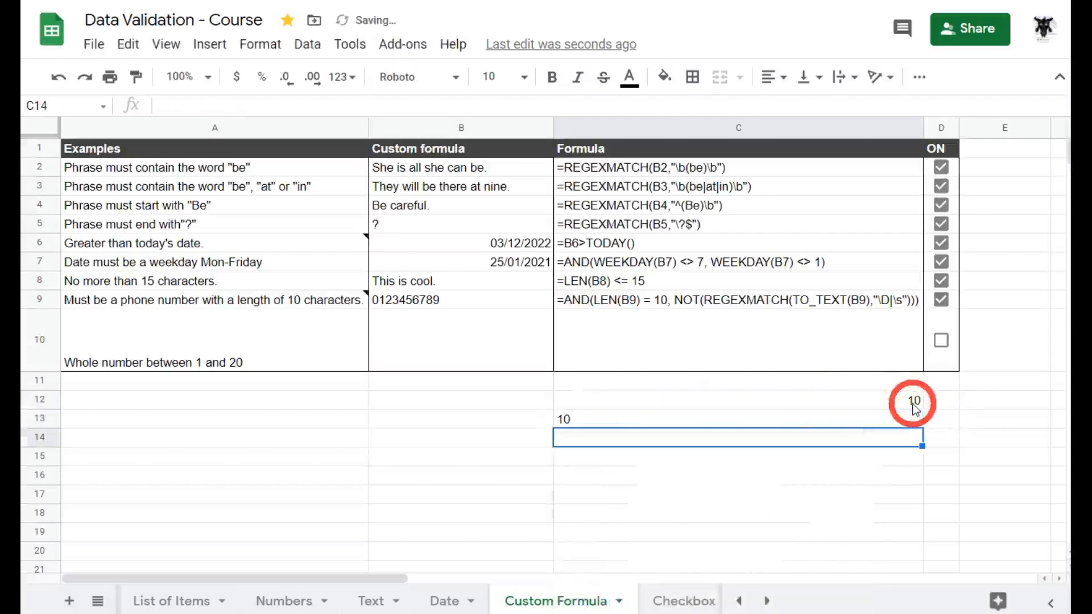
type("=TYPE(C13")
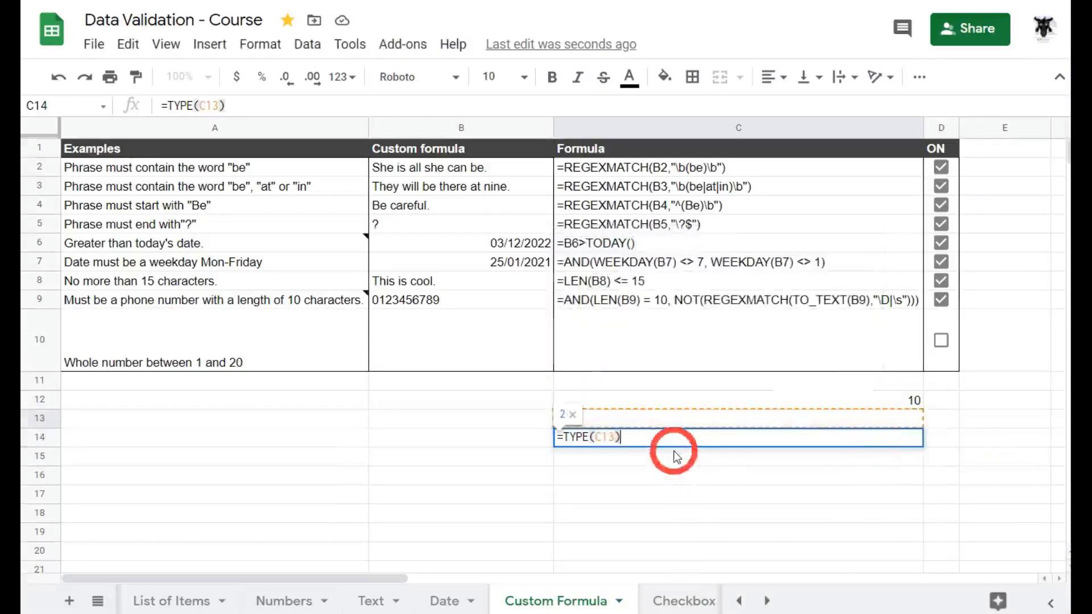
key("Enter")
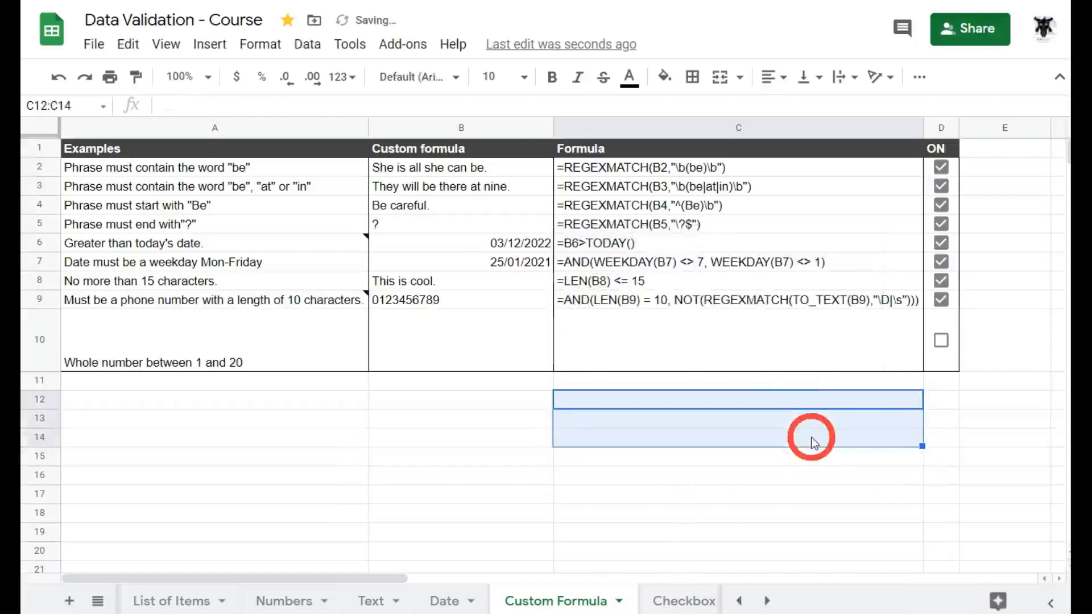
mouse_move(419, 293)
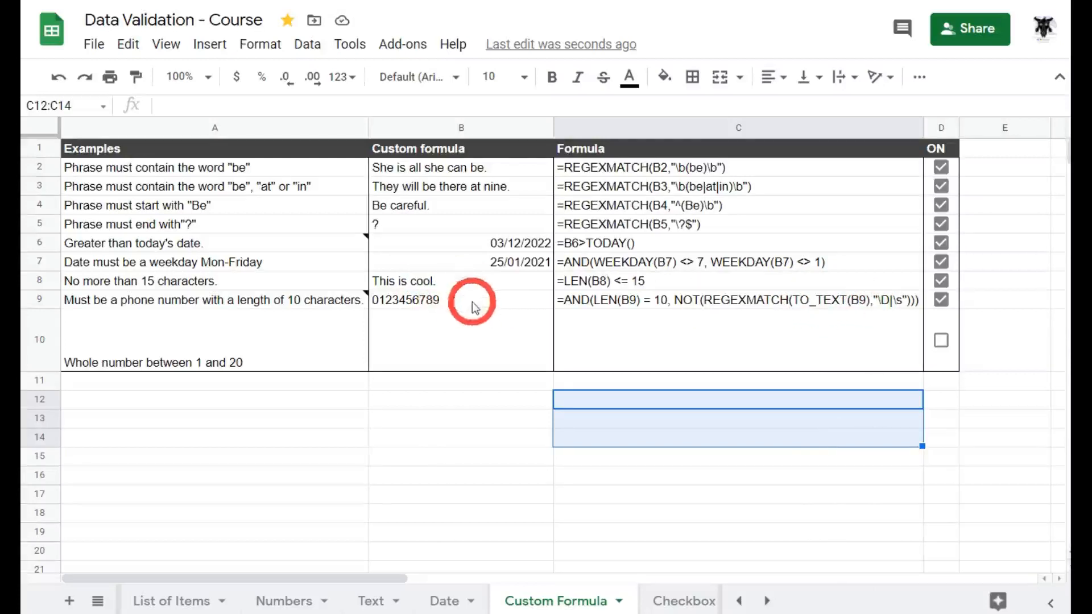
mouse_move(847, 307)
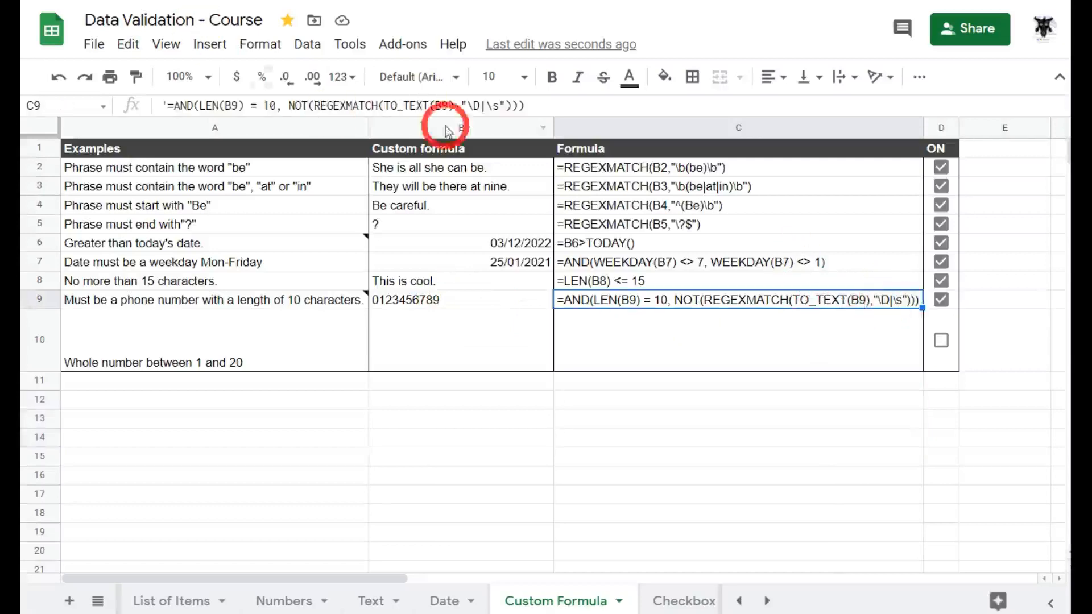
mouse_move(655, 55)
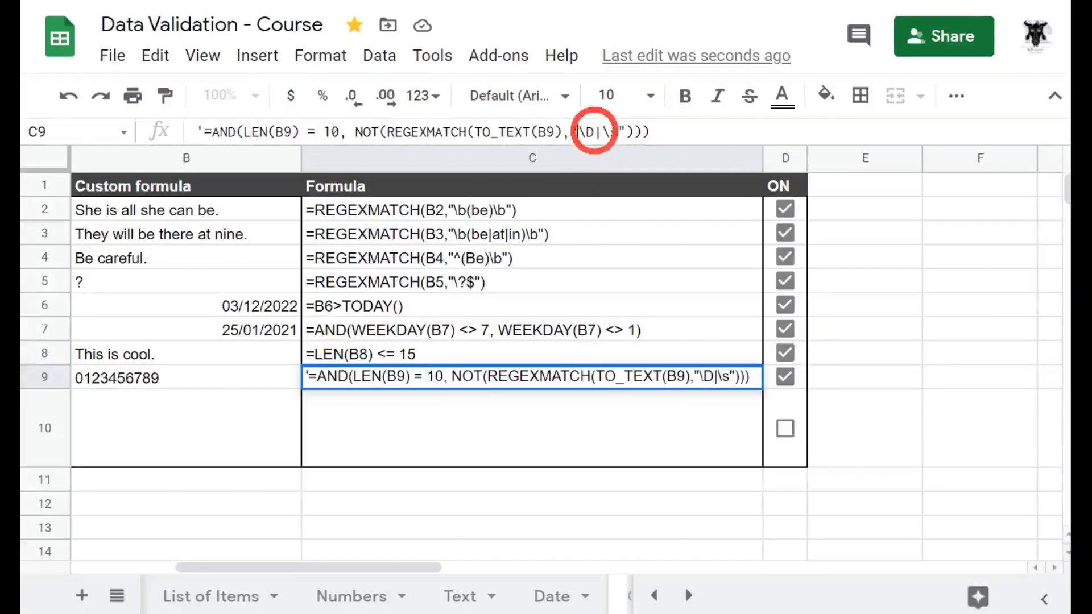
mouse_move(594, 147)
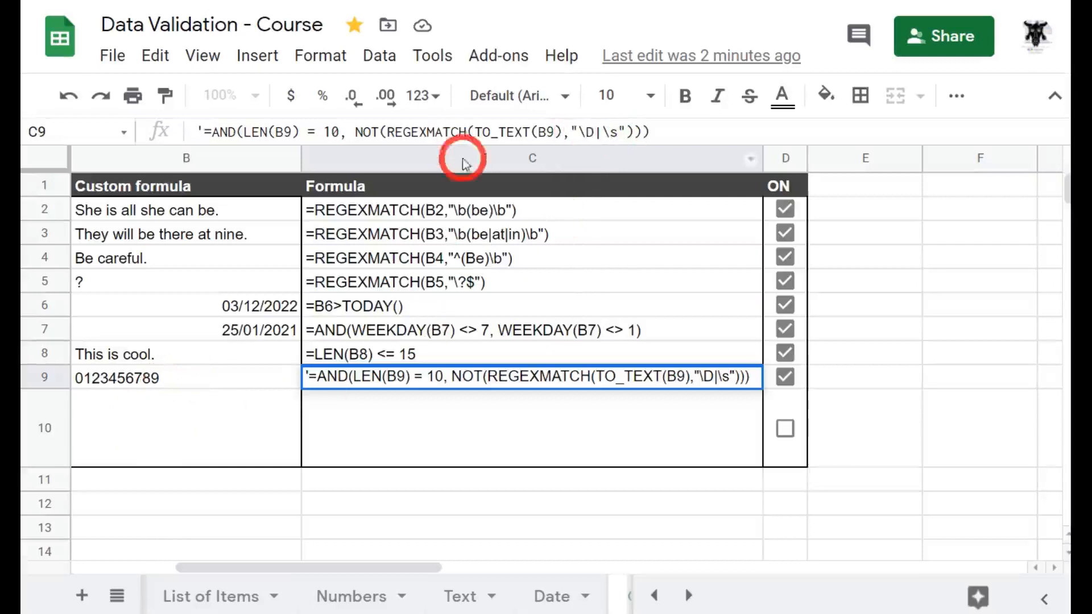
mouse_move(238, 380)
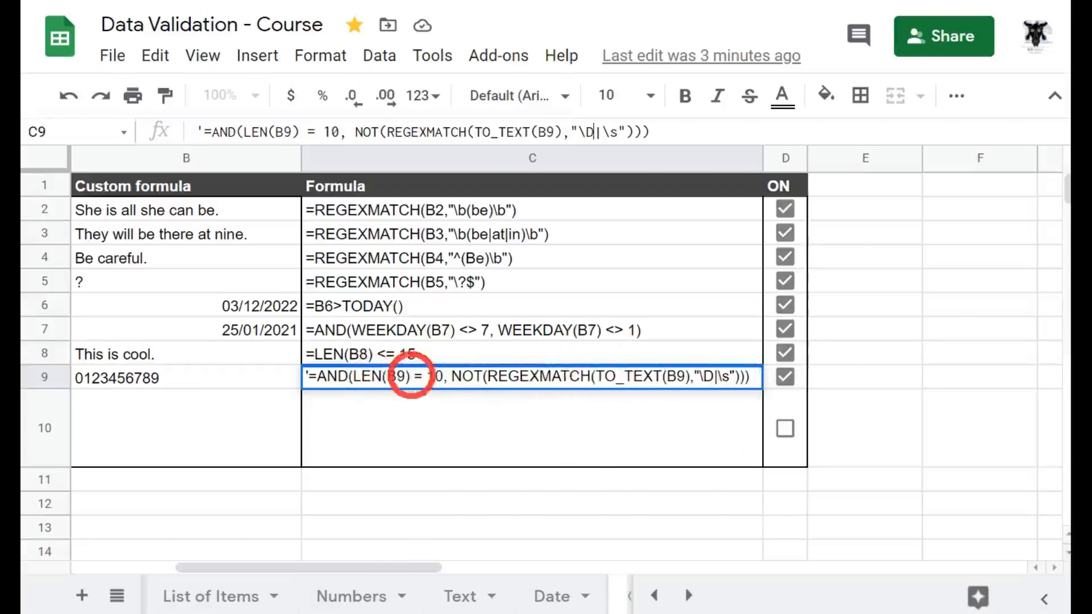
mouse_move(140, 247)
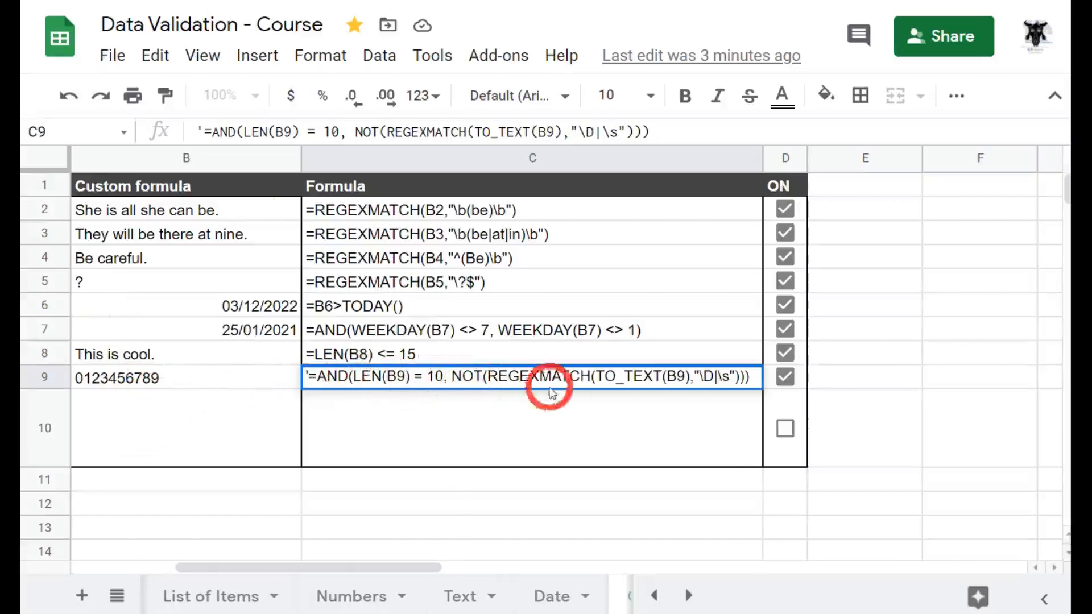
mouse_move(728, 373)
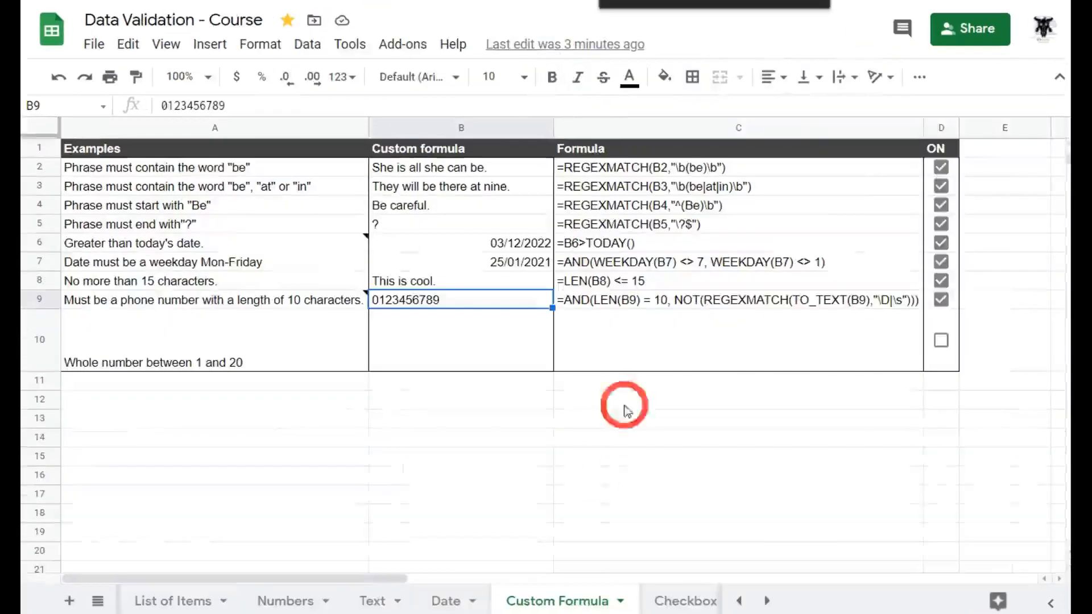
mouse_move(274, 382)
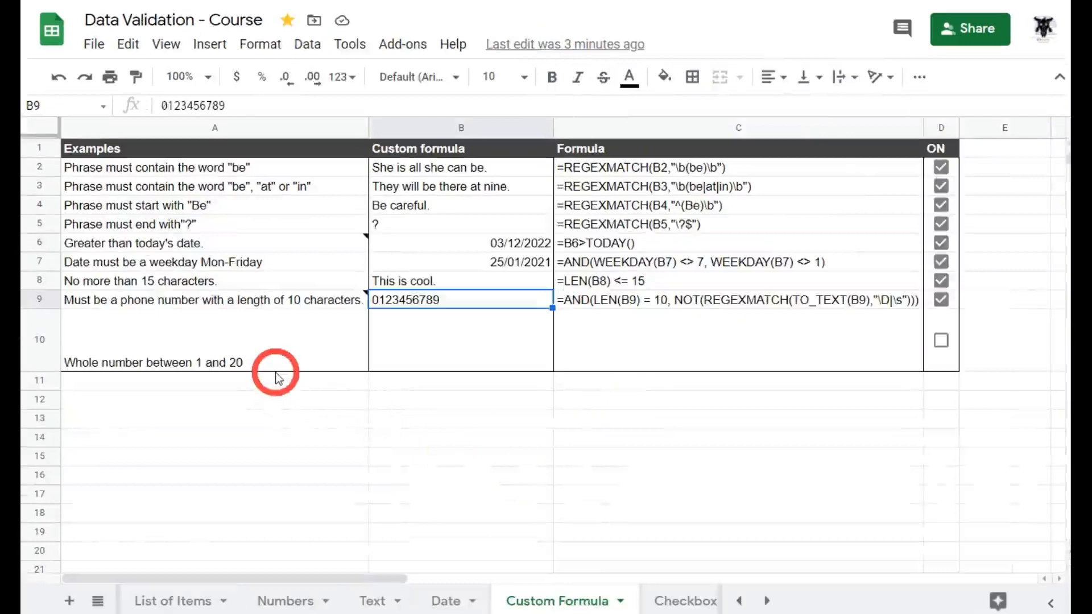
mouse_move(327, 370)
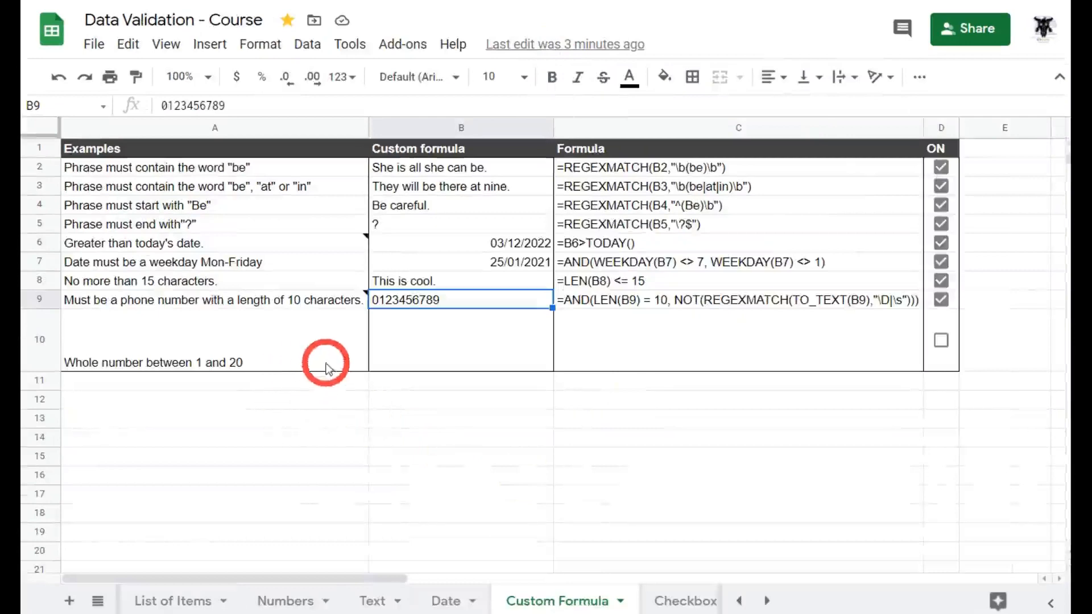
mouse_move(384, 403)
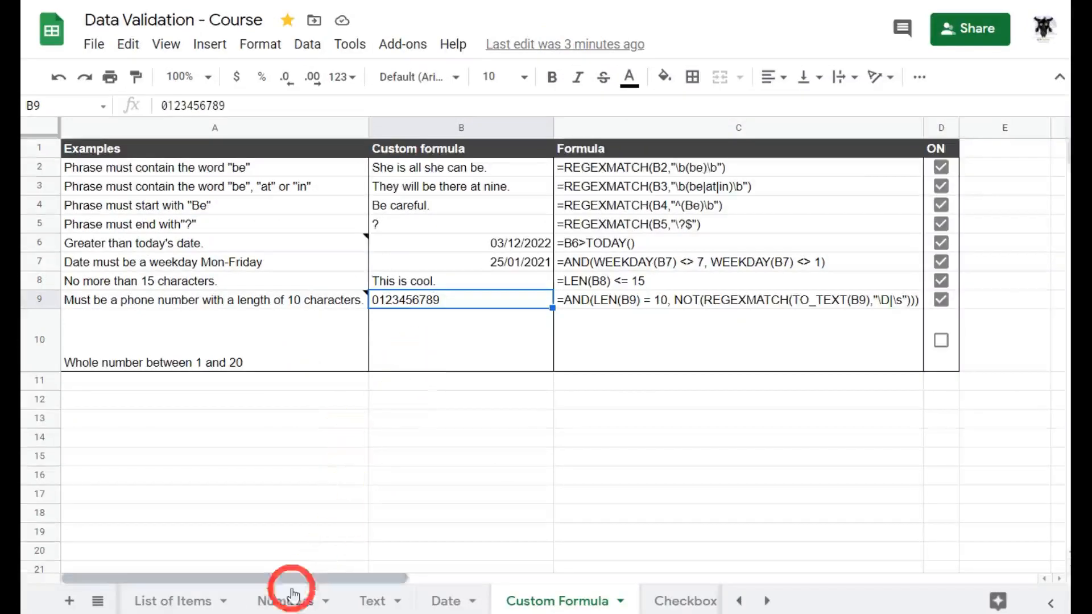
Switch to the Numbers sheet with its number-validation examples
left_click(285, 601)
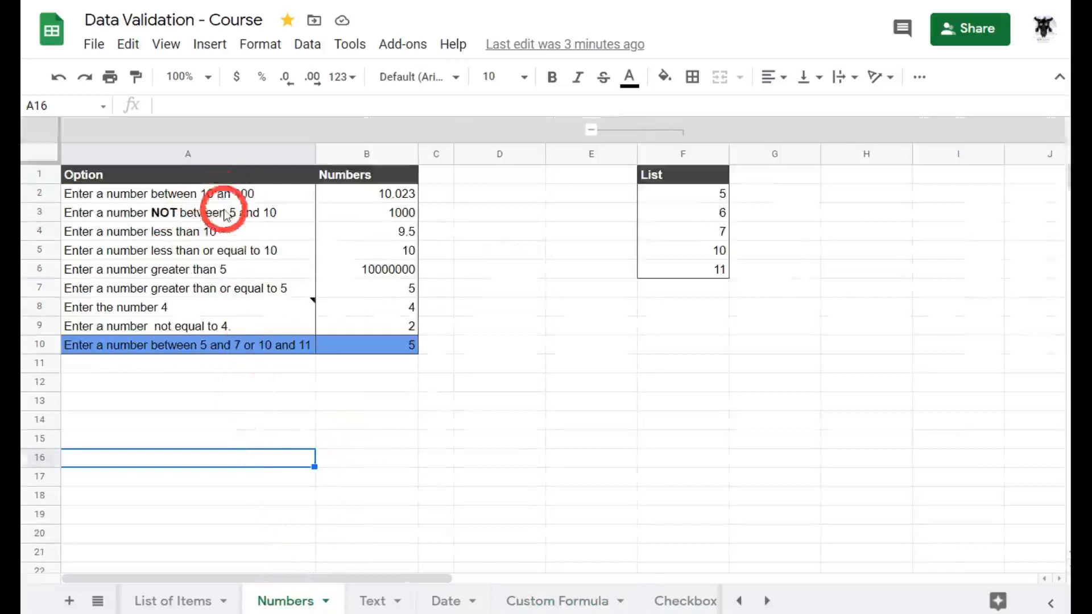
mouse_move(135, 198)
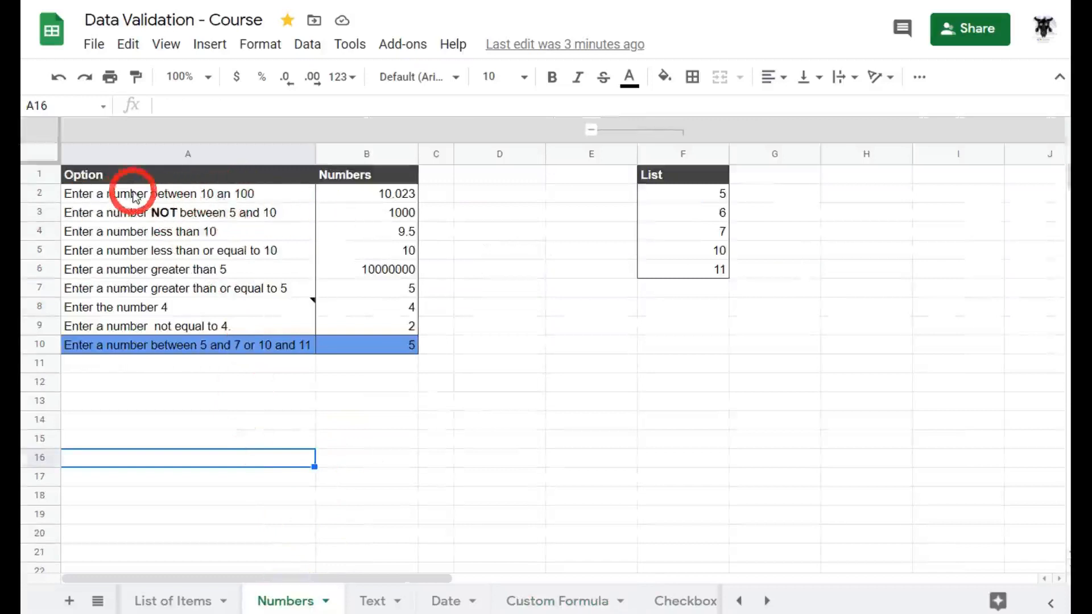
mouse_move(255, 205)
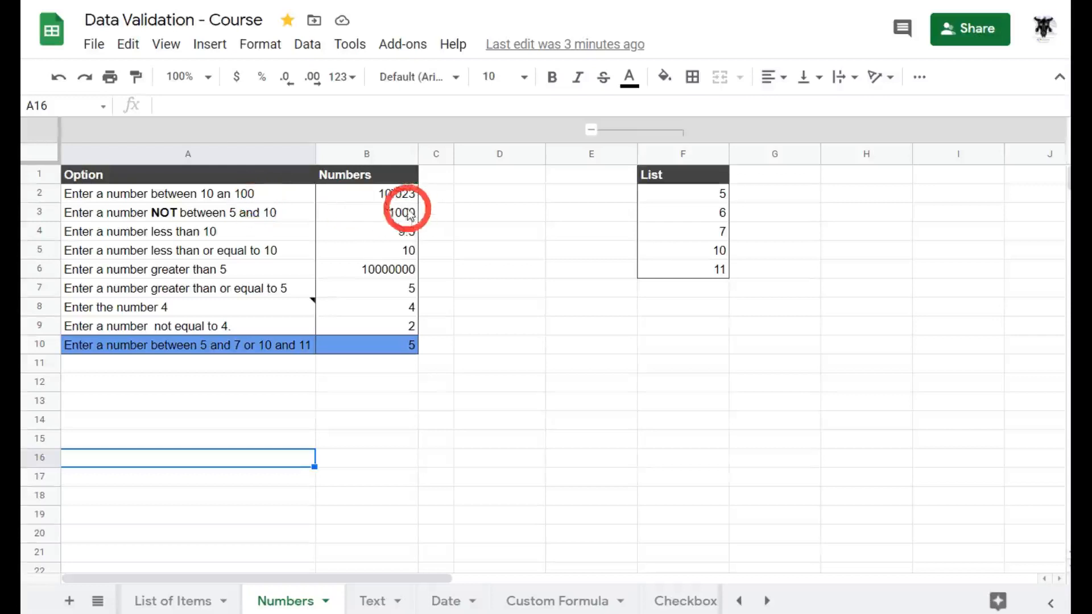
Inspect the 10.023 value, then return to the Custom Formula sheet
left_click(366, 194)
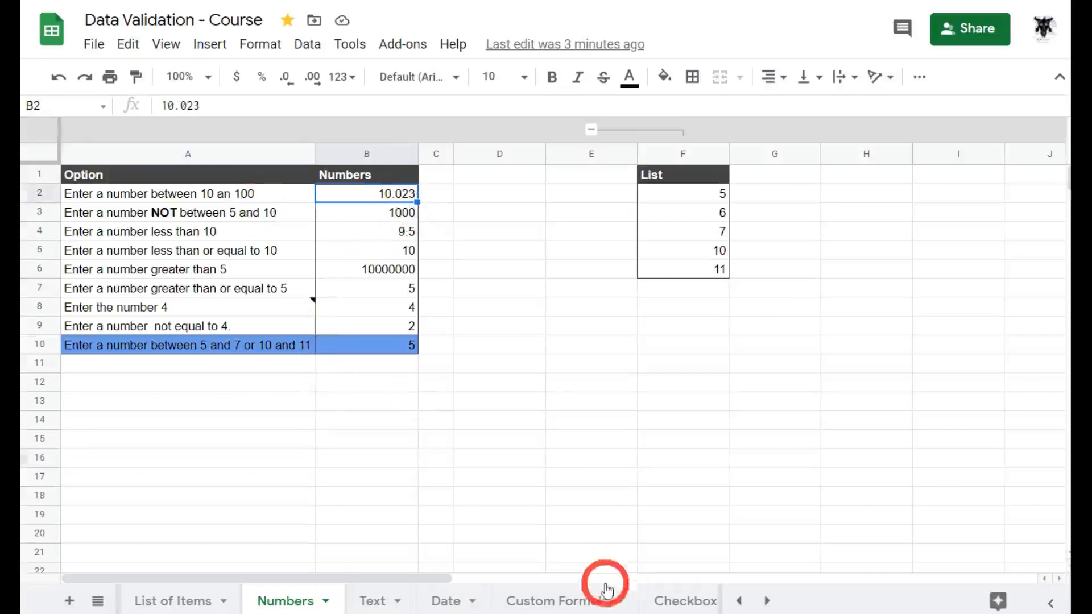
mouse_move(478, 608)
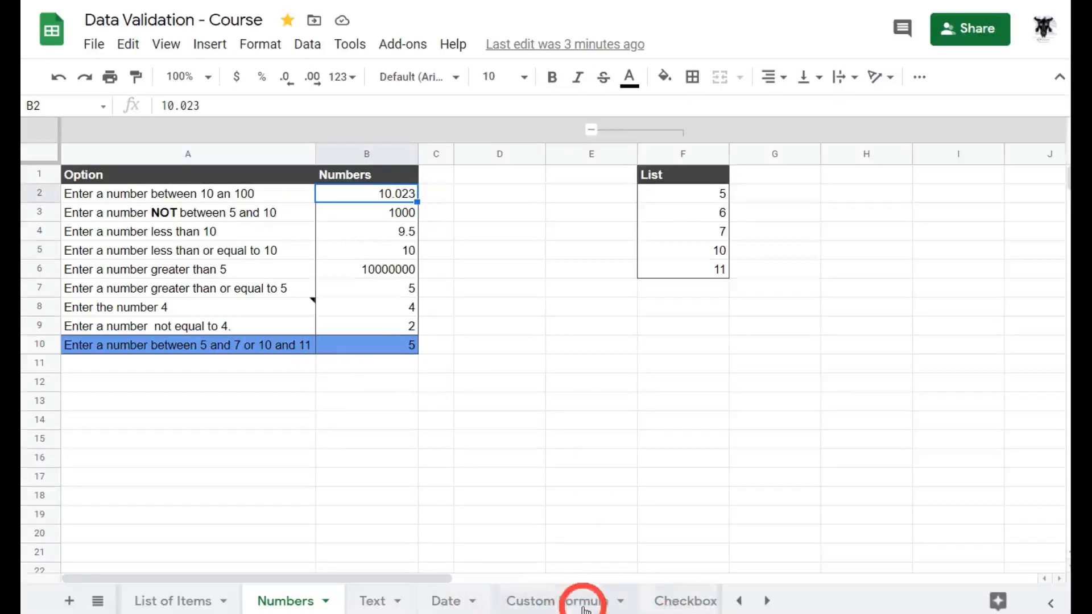
left_click(556, 601)
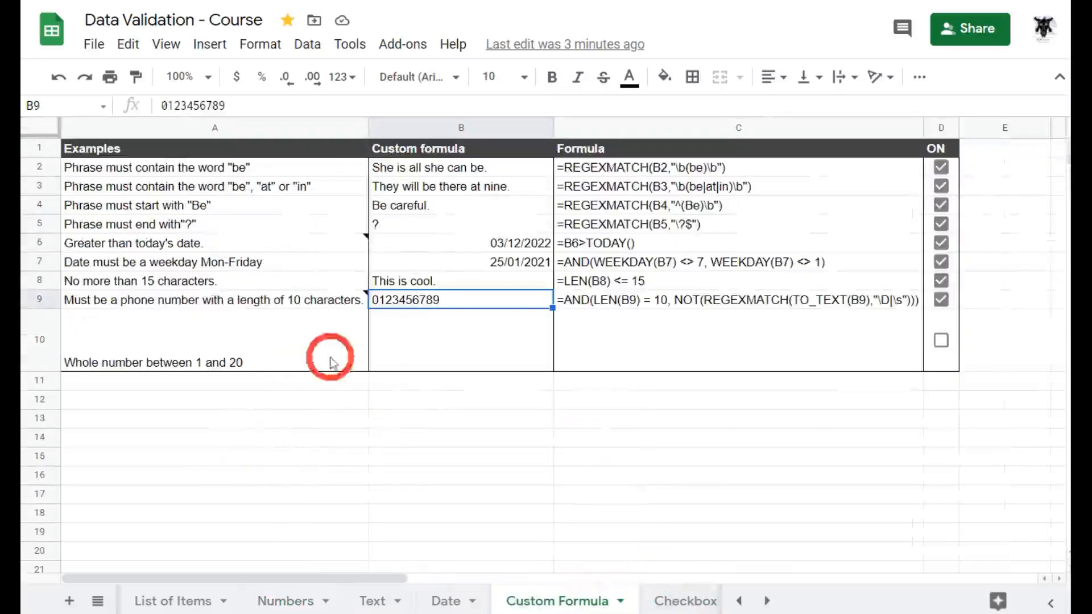
Try 4, 20, then out-of-range 21 in B10, dismiss the rejection, and enter a valid number
left_click(460, 336)
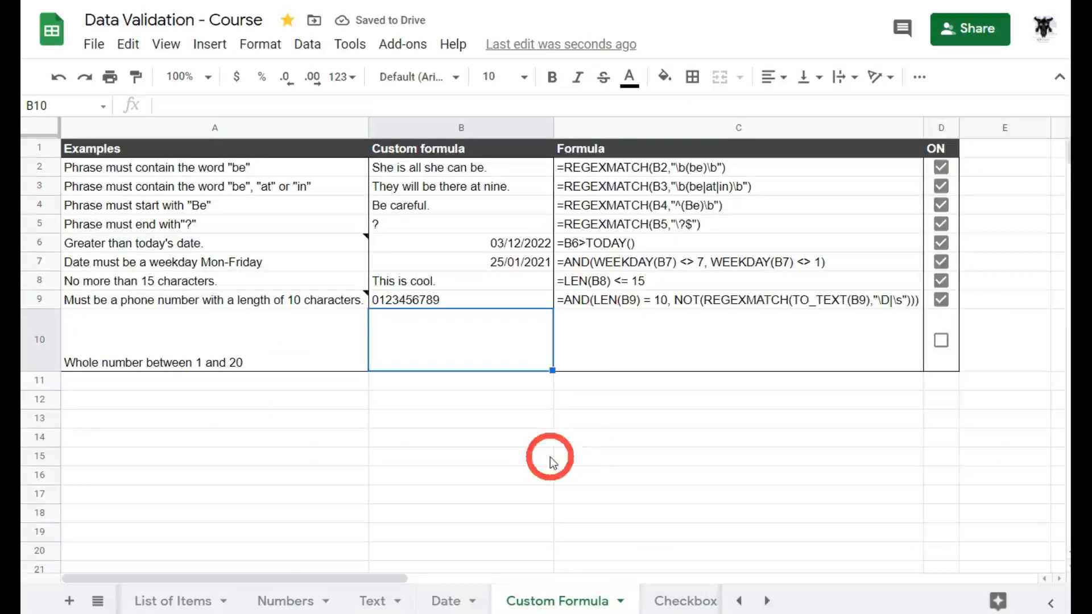
type("4")
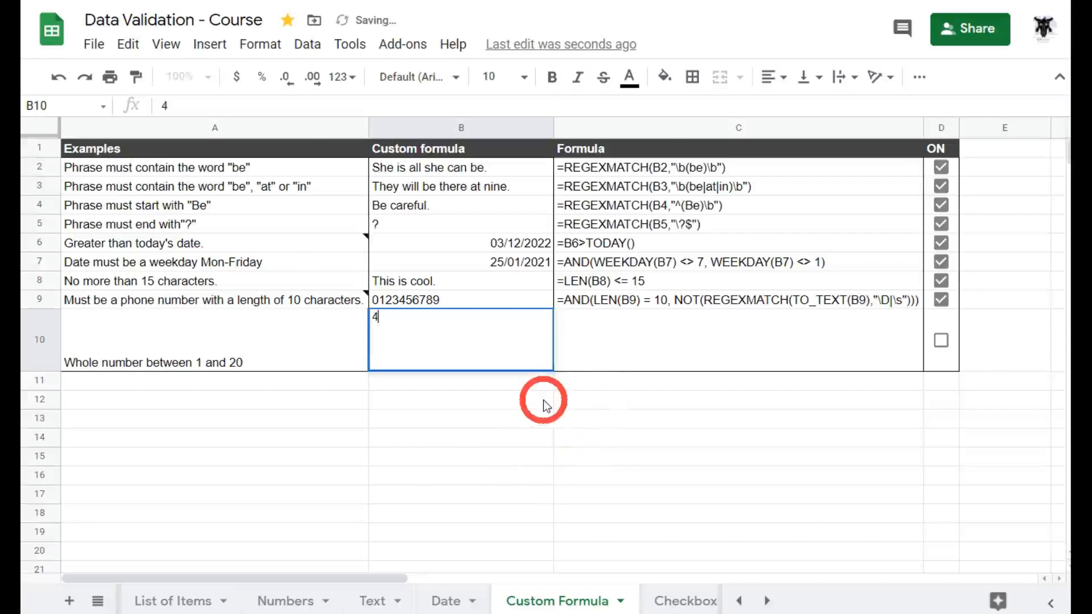
key("Enter")
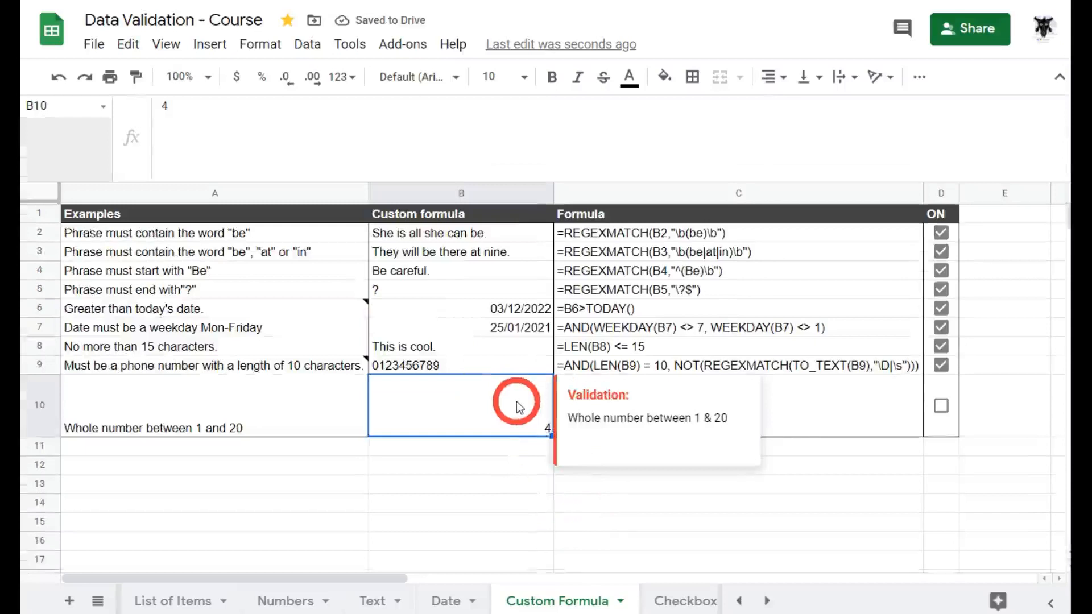
type("20")
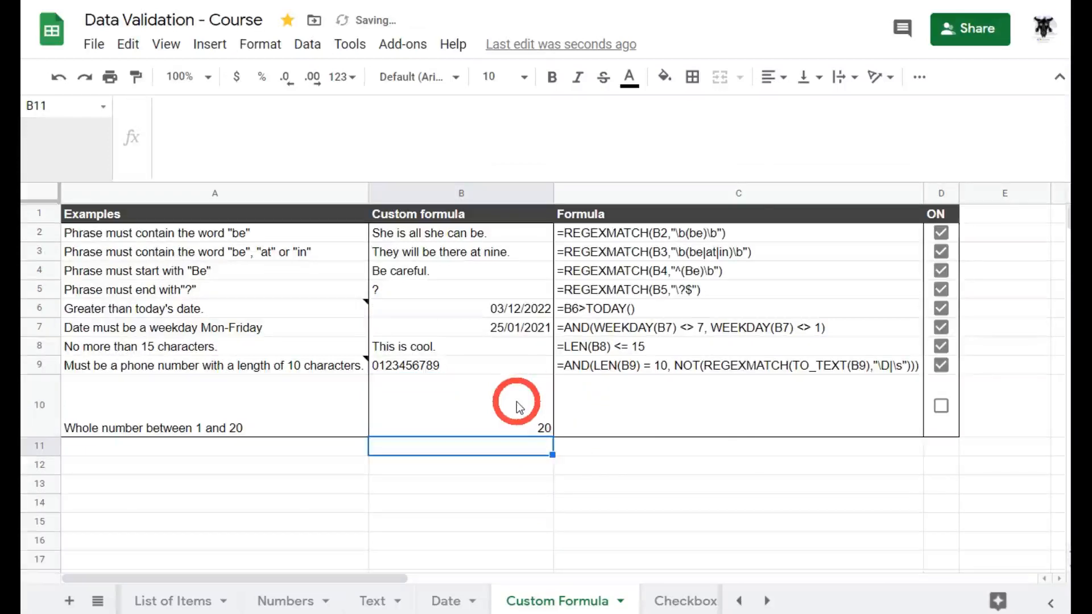
type("21")
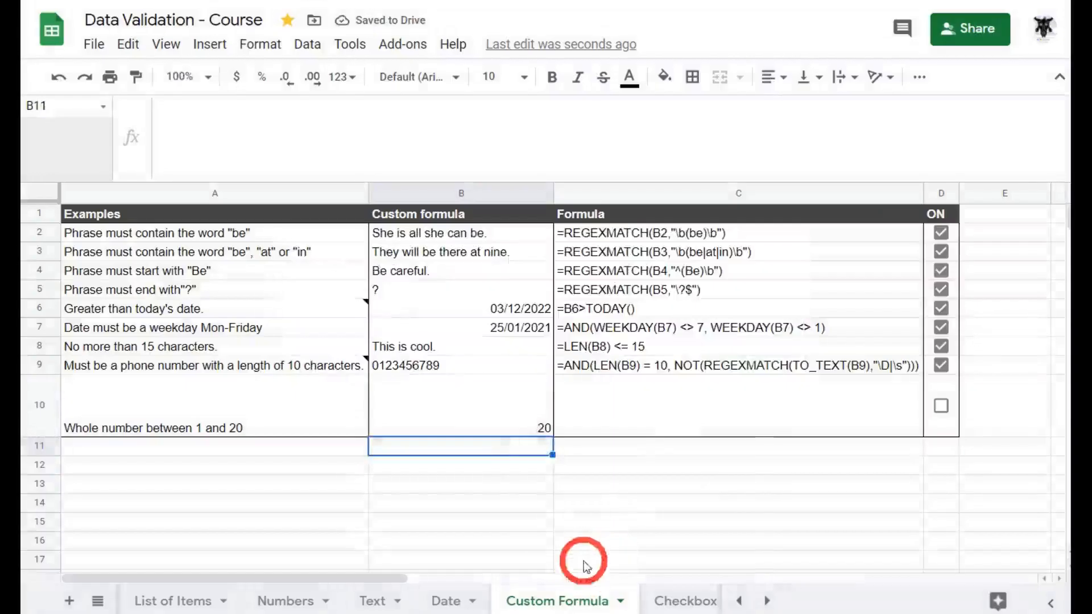
mouse_move(518, 427)
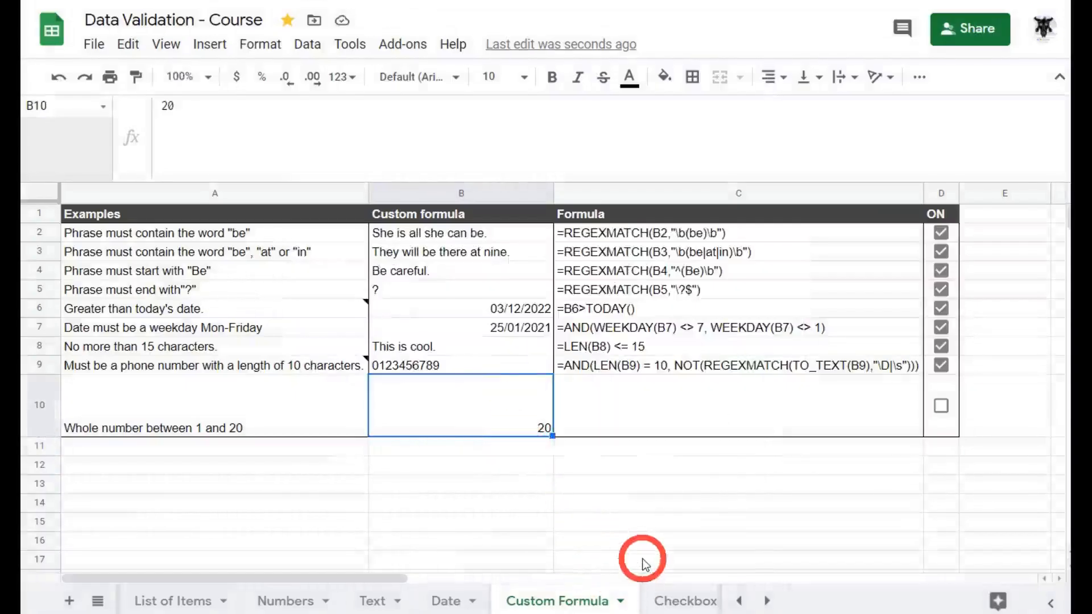
type("2")
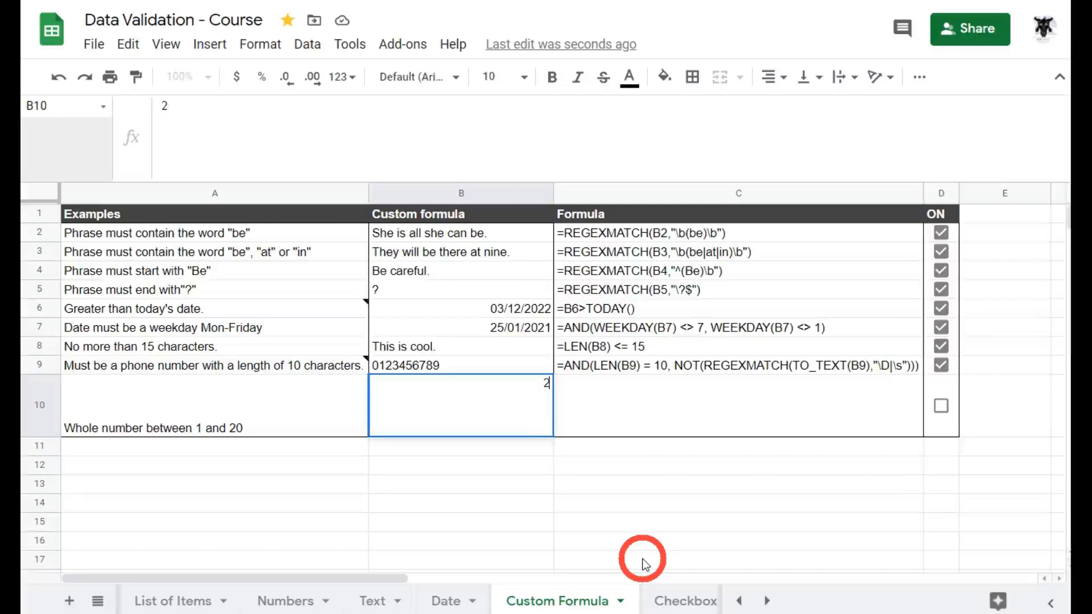
key("Enter")
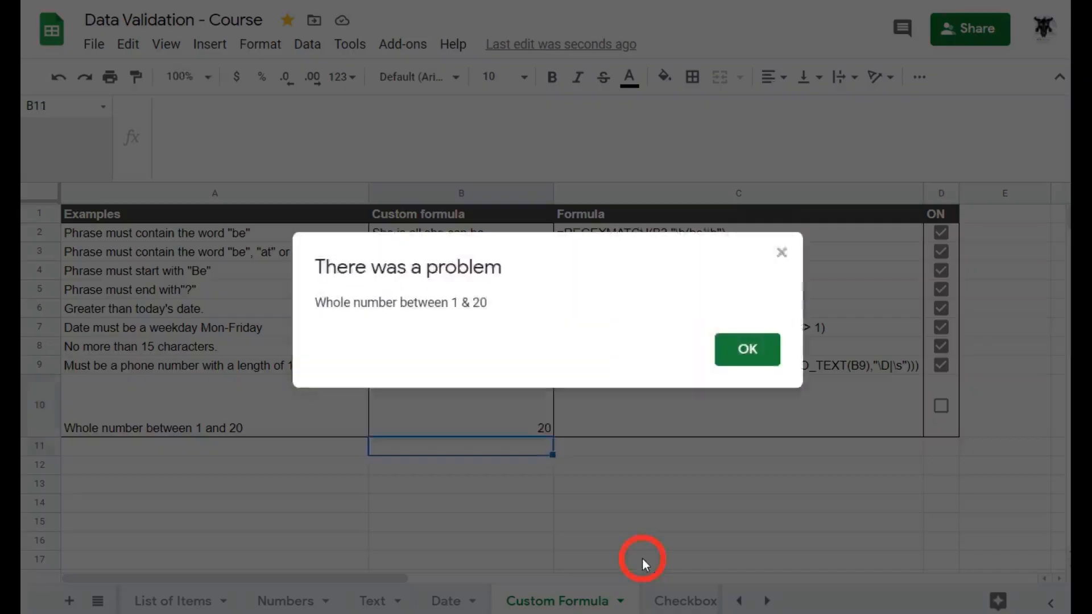
left_click(748, 349)
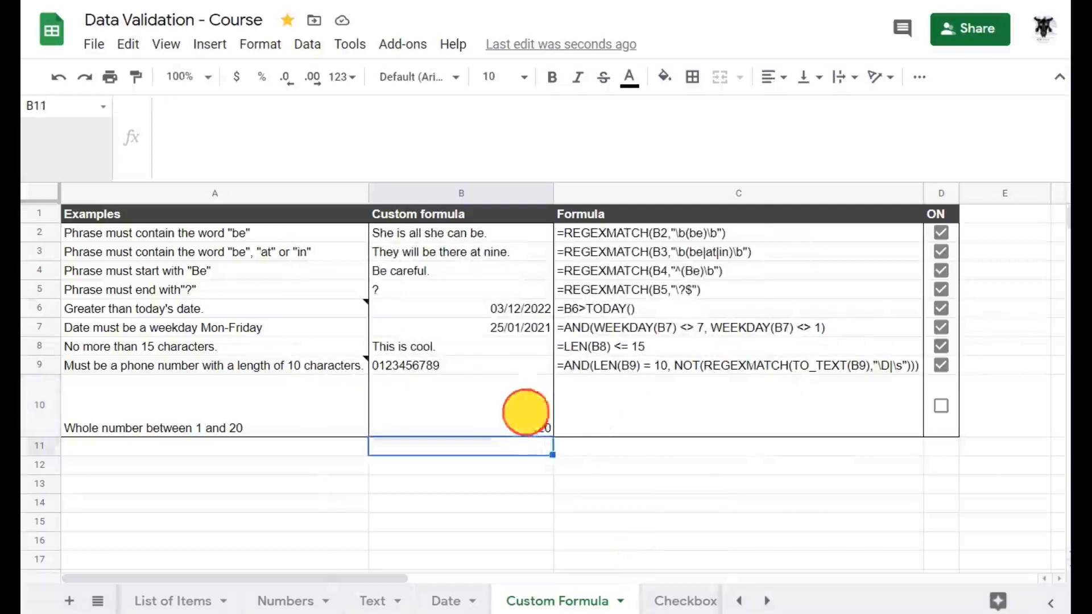
left_click(461, 399)
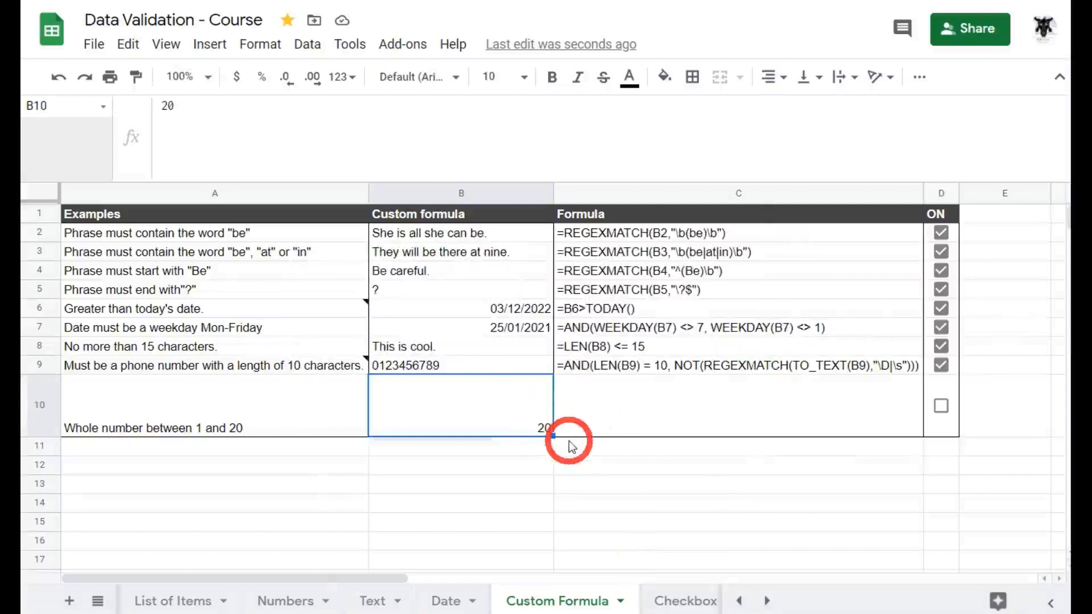
type("13")
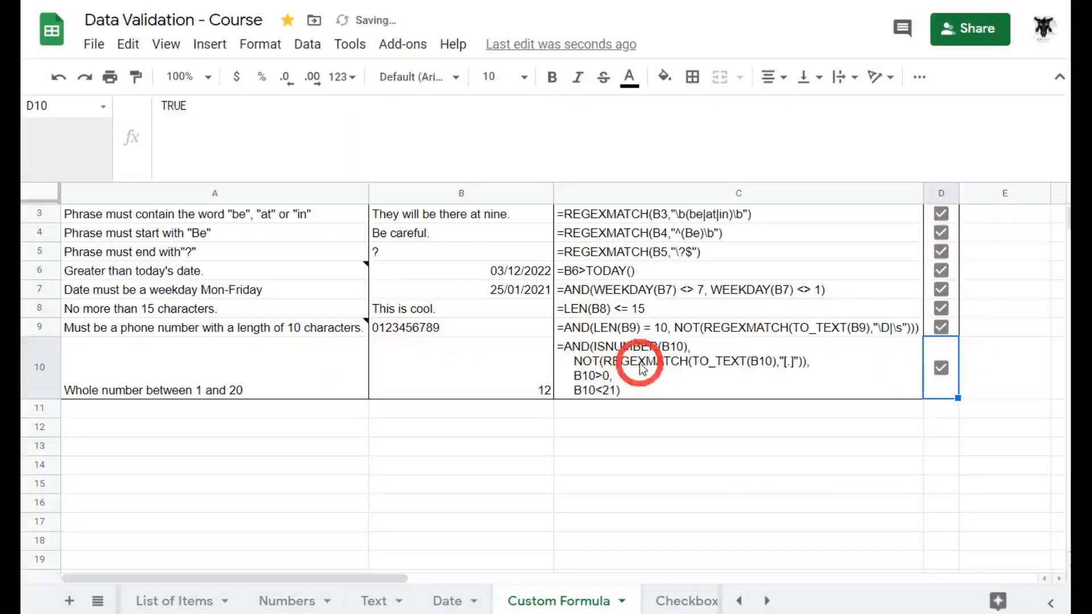
left_click(643, 368)
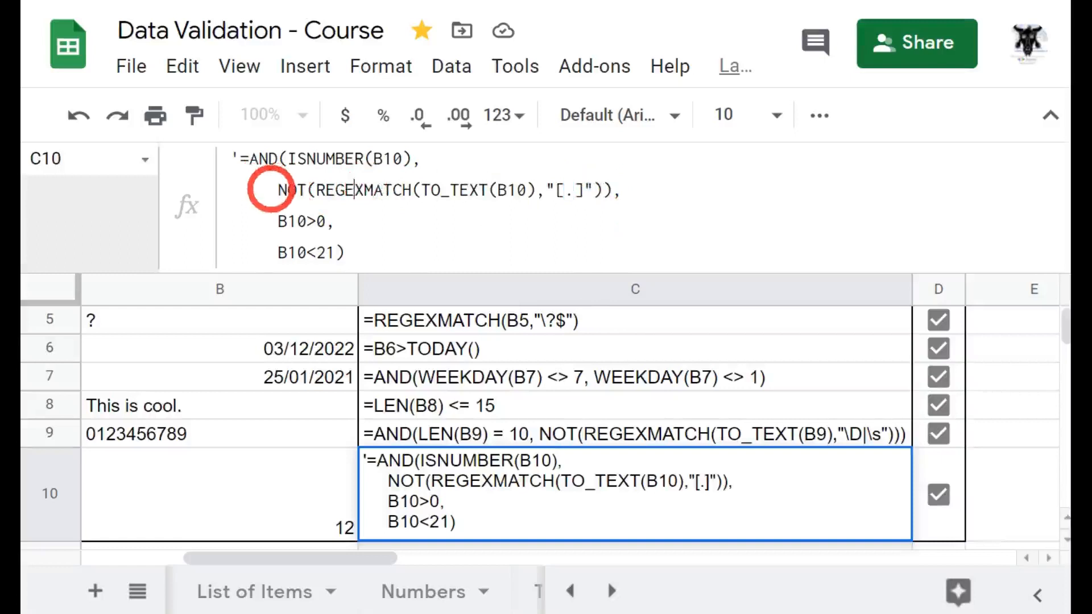
mouse_move(658, 189)
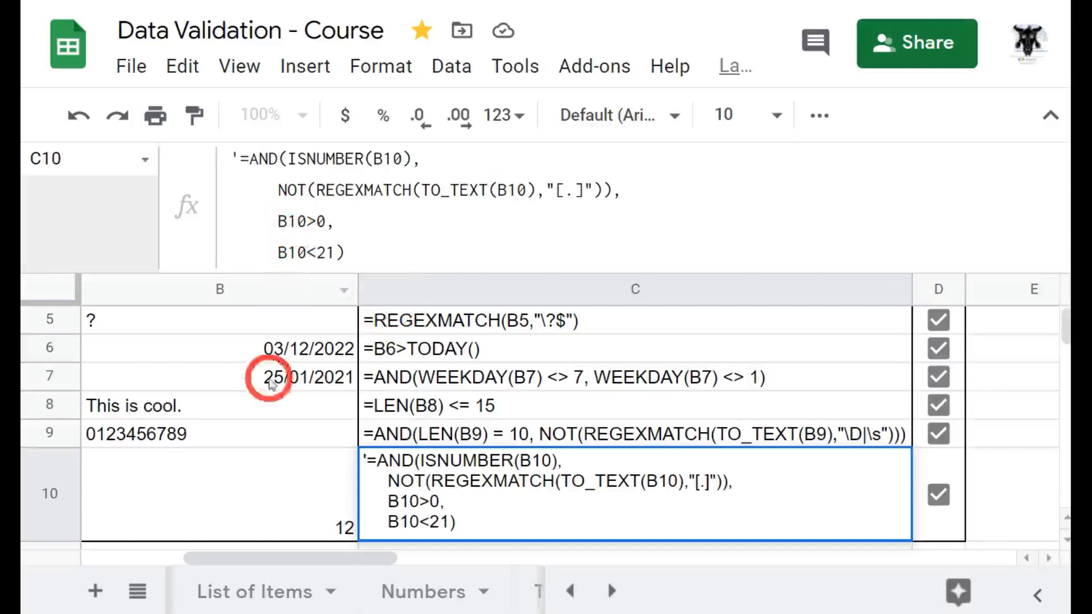
mouse_move(314, 476)
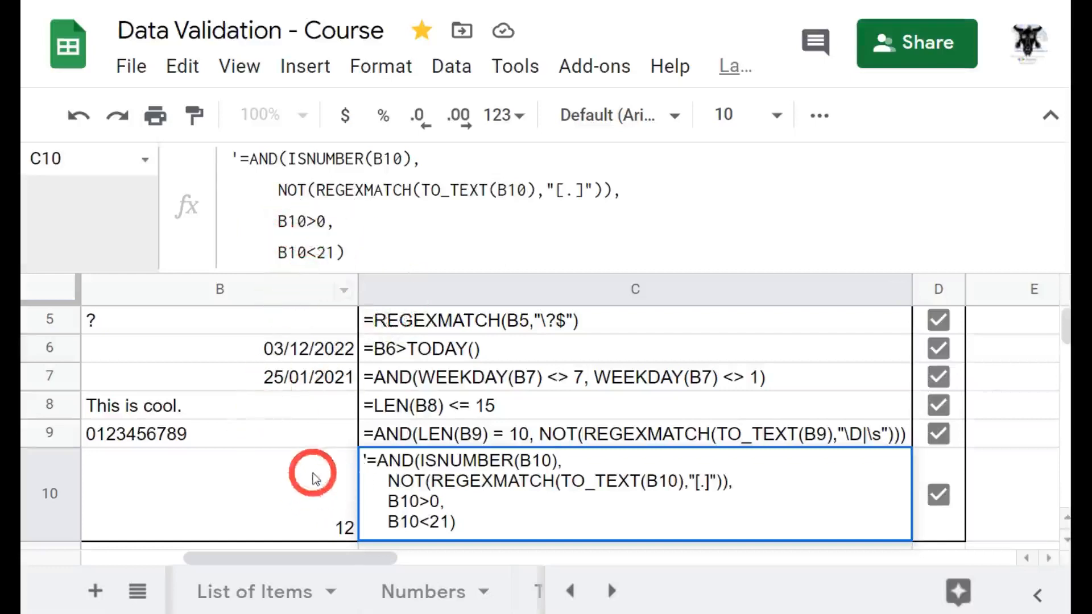